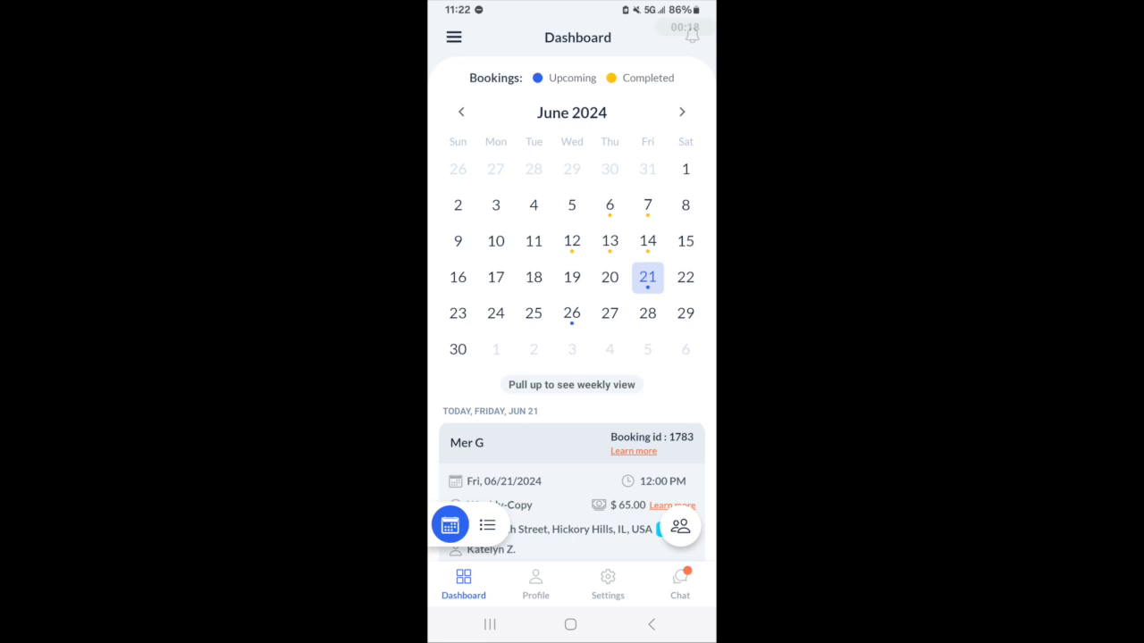
{"action": "left_click", "coordinate": [487, 524]}
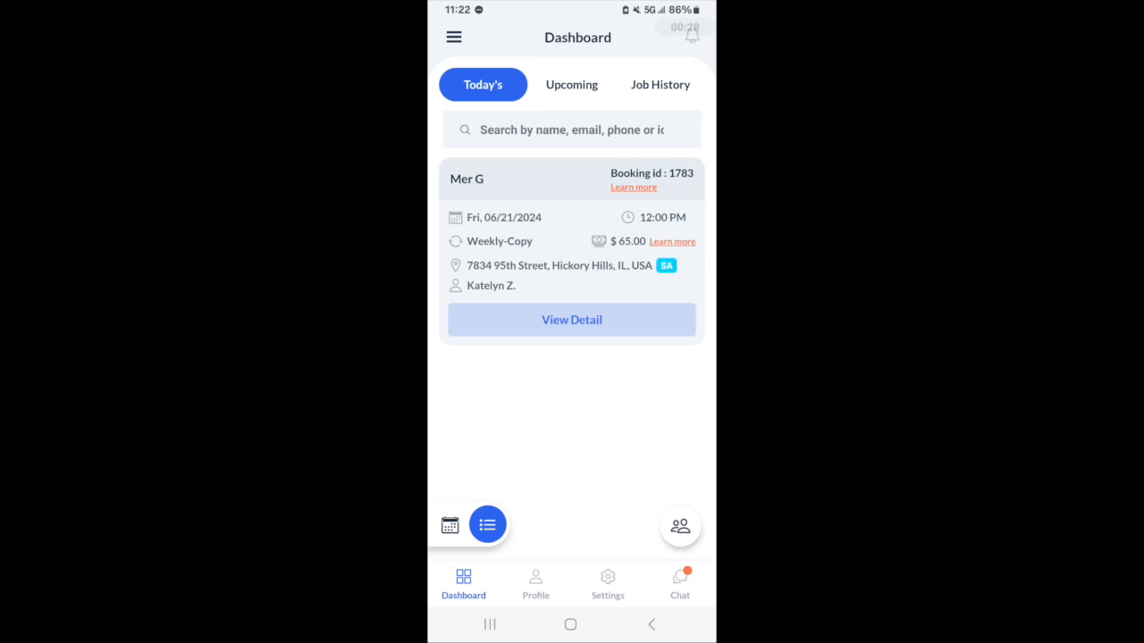
{"action": "left_click", "coordinate": [571, 319]}
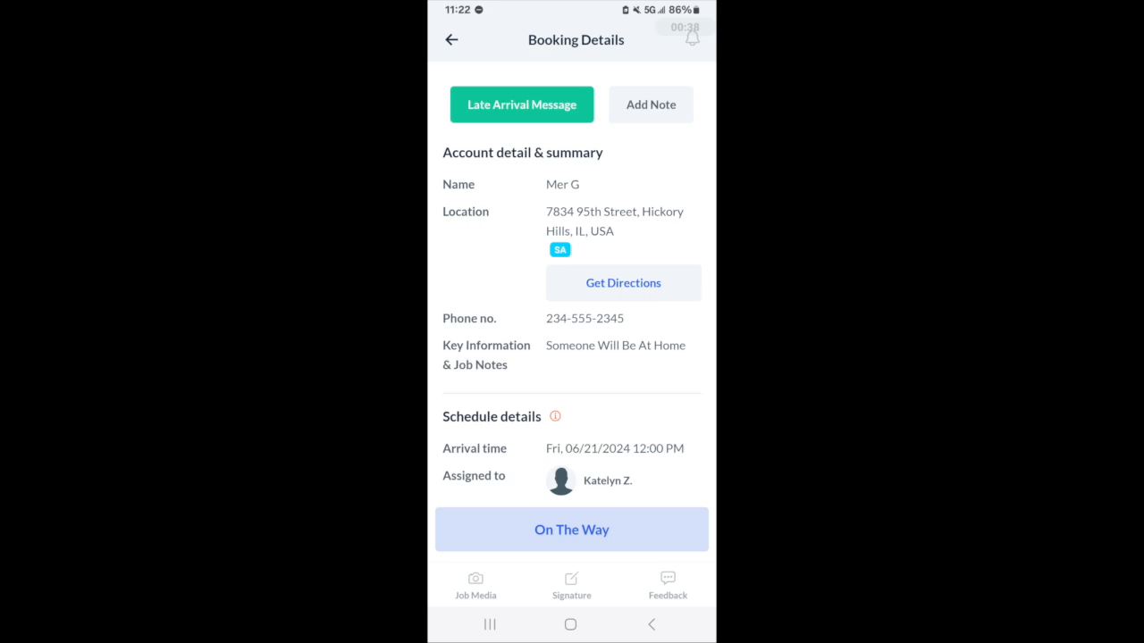
{"action": "scroll", "scroll_direction": "down", "scroll_amount": 3}
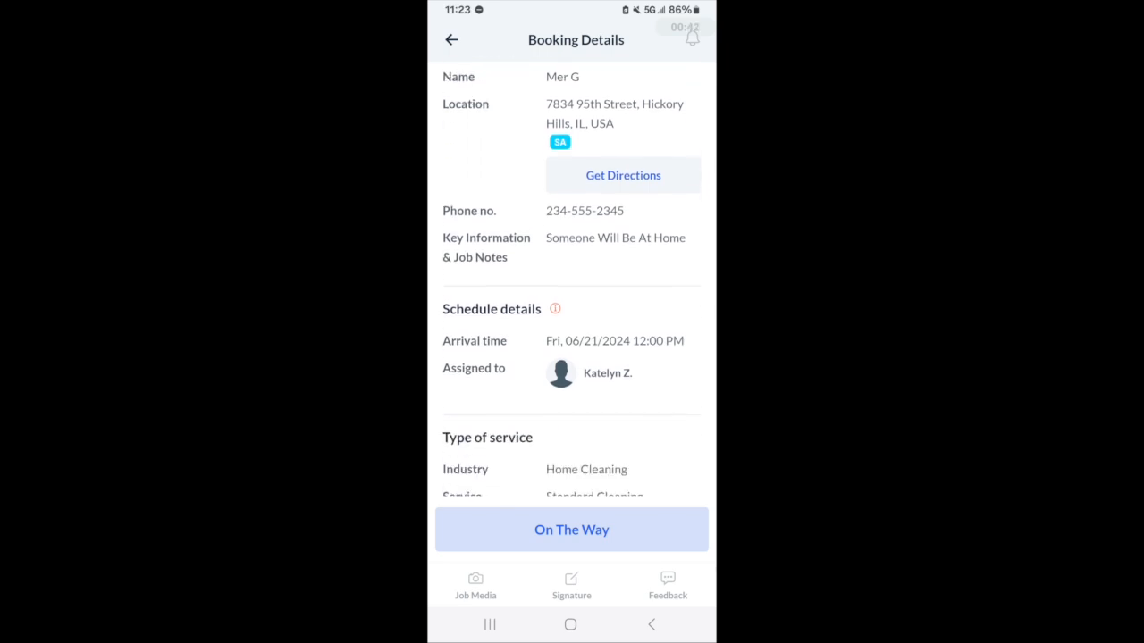
{"action": "scroll", "scroll_direction": "down", "scroll_amount": 3}
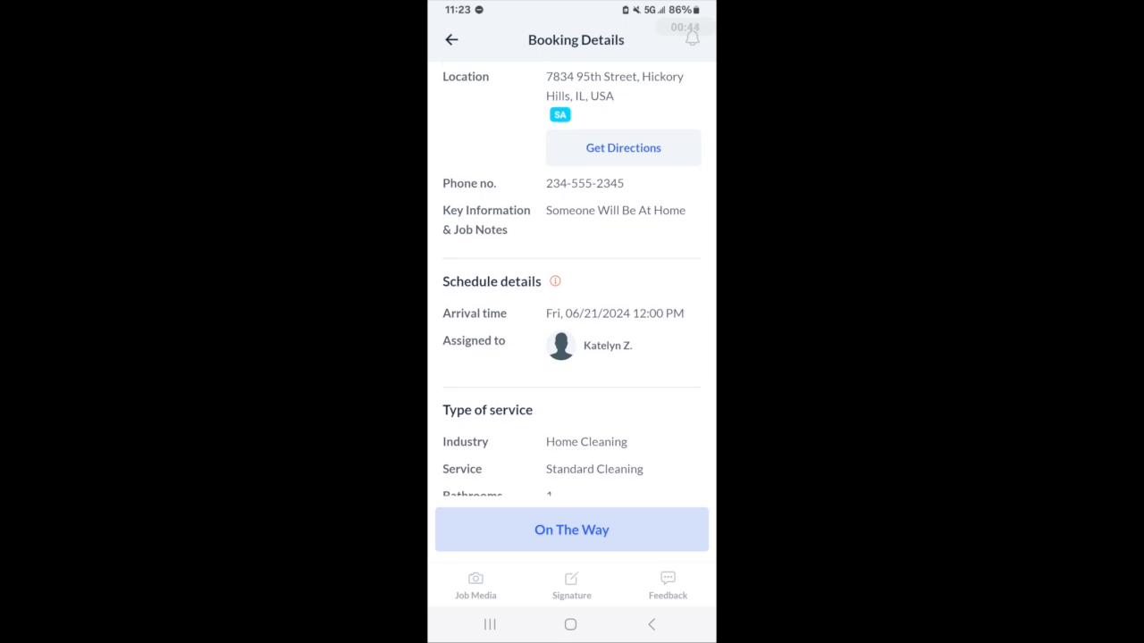
{"action": "left_click", "coordinate": [571, 529]}
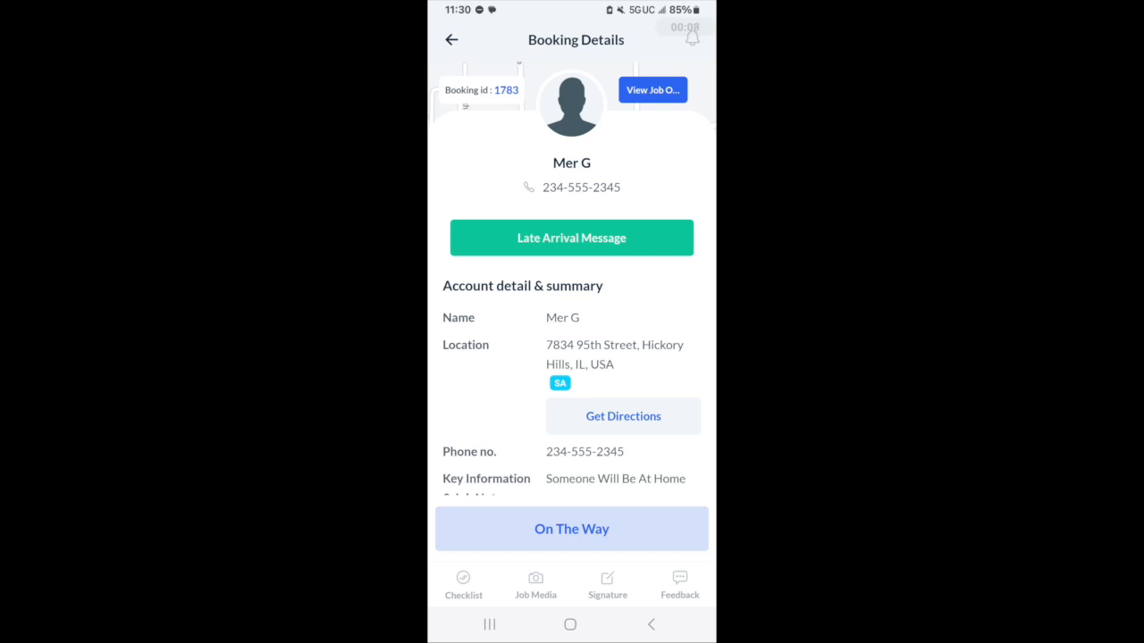
{"action": "left_click", "coordinate": [571, 237]}
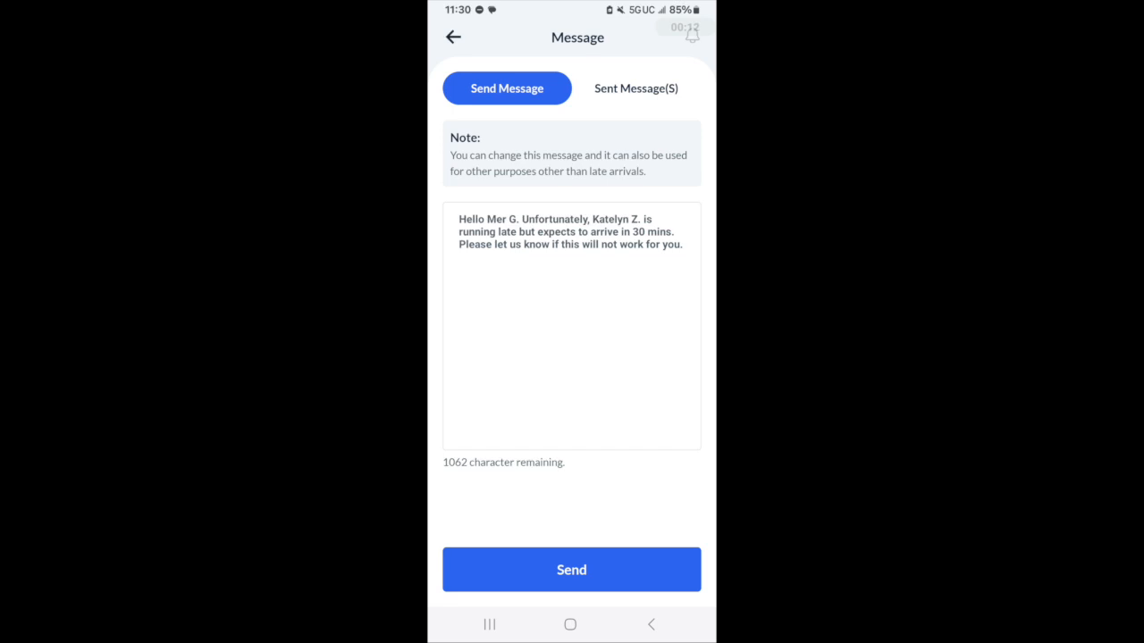
{"action": "left_click", "coordinate": [571, 327]}
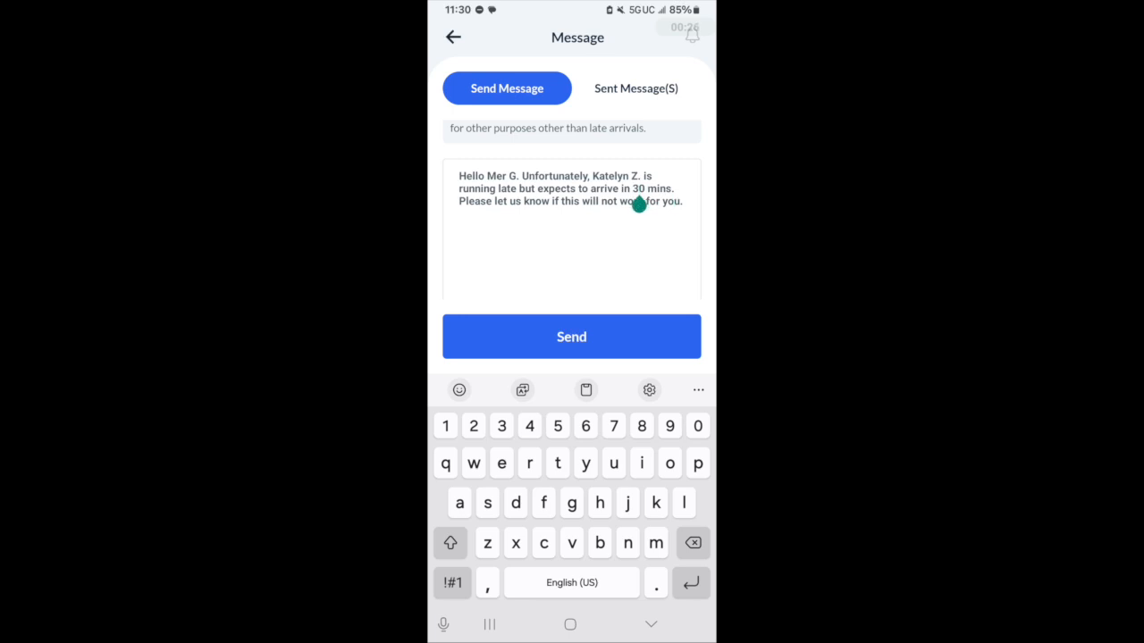
{"action": "left_click", "coordinate": [636, 189]}
{"action": "type", "text": "2"}
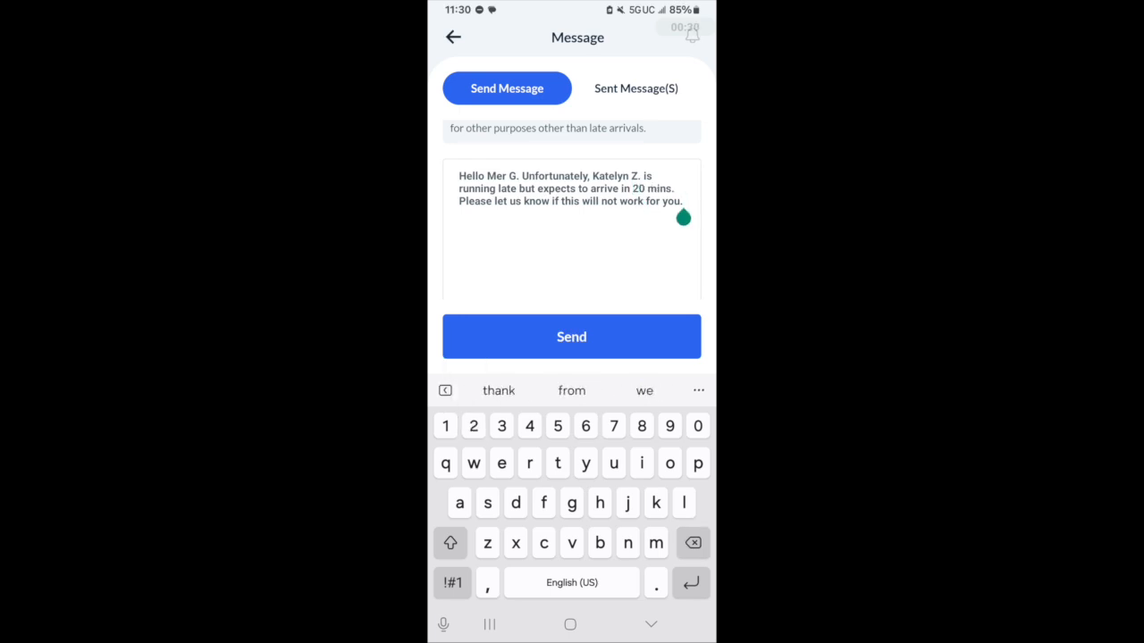
{"action": "left_click", "coordinate": [571, 336]}
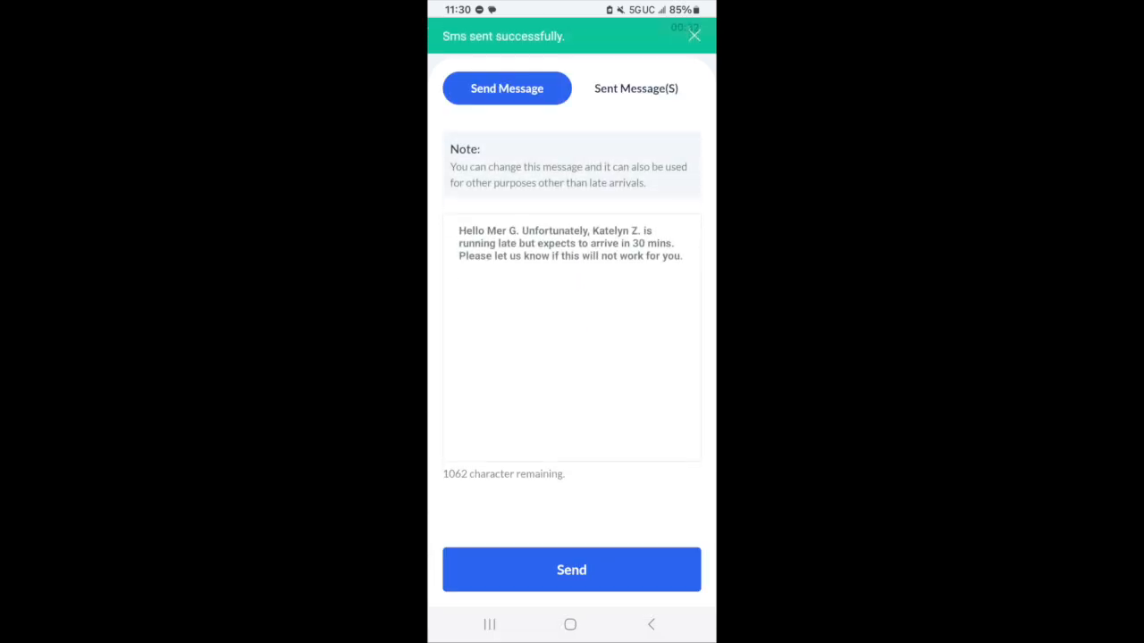
- Check the Sent Message(S) tab, then return to the booking details
{"action": "left_click", "coordinate": [635, 88]}
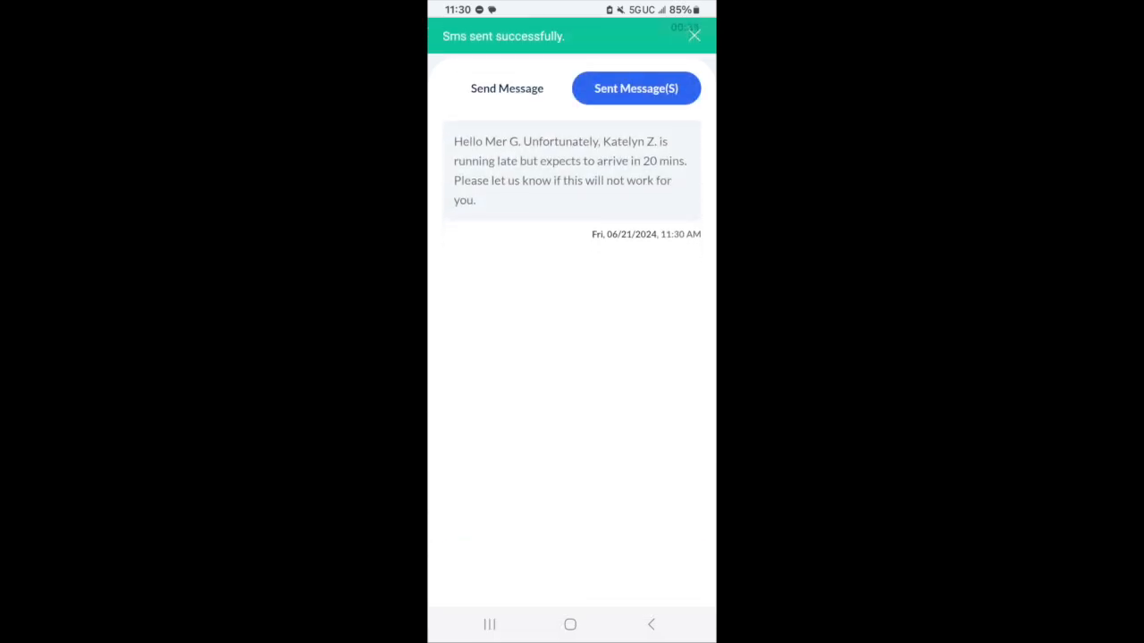
{"action": "left_click", "coordinate": [694, 36]}
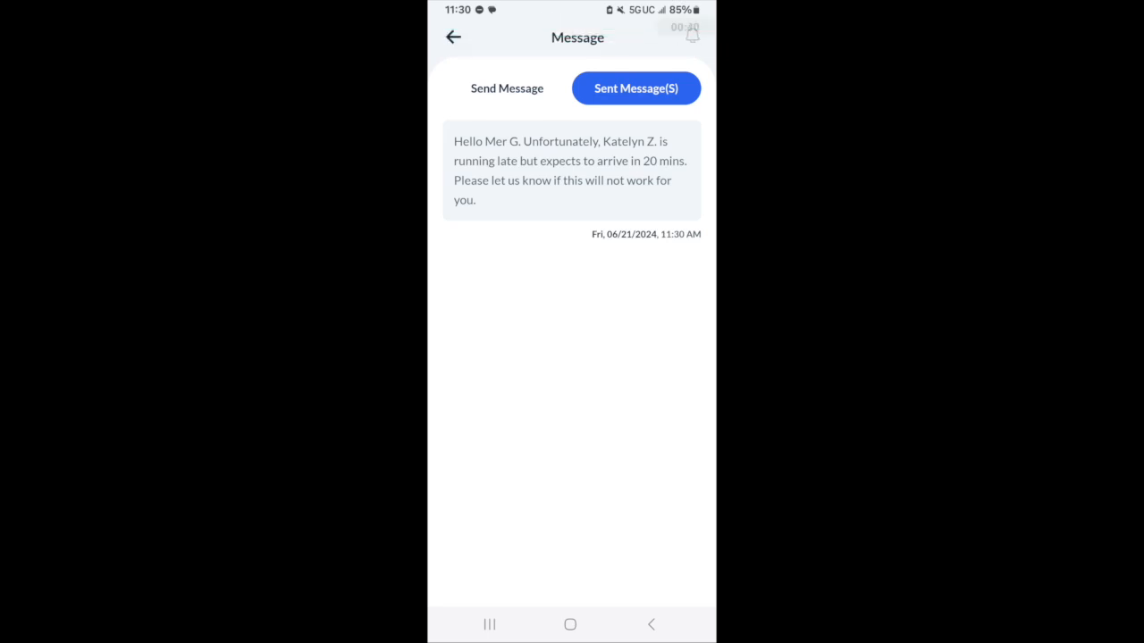
{"action": "left_click", "coordinate": [453, 37]}
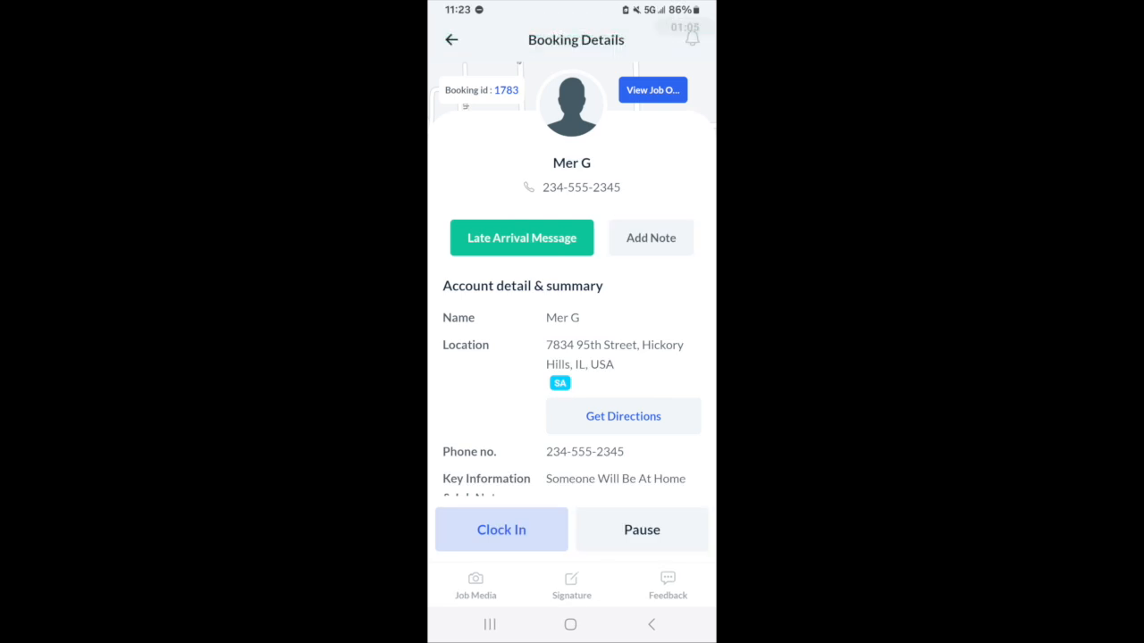
- Clock in for booking 1783 and dismiss the clocked-in notice
{"action": "left_click", "coordinate": [500, 529]}
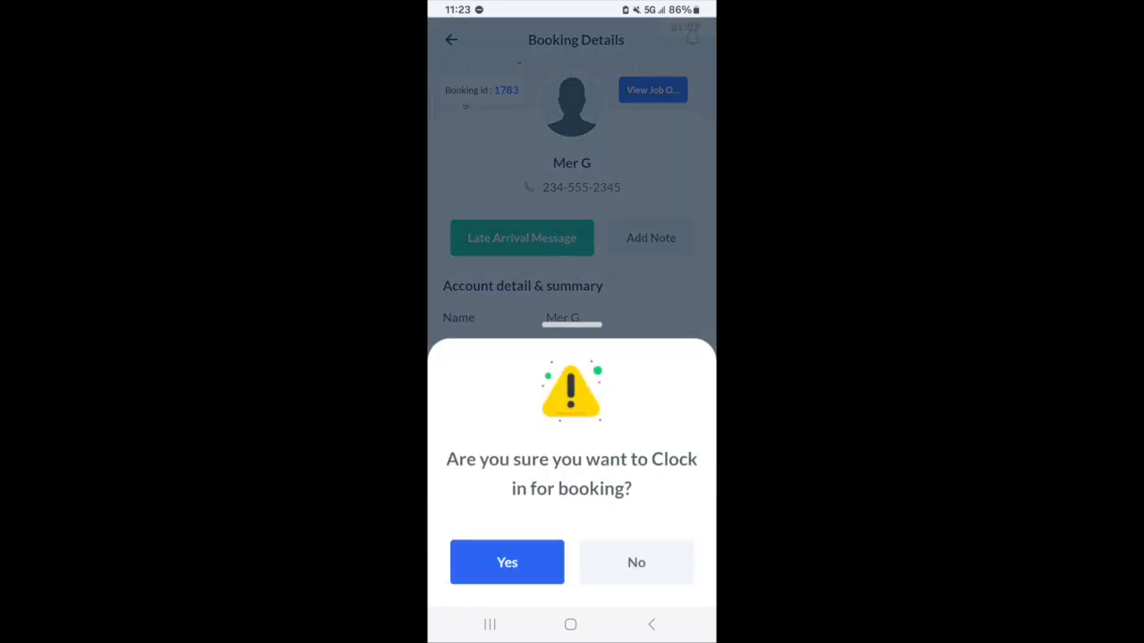
{"action": "left_click", "coordinate": [506, 562]}
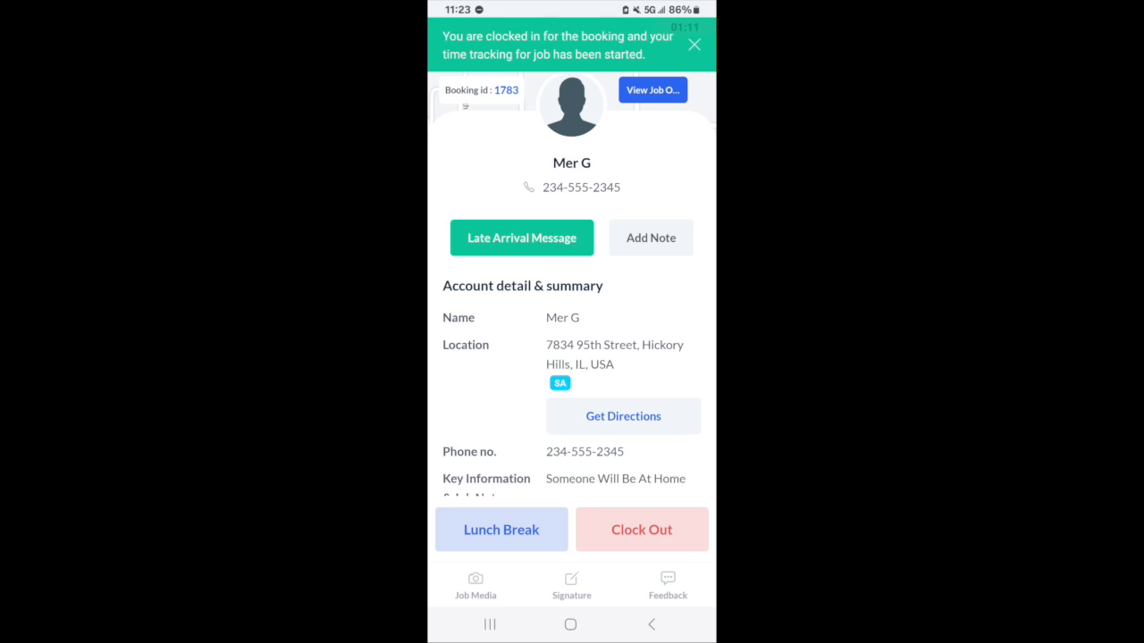
{"action": "left_click", "coordinate": [695, 44]}
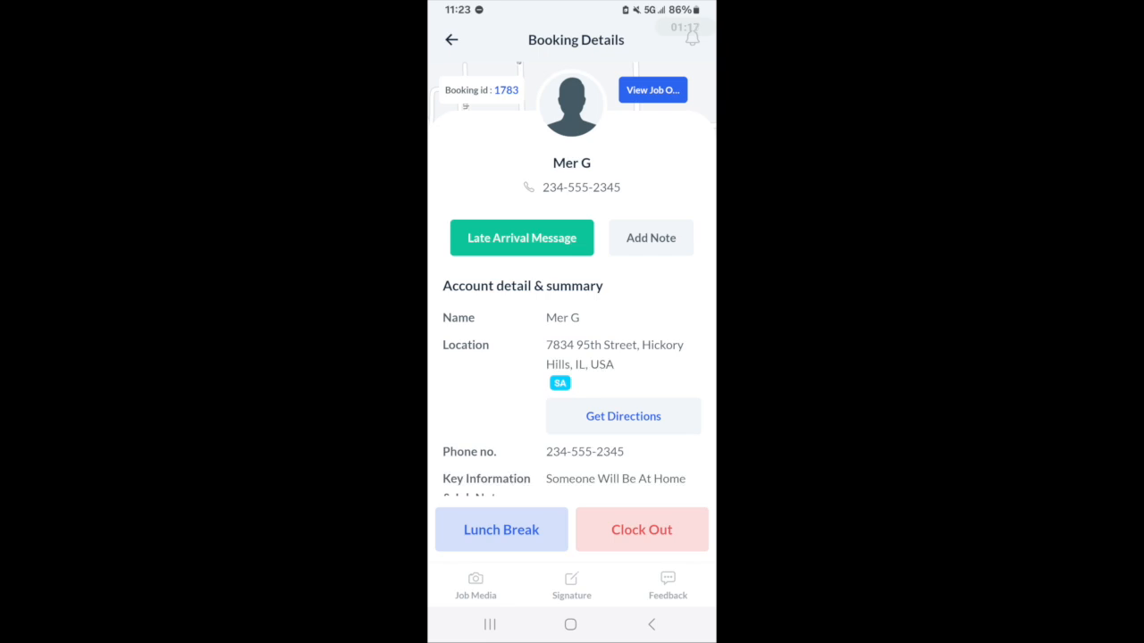
- Start and resume a lunch break, then request clock-out
{"action": "left_click", "coordinate": [502, 529]}
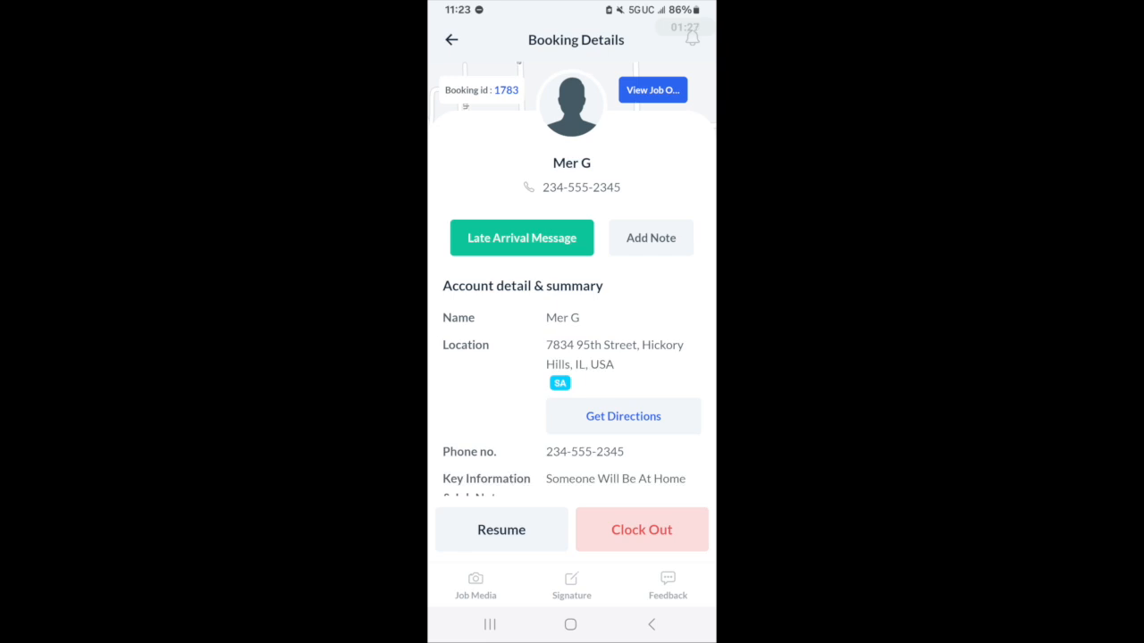
{"action": "left_click", "coordinate": [501, 528]}
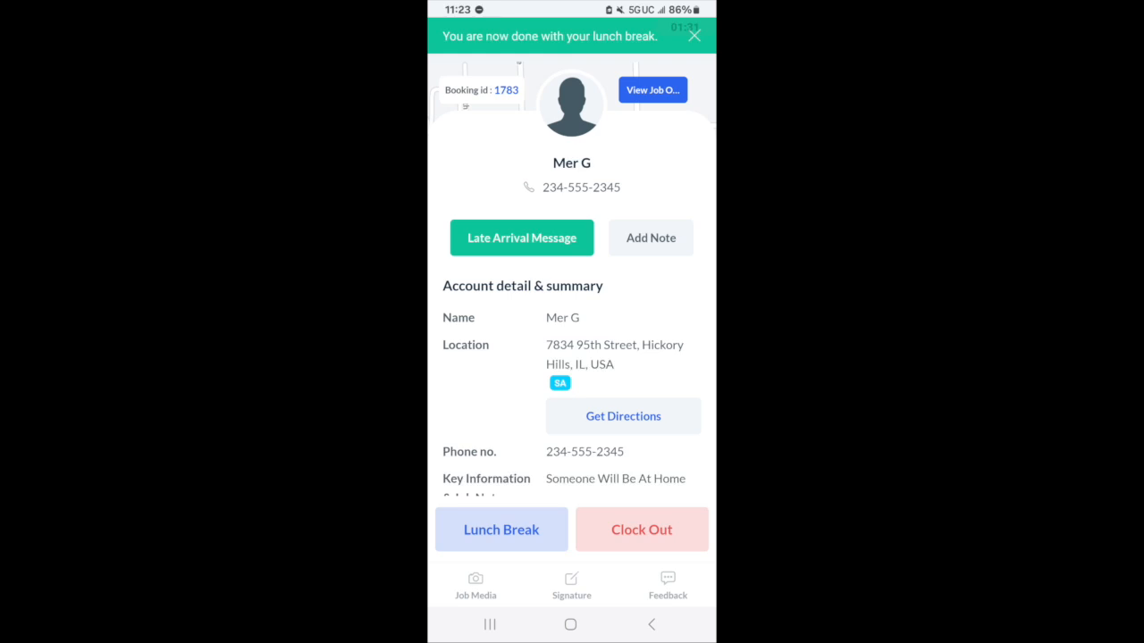
{"action": "left_click", "coordinate": [696, 35]}
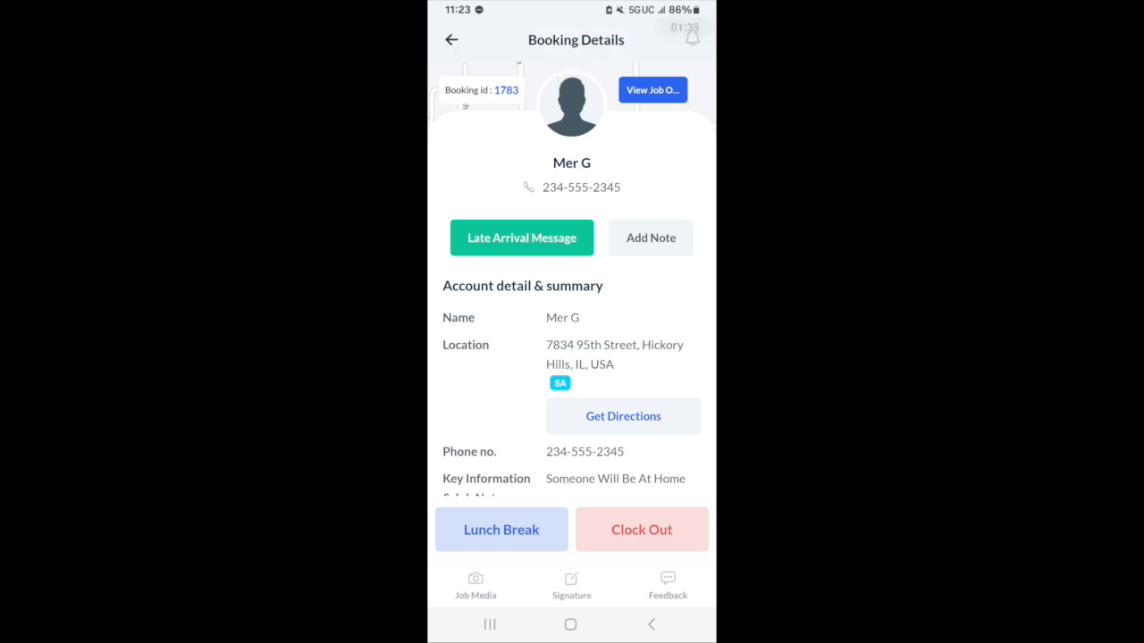
{"action": "left_click", "coordinate": [641, 529]}
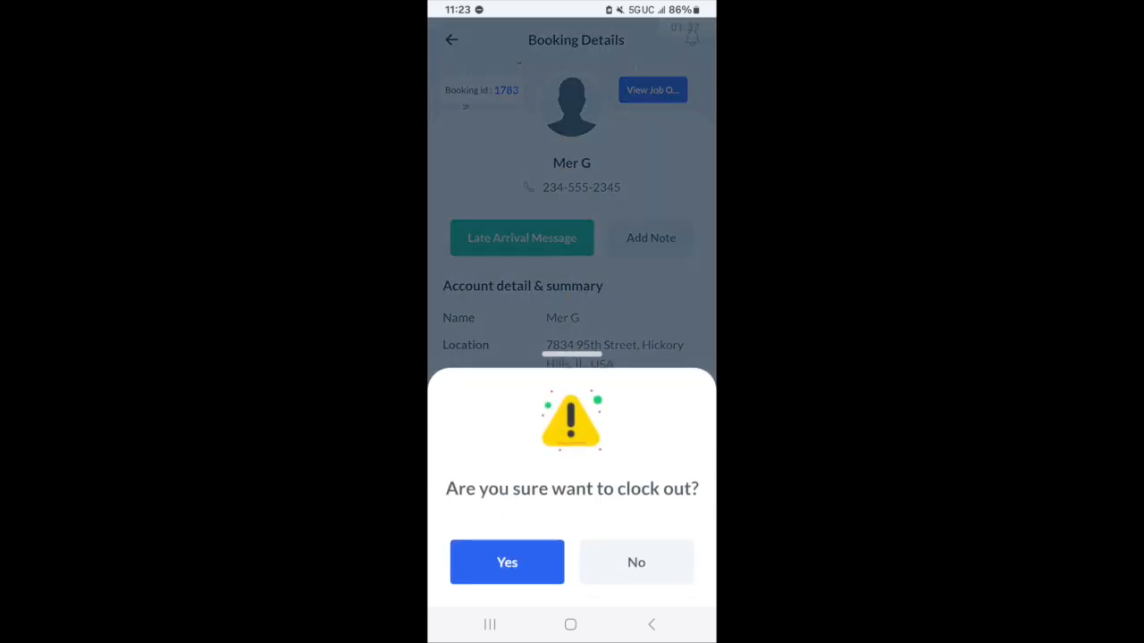
- Confirm clock-out and save time logs: 0.15 miles, one hour of travel time
{"action": "left_click", "coordinate": [507, 562]}
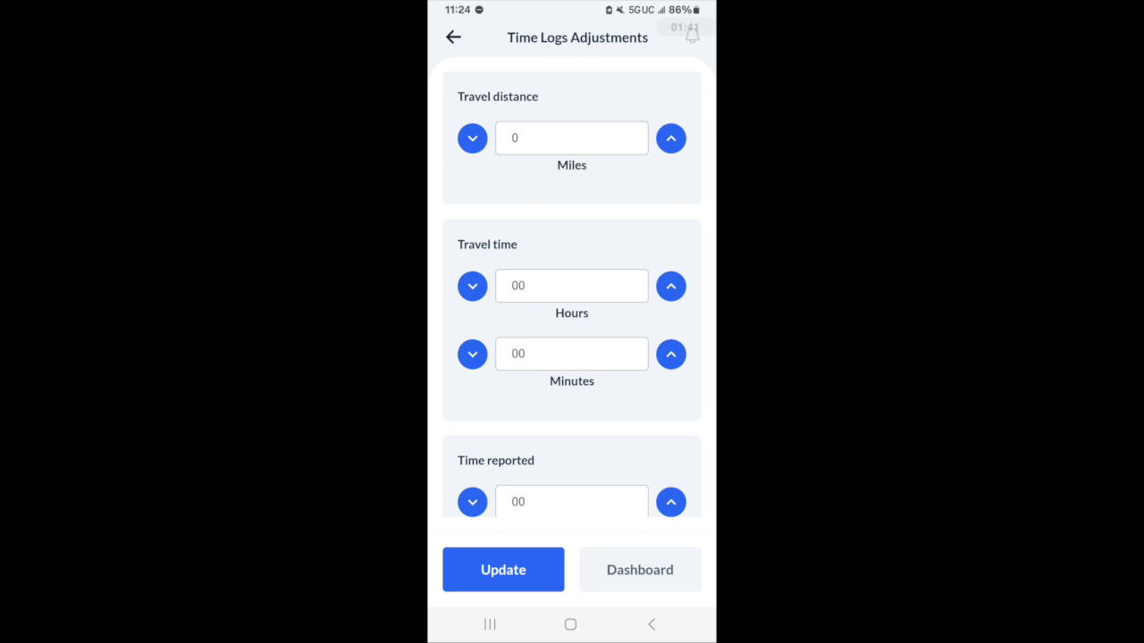
{"action": "left_click", "coordinate": [670, 138]}
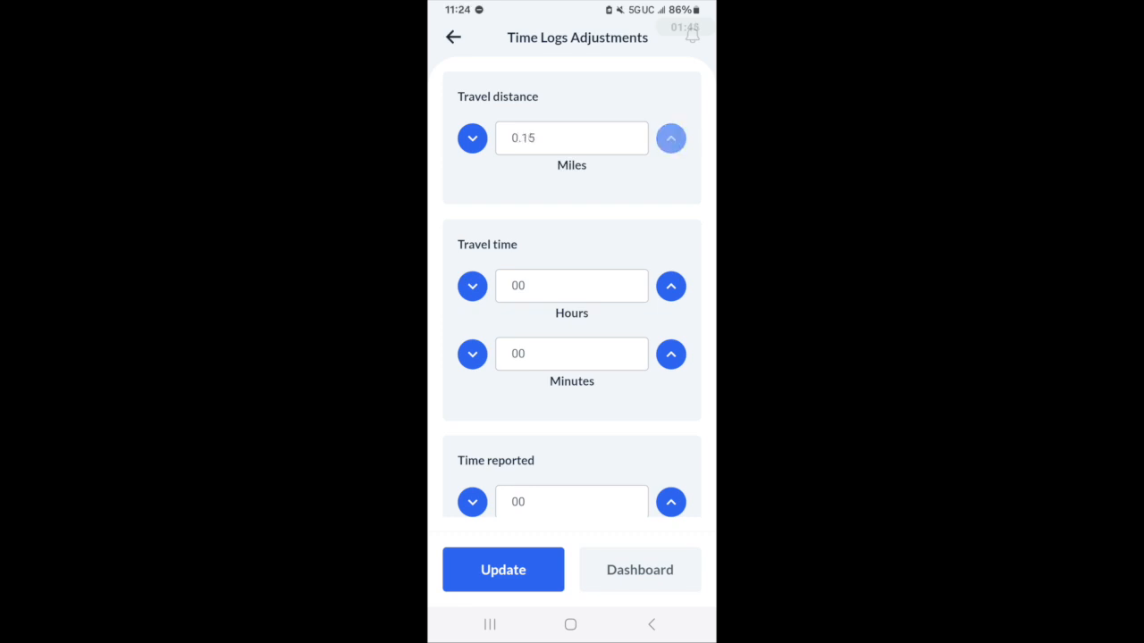
{"action": "left_click", "coordinate": [670, 286]}
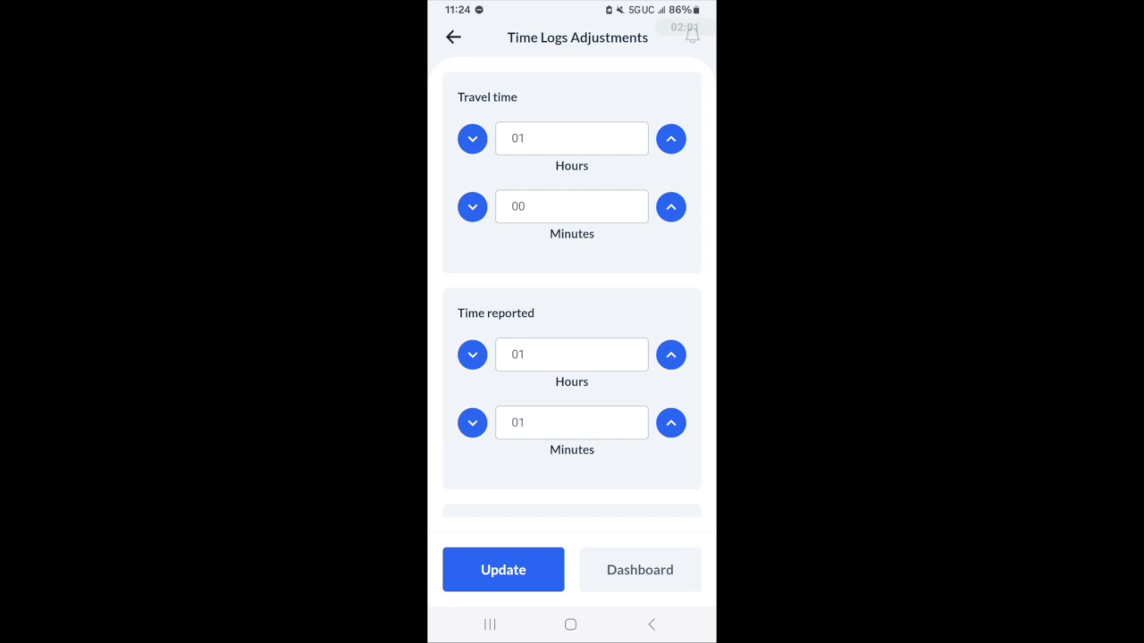
{"action": "left_click", "coordinate": [639, 569]}
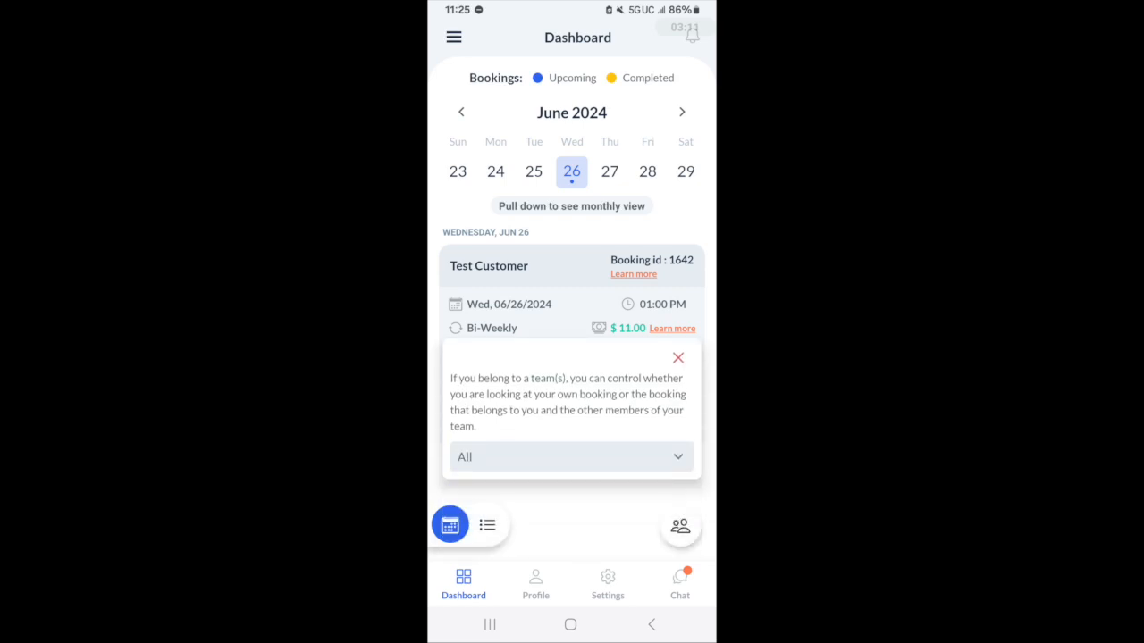
- Pick the Orange Team in the dashboard popup and close the notice
{"action": "left_click", "coordinate": [571, 457]}
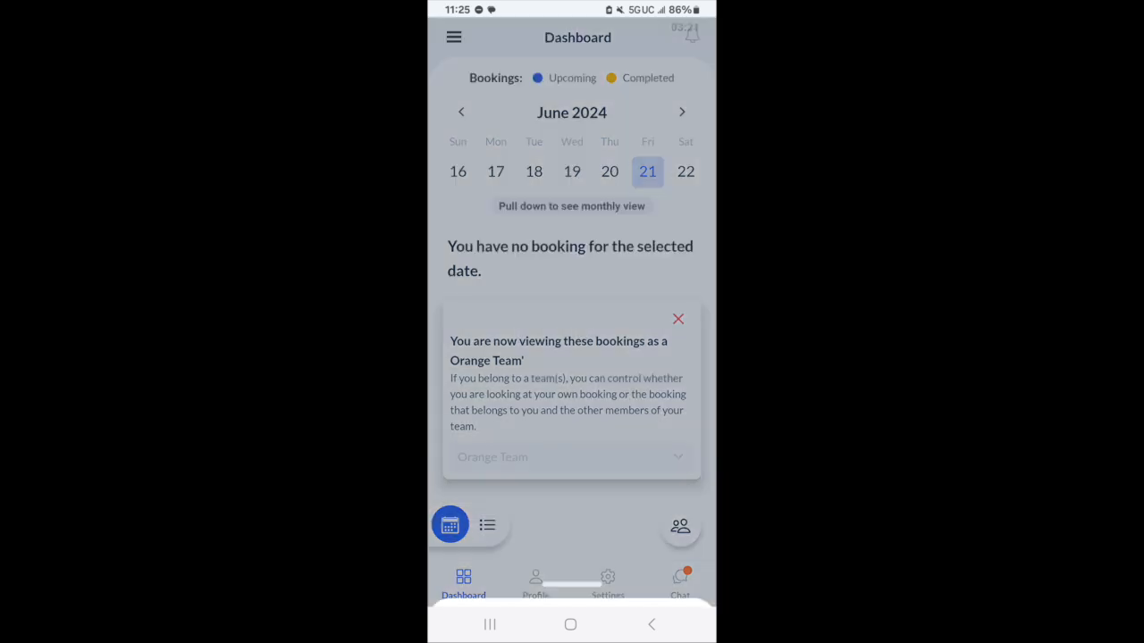
{"action": "left_click", "coordinate": [677, 319]}
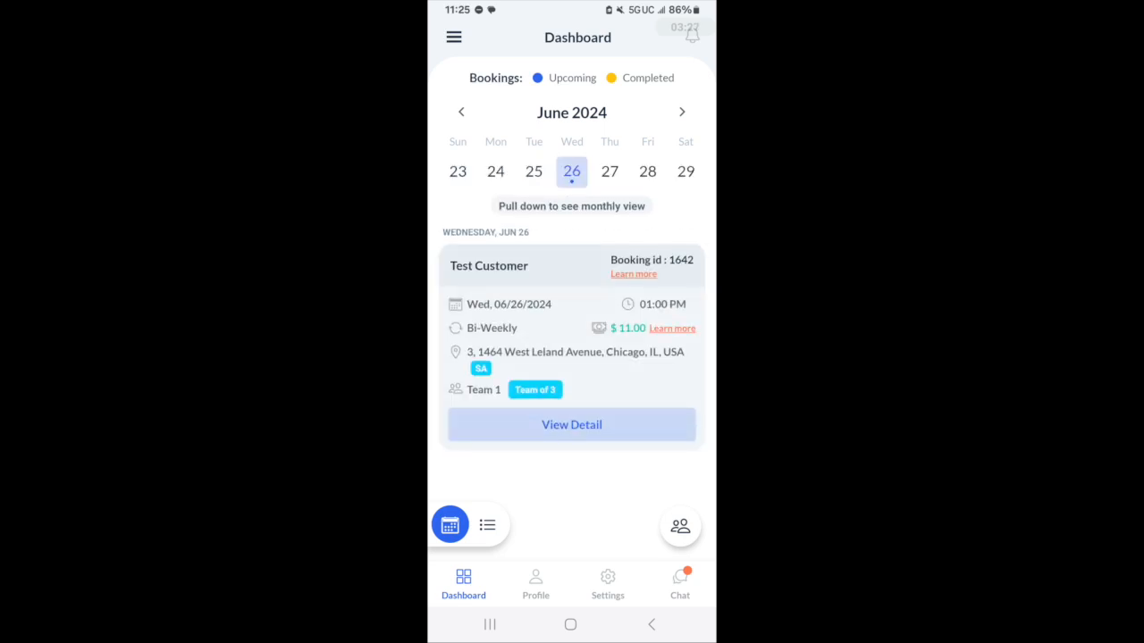
- Scroll booking 1642's details to the payment breakdown and open its Checklist
{"action": "left_click", "coordinate": [571, 424]}
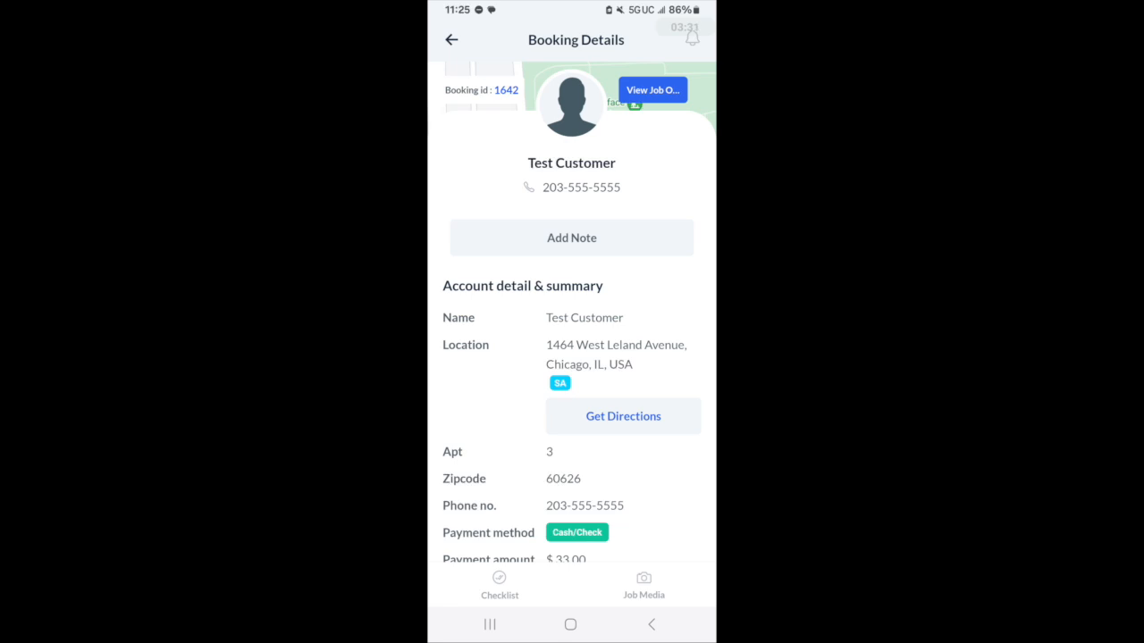
{"action": "scroll", "scroll_direction": "down", "scroll_amount": 3}
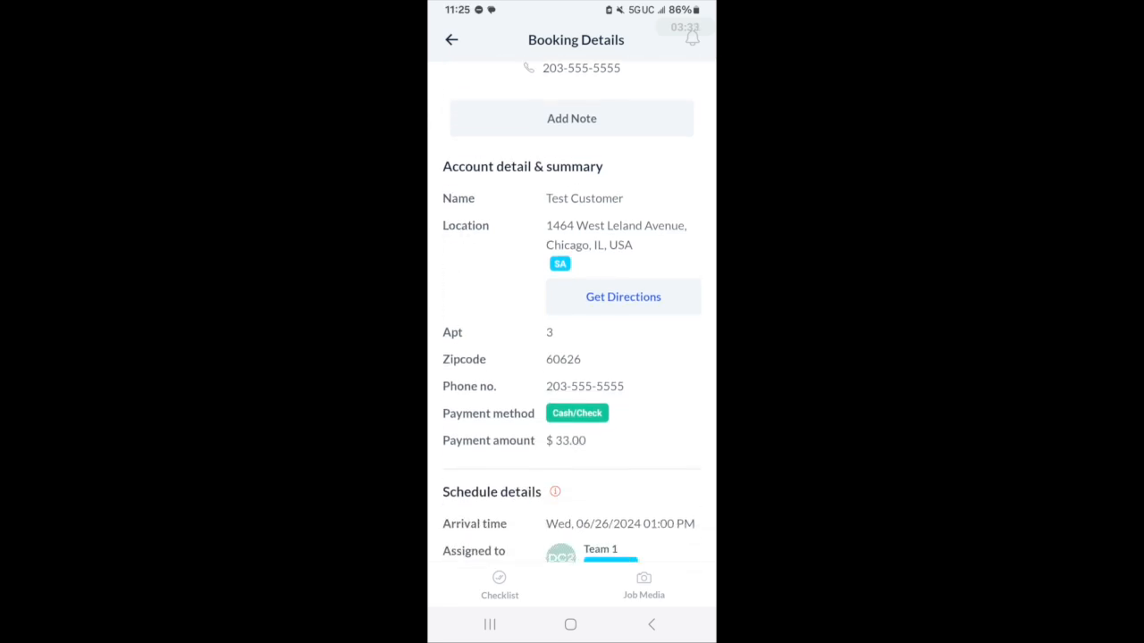
{"action": "scroll", "scroll_direction": "down", "scroll_amount": 3}
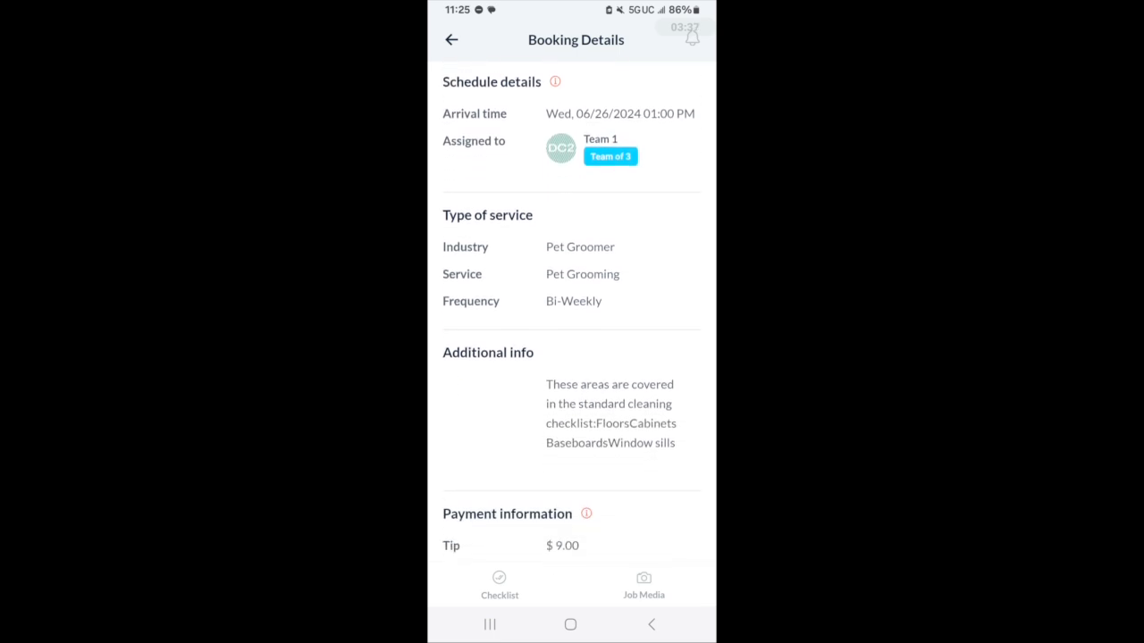
{"action": "scroll", "scroll_direction": "down", "scroll_amount": 3}
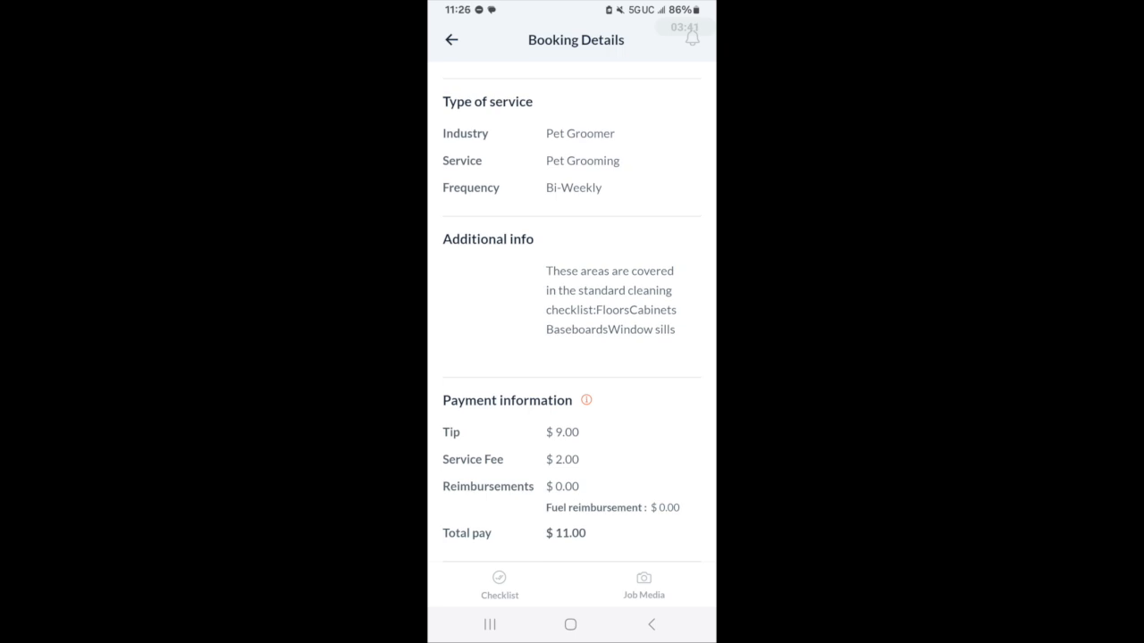
{"action": "left_click", "coordinate": [499, 585]}
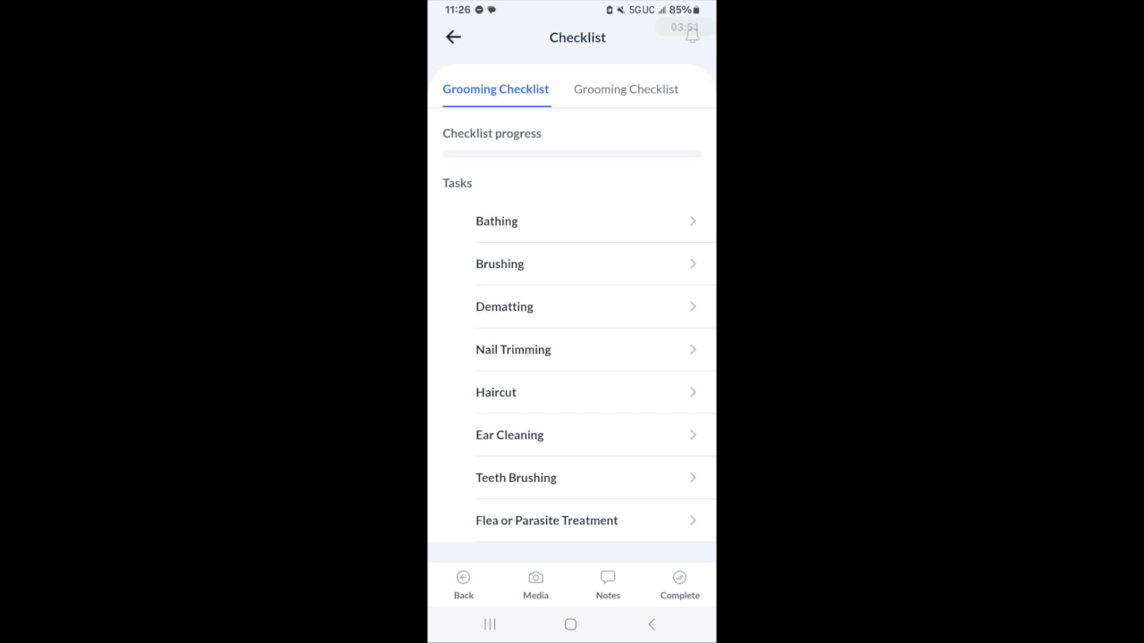
- View the Bathing task's items, then open and close the empty merchant notes
{"action": "left_click", "coordinate": [495, 221]}
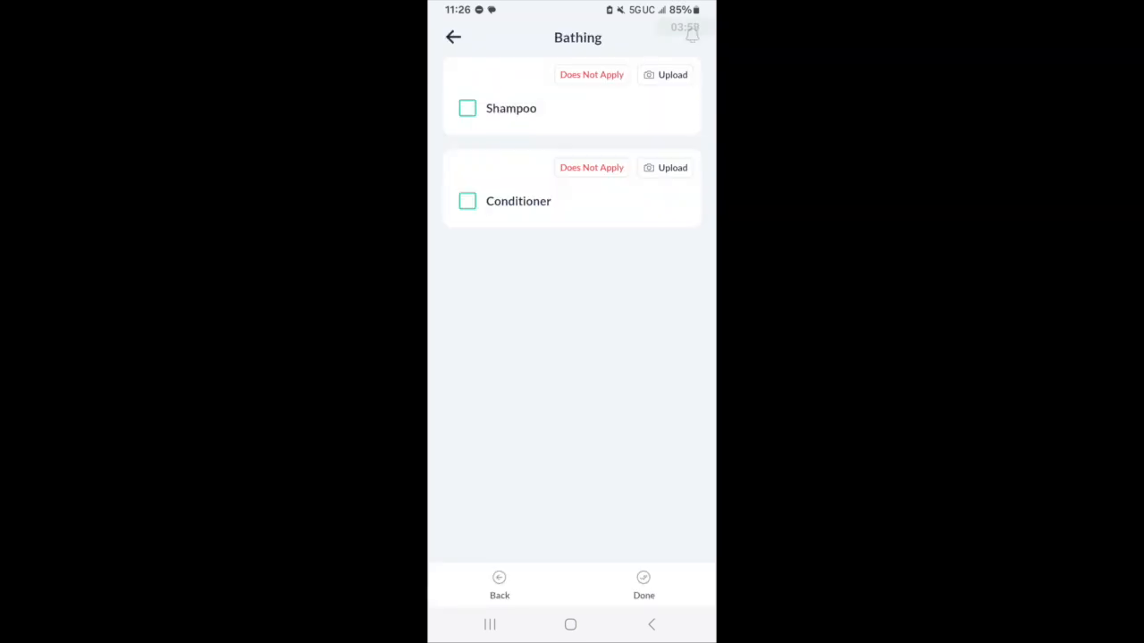
{"action": "left_click", "coordinate": [453, 37]}
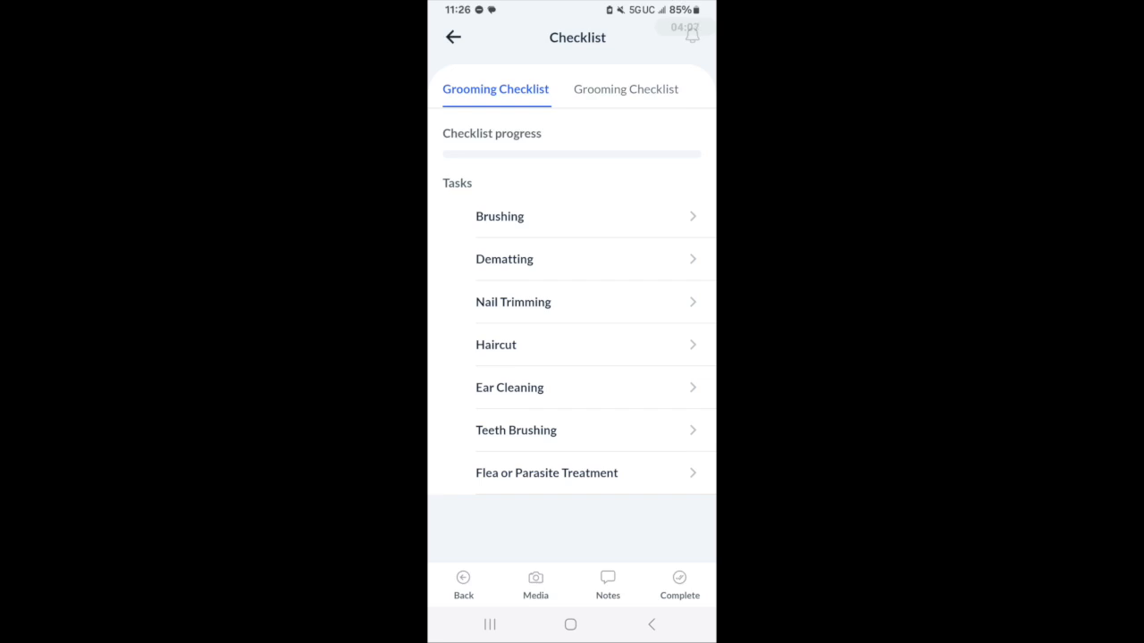
{"action": "left_click", "coordinate": [606, 585]}
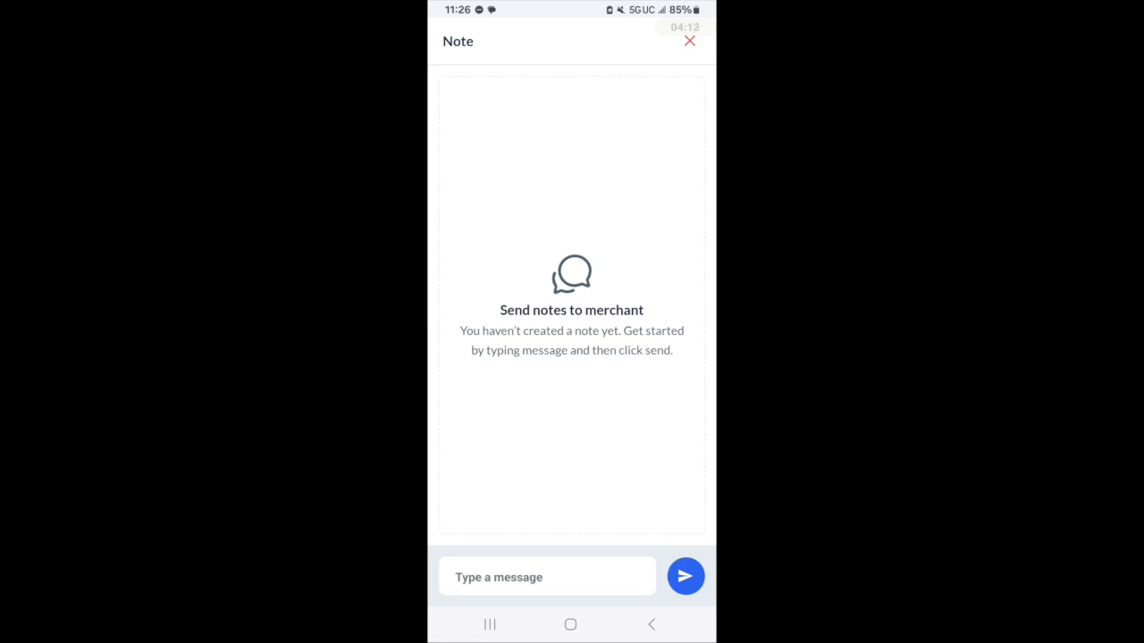
{"action": "left_click", "coordinate": [689, 41]}
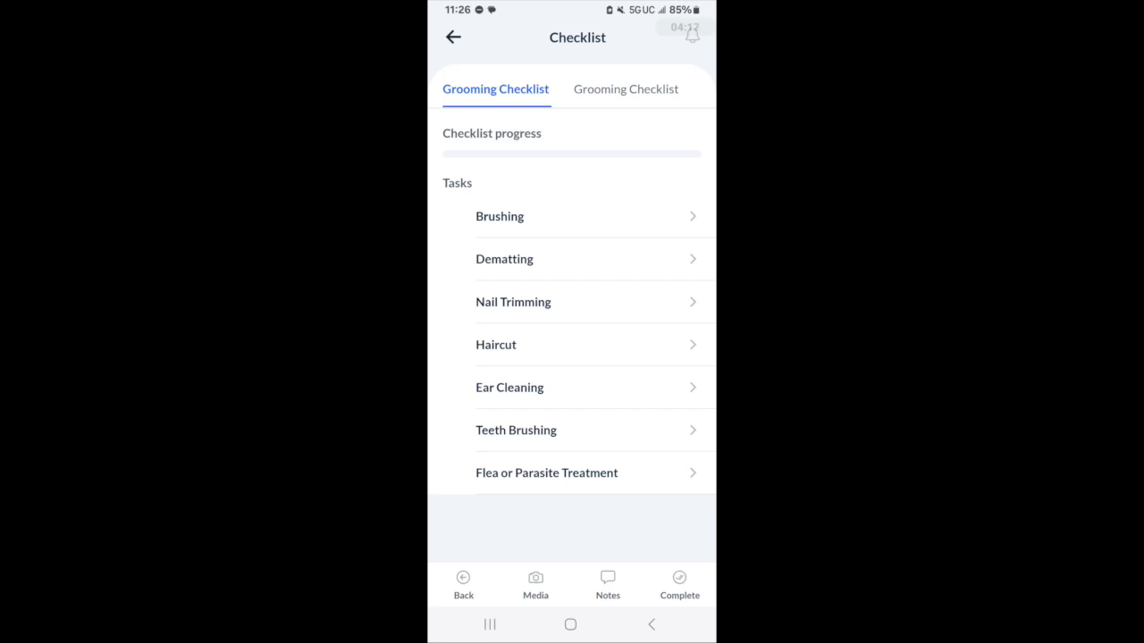
{"action": "left_click", "coordinate": [535, 585]}
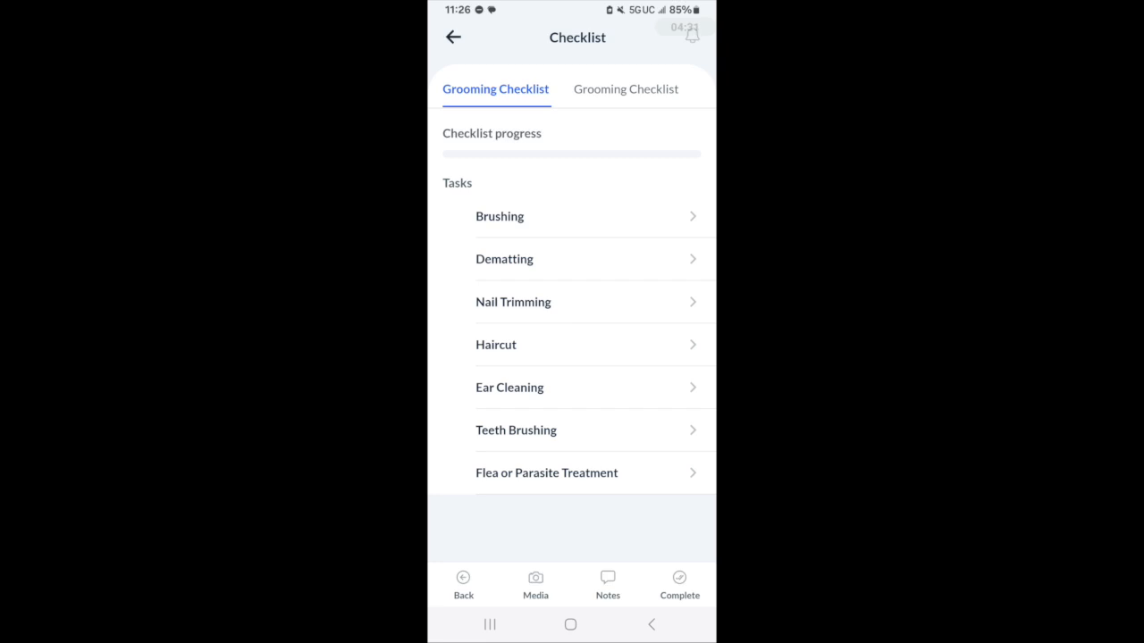
- Attempt to complete the checklist, open pending Bathing, and return to Booking Details
{"action": "left_click", "coordinate": [679, 581]}
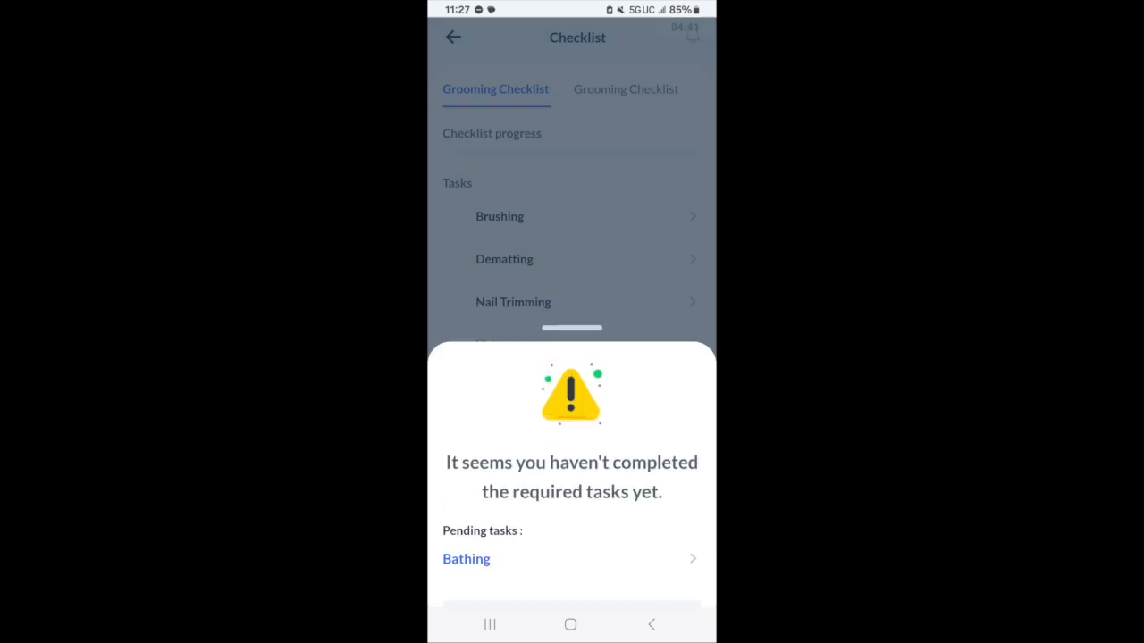
{"action": "left_click", "coordinate": [465, 558]}
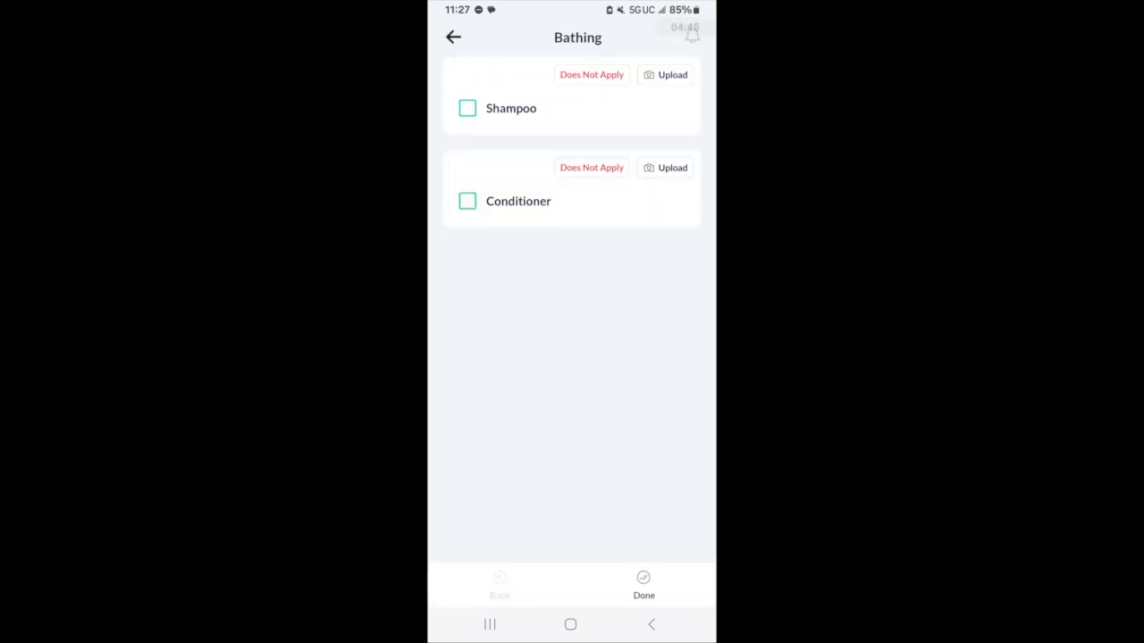
{"action": "left_click", "coordinate": [453, 38]}
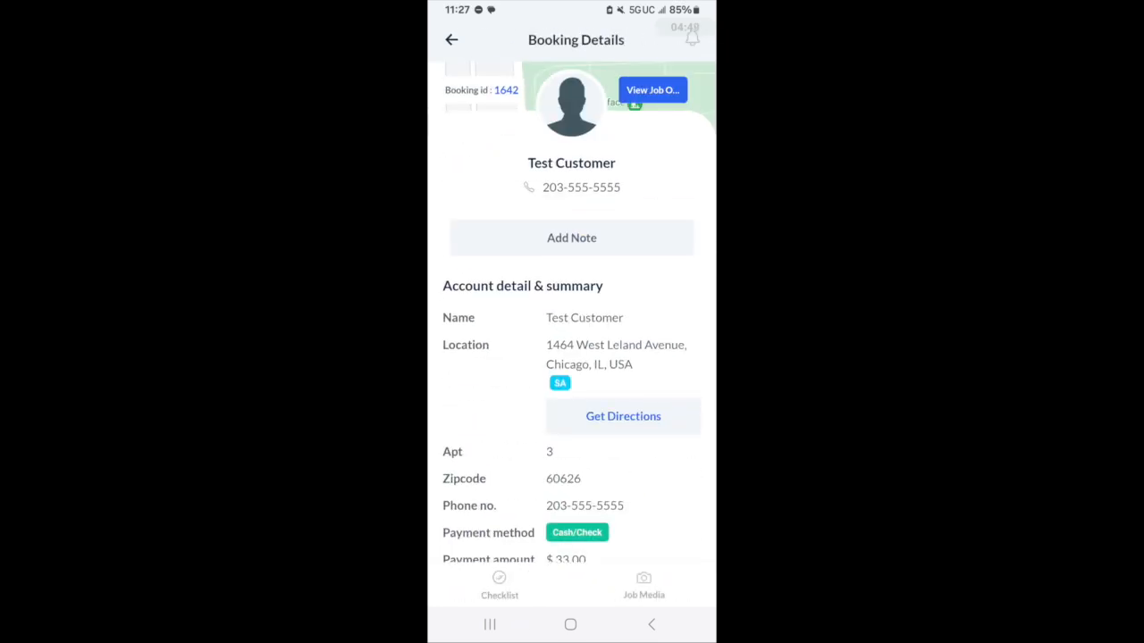
- Return to the Dashboard and open the menu's Switch Company screen listing demo2 and demo3
{"action": "scroll", "scroll_direction": "down", "scroll_amount": 3}
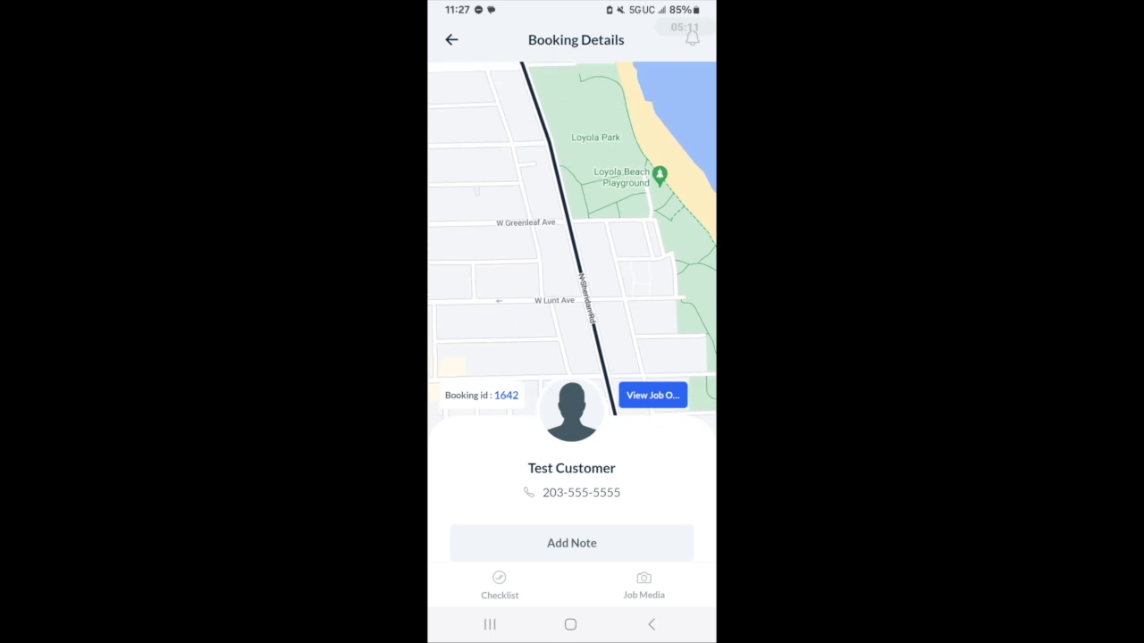
{"action": "left_click", "coordinate": [452, 40]}
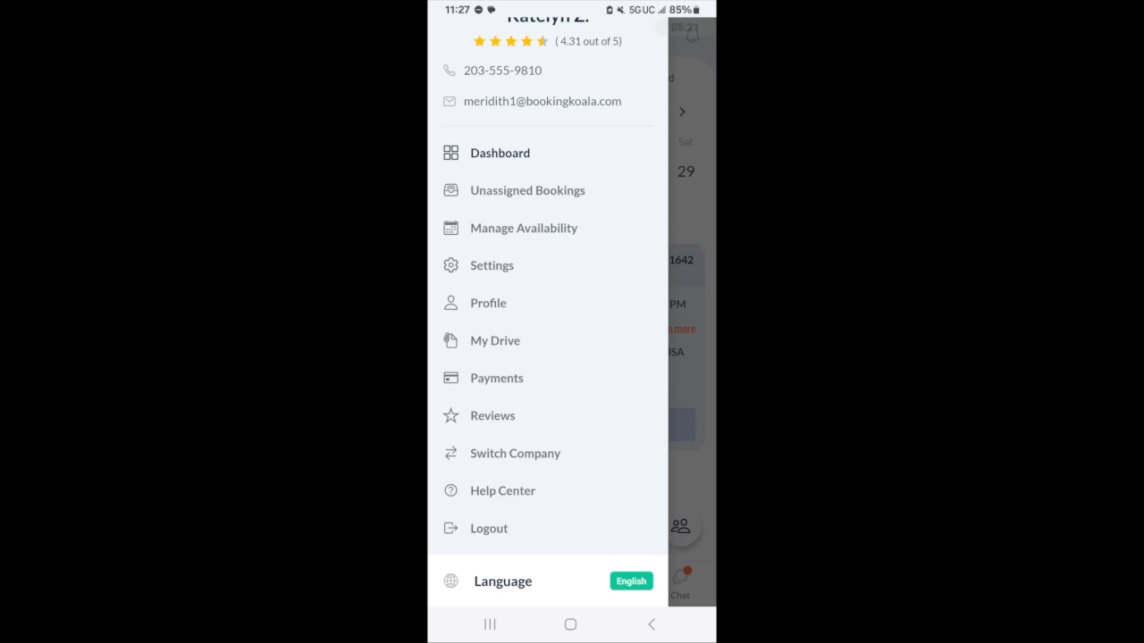
{"action": "left_click", "coordinate": [515, 453]}
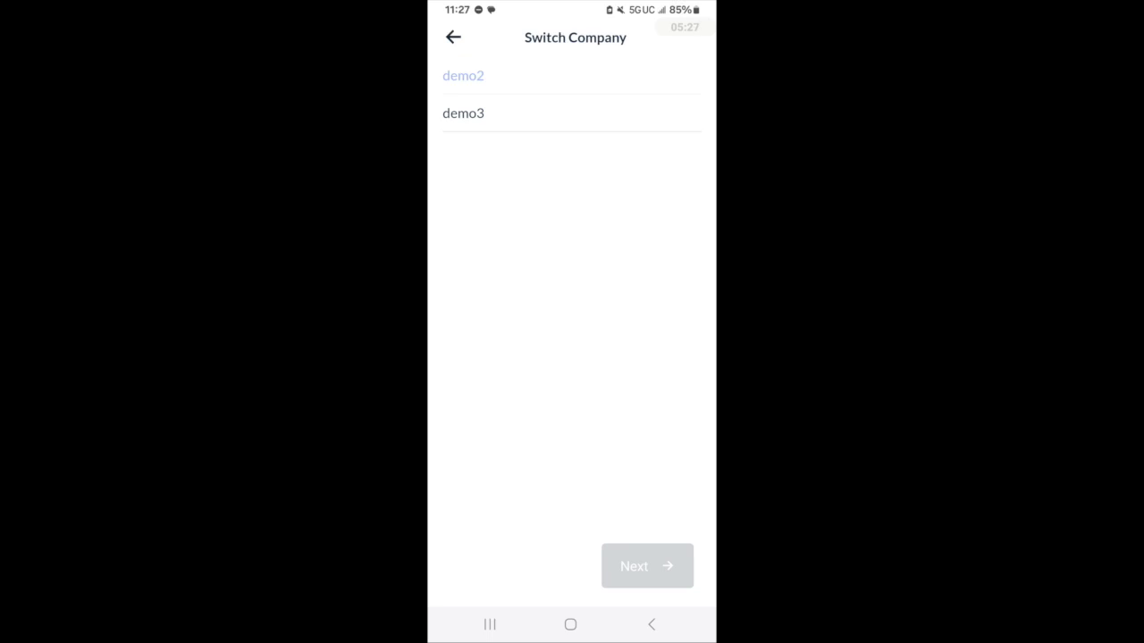
- Switch to the demo3 company and sign in
{"action": "left_click", "coordinate": [463, 113]}
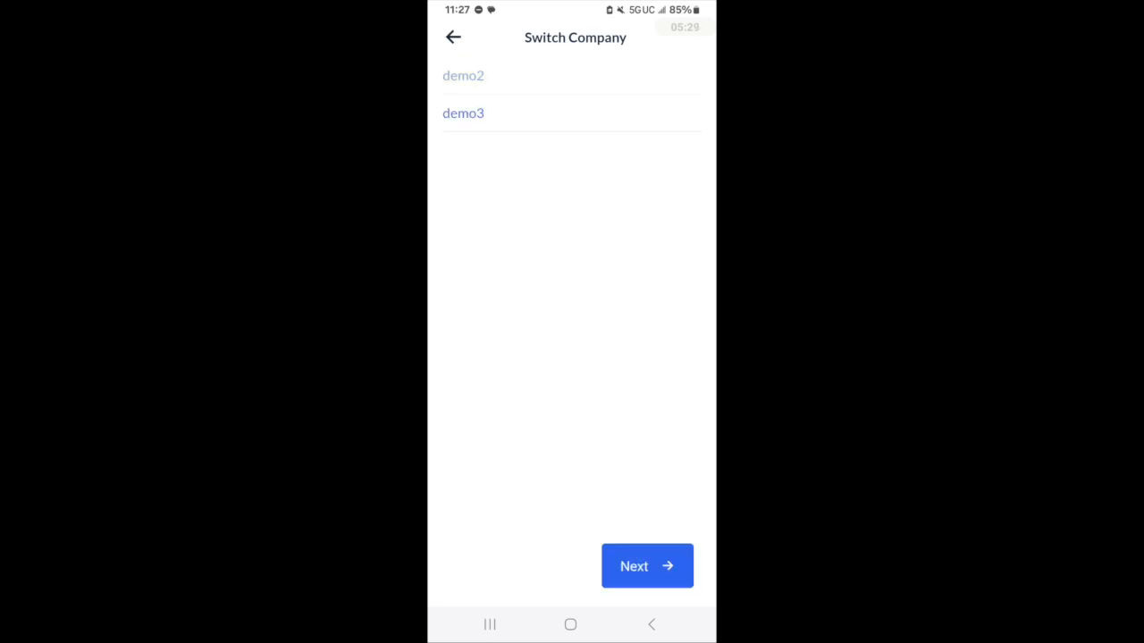
{"action": "left_click", "coordinate": [646, 566]}
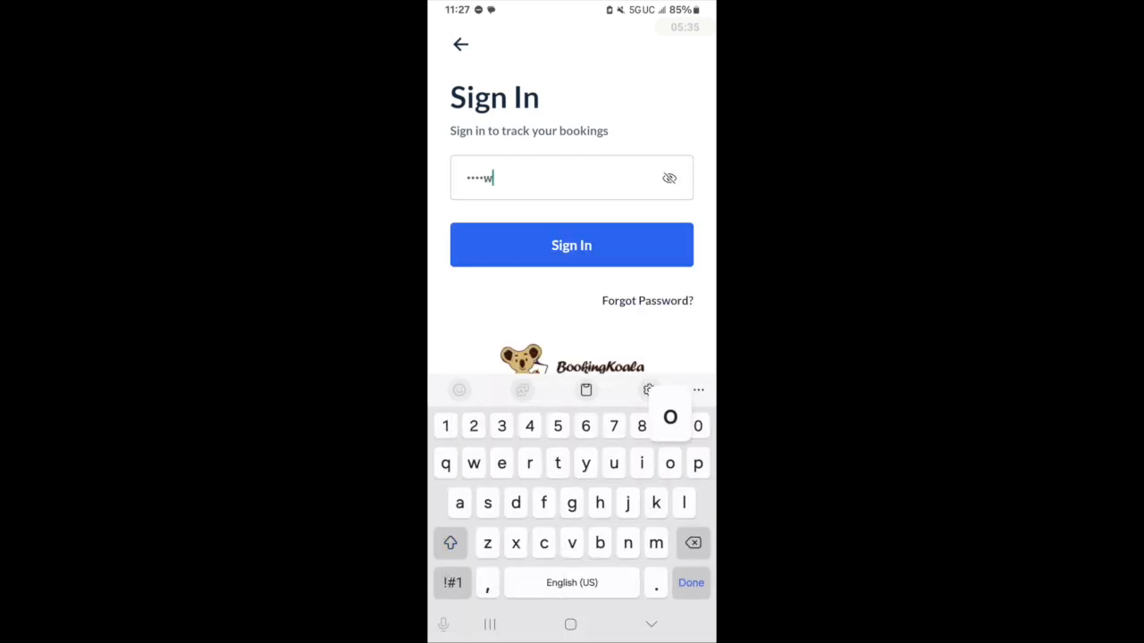
{"action": "left_click", "coordinate": [571, 245]}
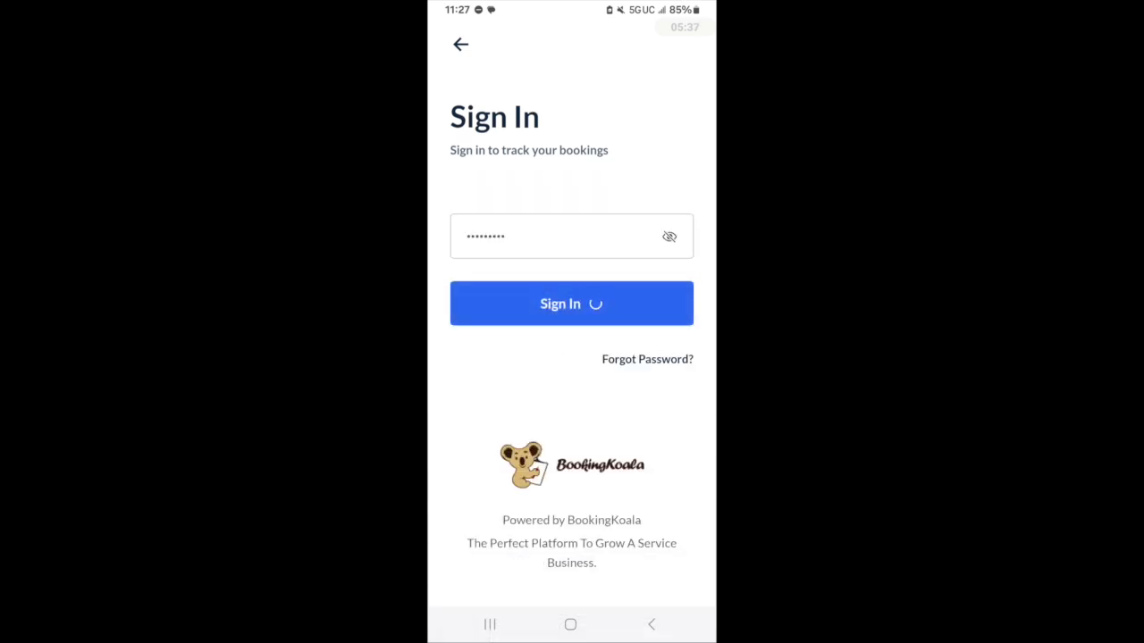
{"action": "left_click", "coordinate": [571, 303]}
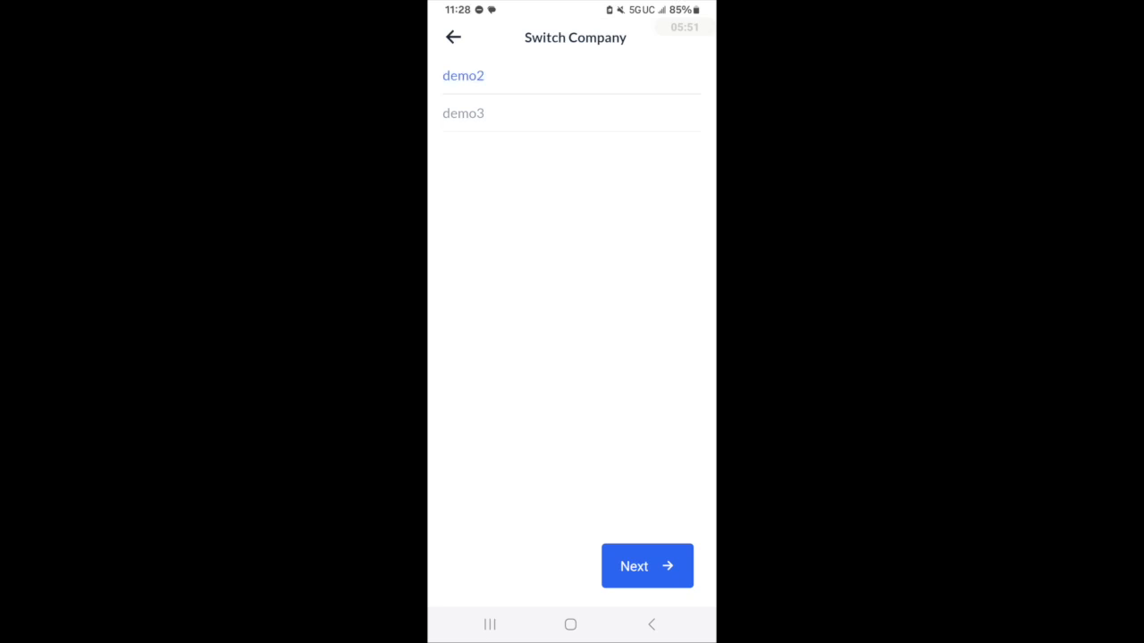
- Switch back to demo2 and sign in, landing on the dashboard
{"action": "left_click", "coordinate": [646, 566]}
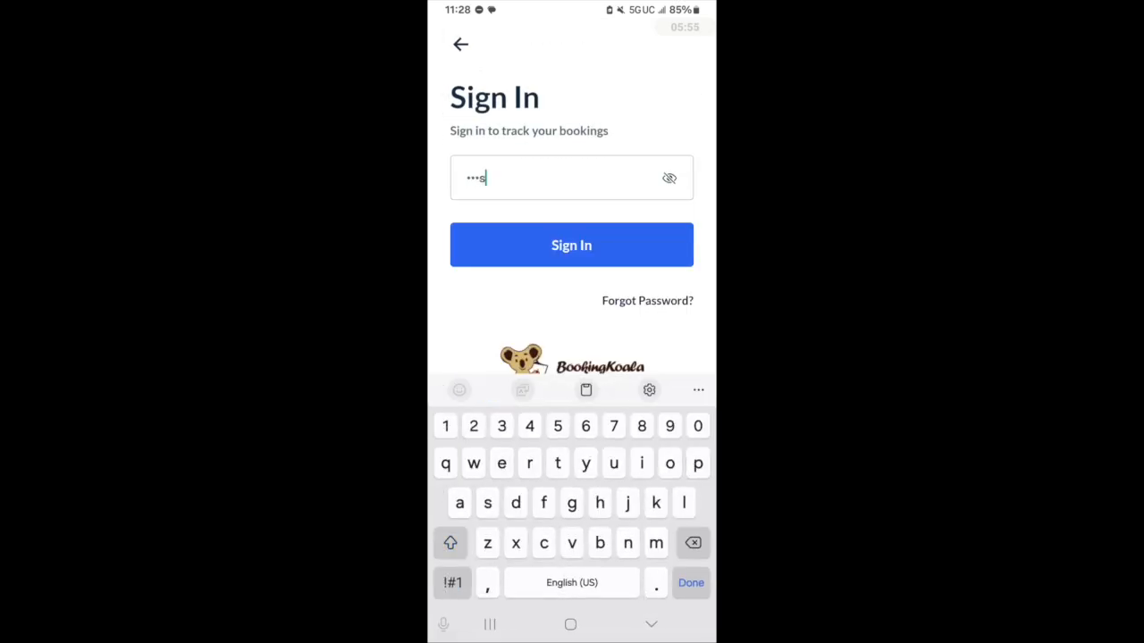
{"action": "type", "text": "1"}
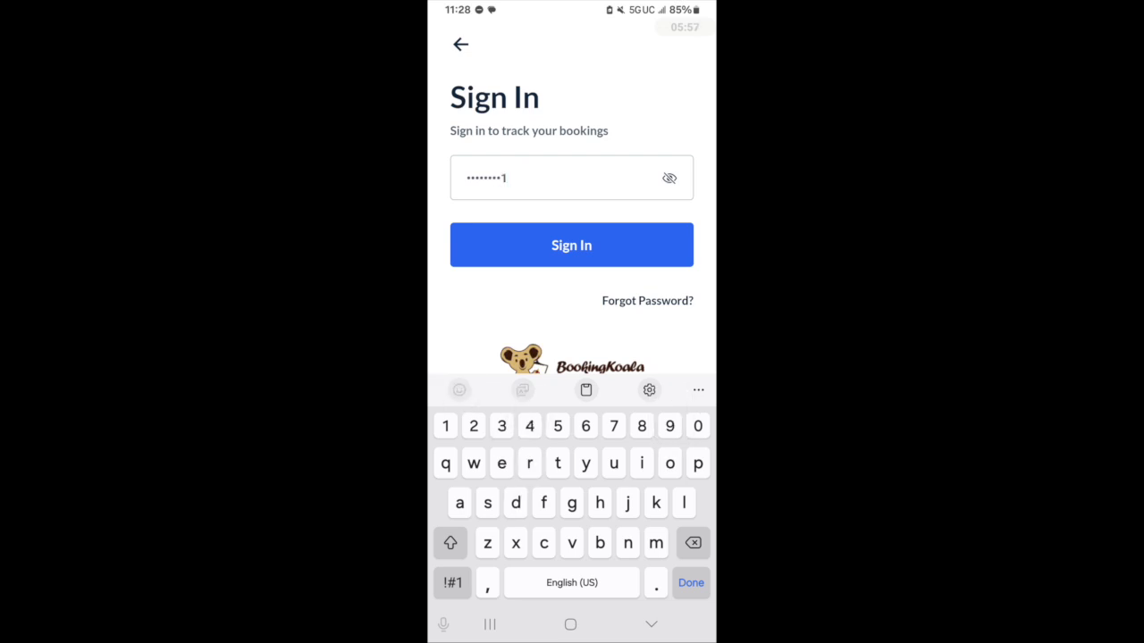
{"action": "left_click", "coordinate": [571, 245]}
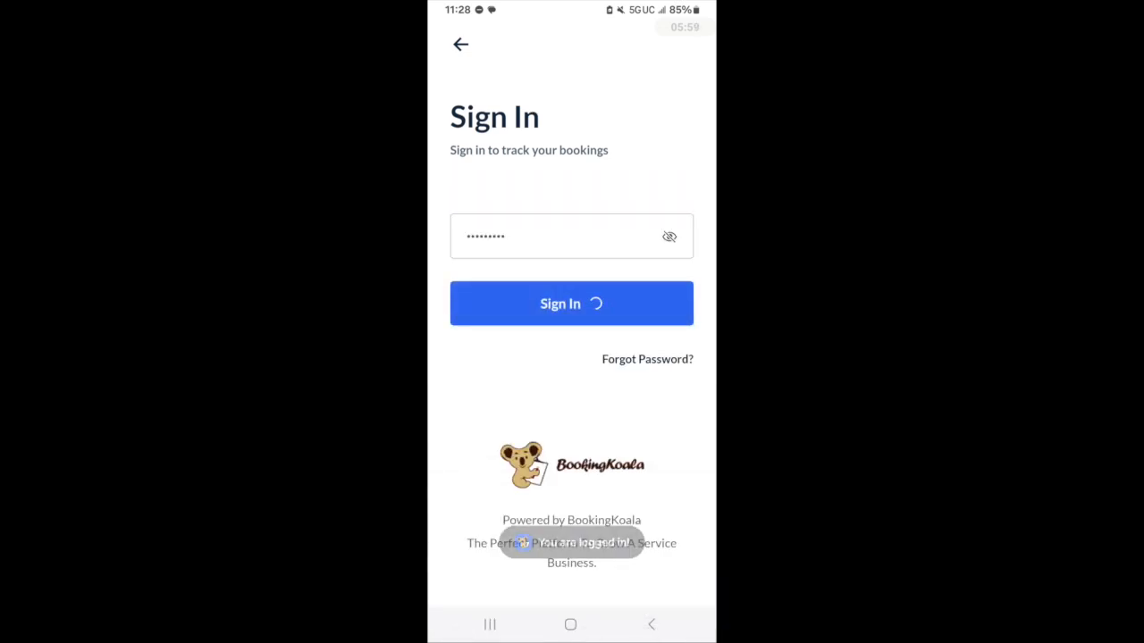
{"action": "left_click", "coordinate": [571, 303]}
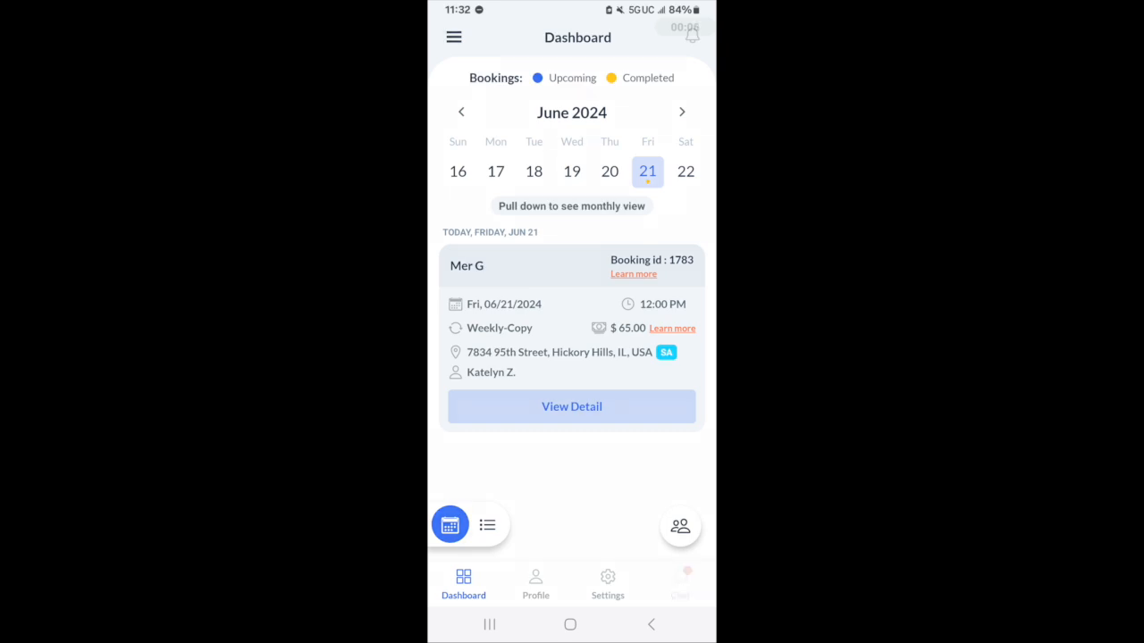
{"action": "left_click", "coordinate": [679, 525]}
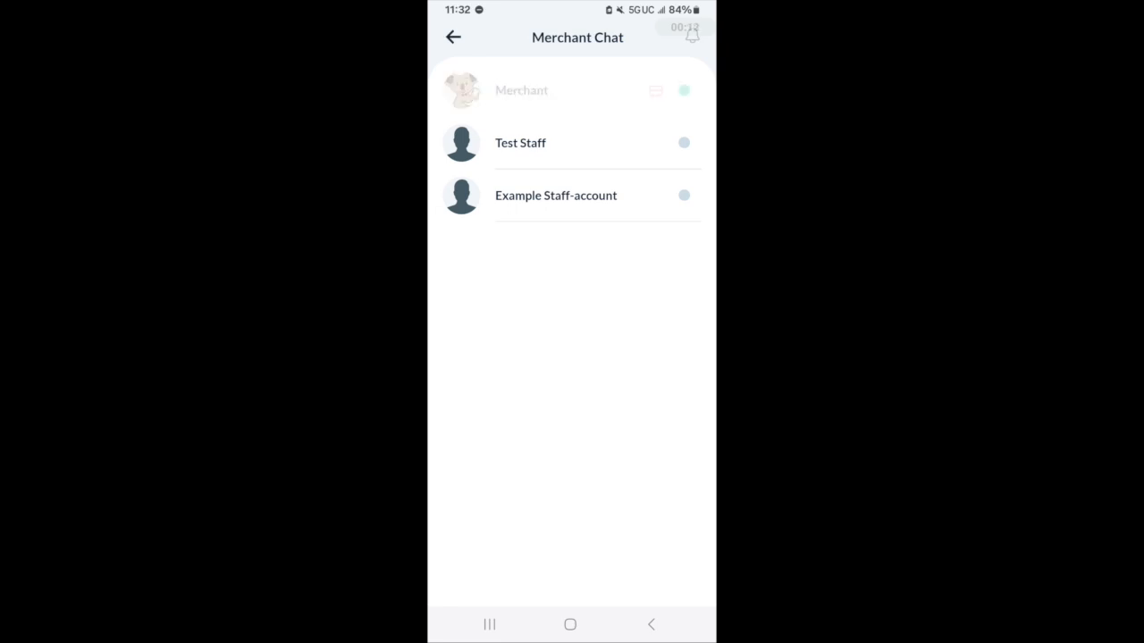
{"action": "left_click", "coordinate": [521, 89]}
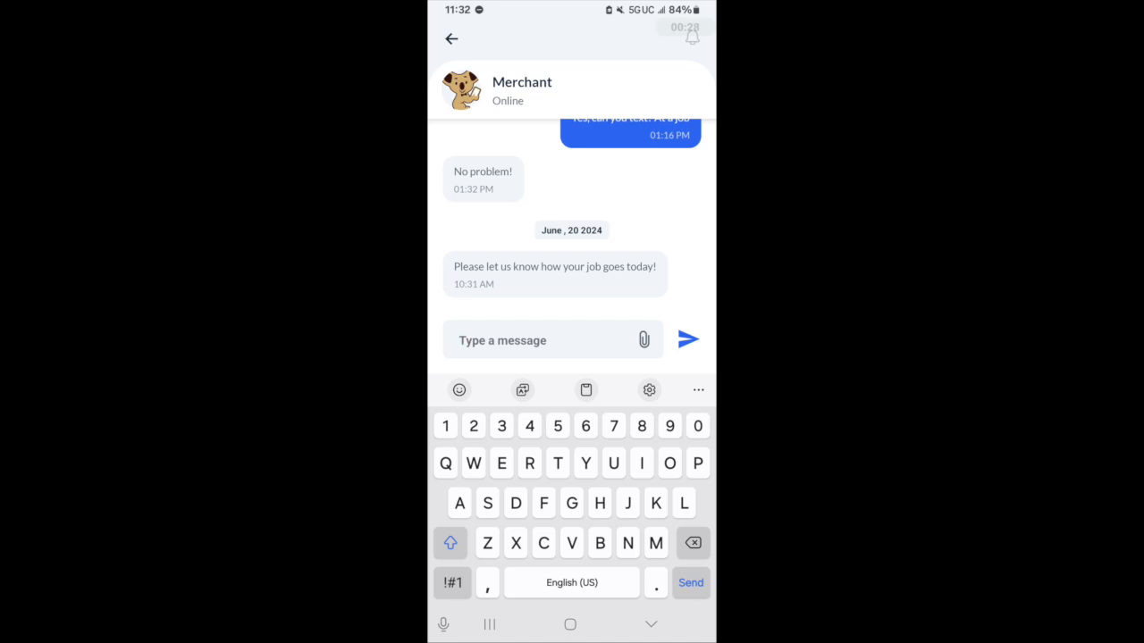
{"action": "left_click", "coordinate": [453, 37]}
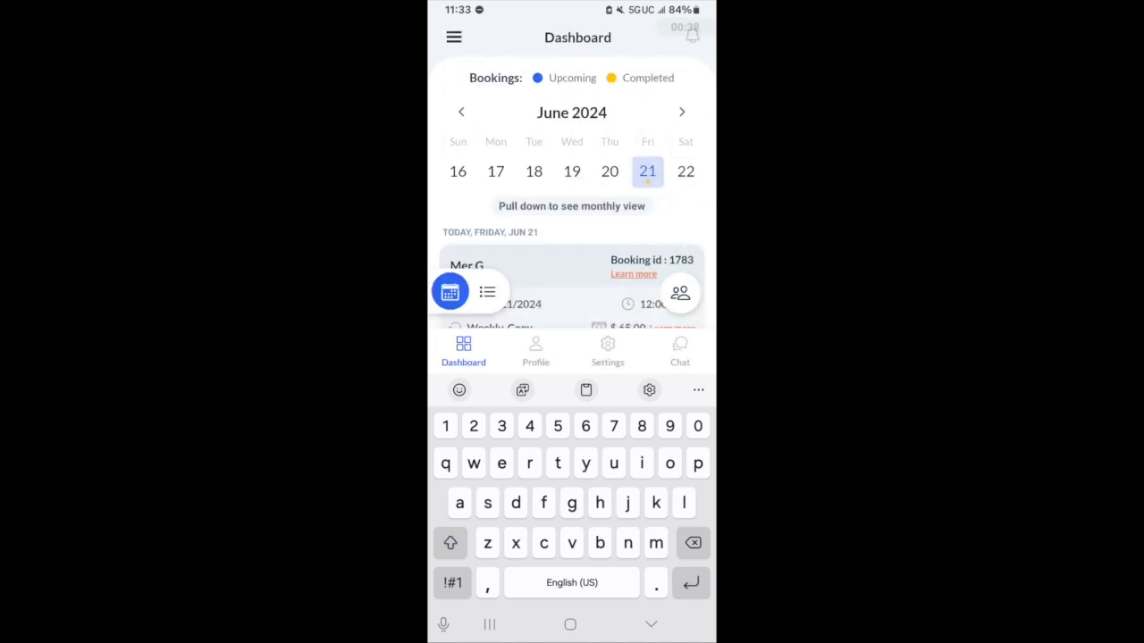
{"action": "left_click", "coordinate": [571, 266]}
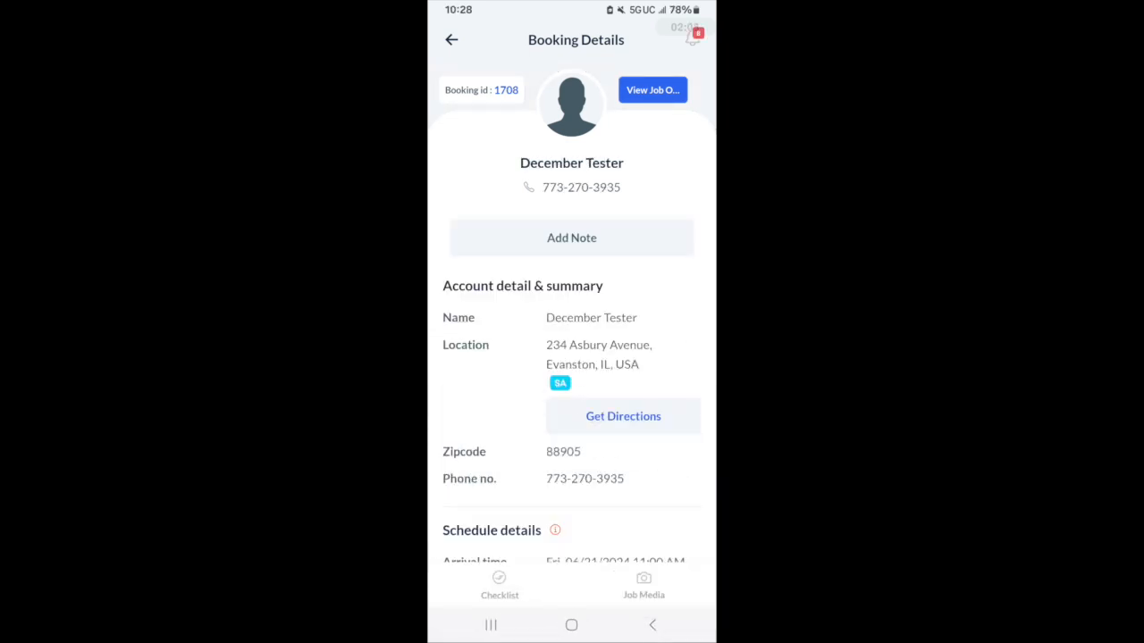
- Open Notifications from the bell icon and scroll through the booking alerts
{"action": "left_click", "coordinate": [690, 36]}
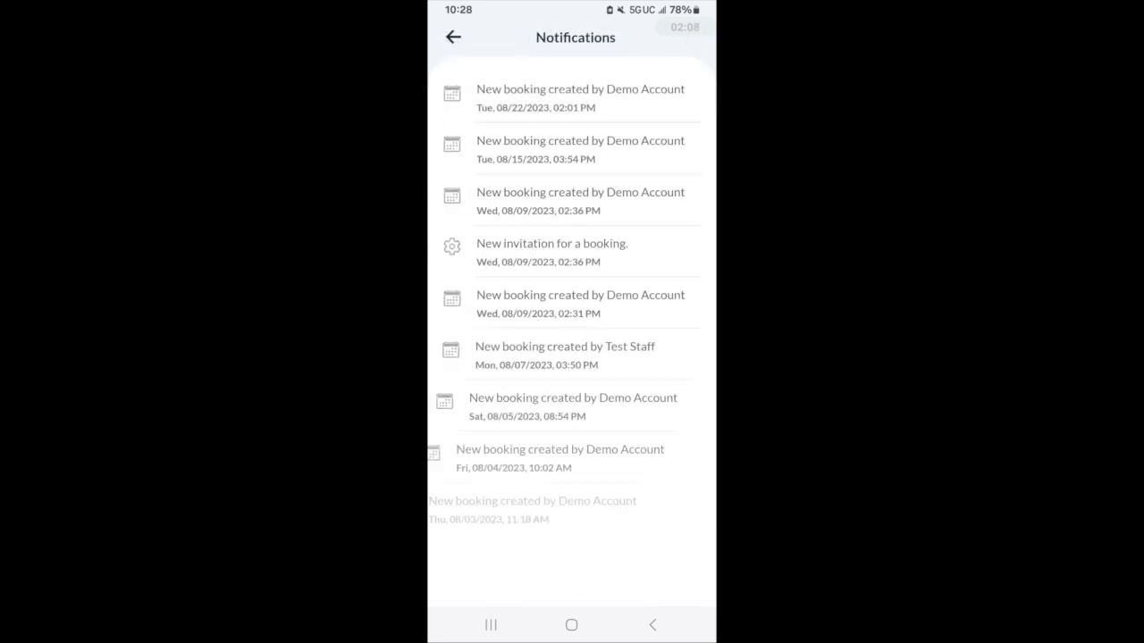
{"action": "scroll", "scroll_direction": "down", "scroll_amount": 3}
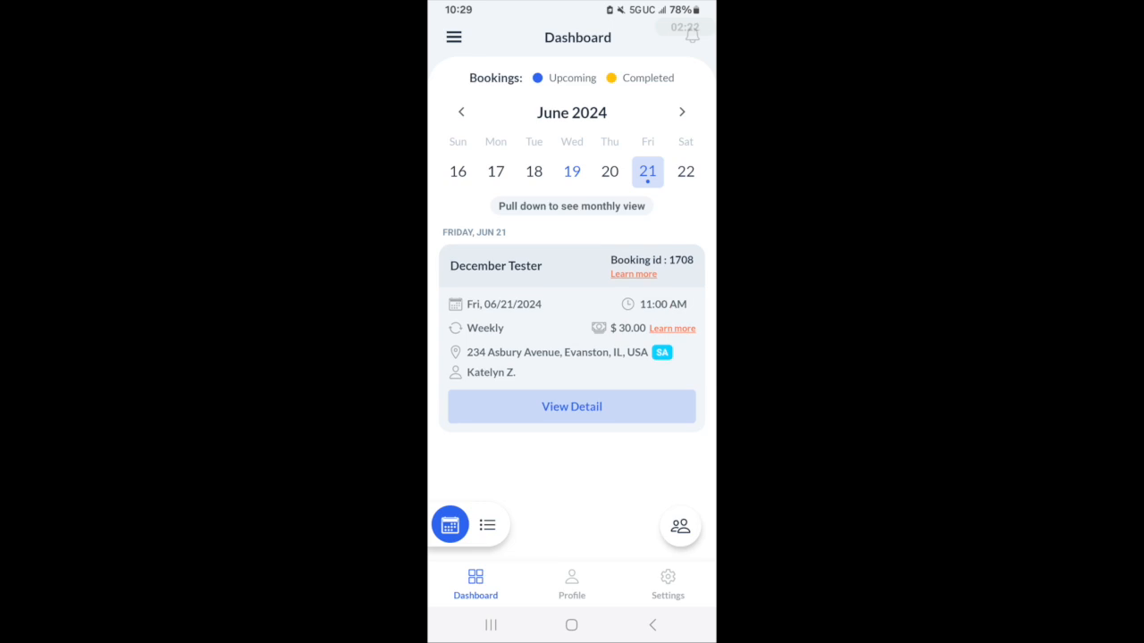
- Expand the calendar to the full month, advance to July 2024, and switch to the list
{"action": "left_click_drag", "start_coordinate": [571, 178], "coordinate": [571, 375]}
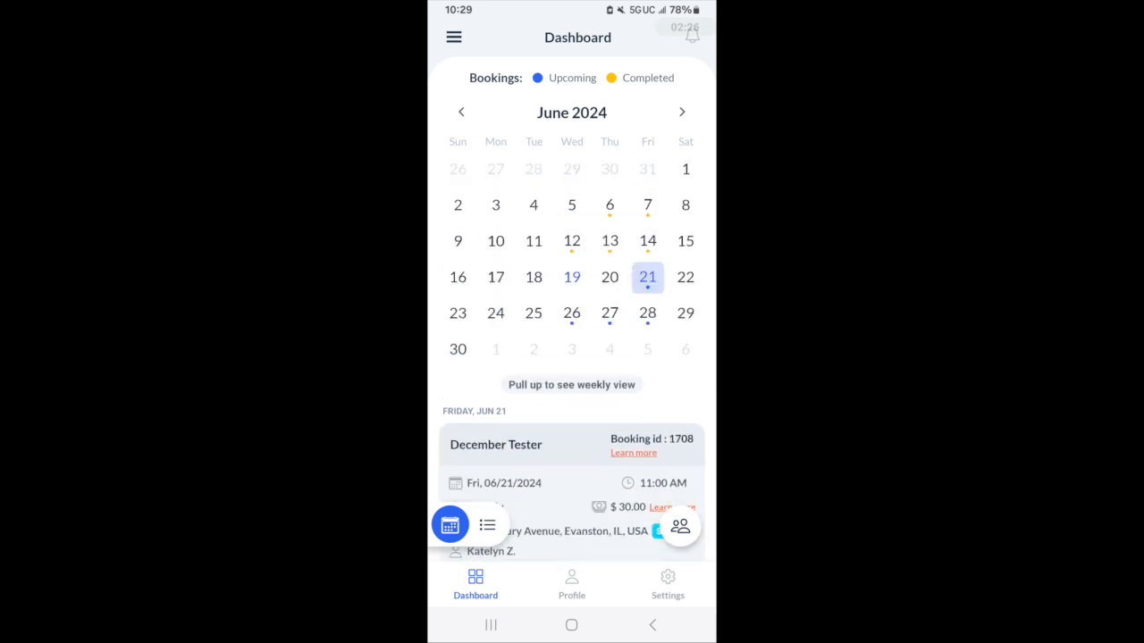
{"action": "left_click", "coordinate": [682, 112]}
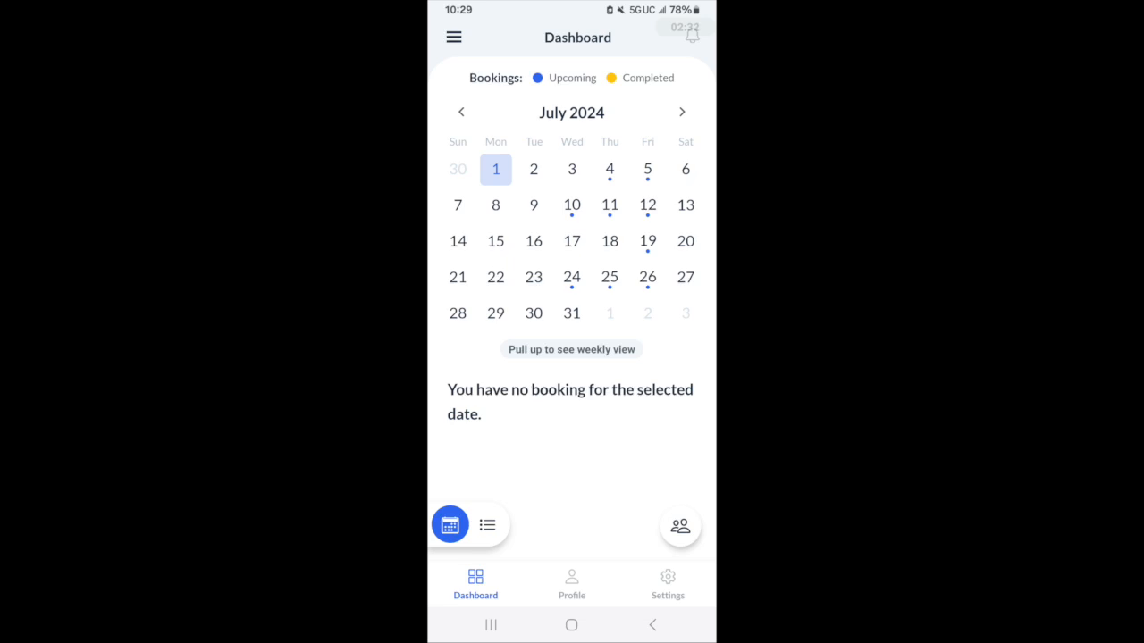
{"action": "left_click", "coordinate": [487, 525]}
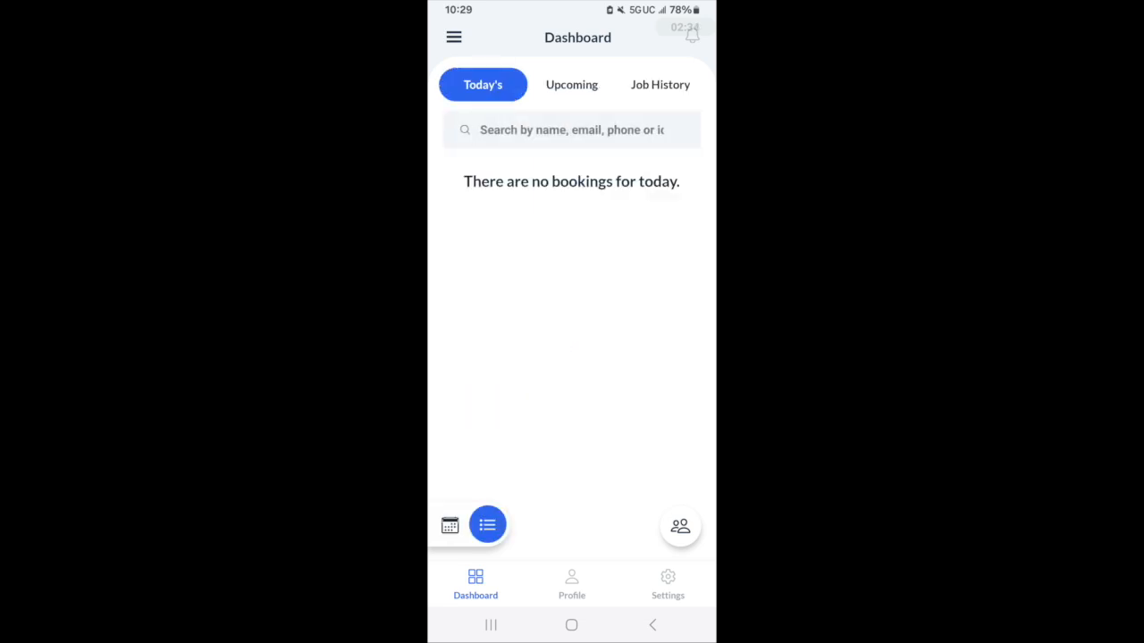
- Browse Upcoming and Job History bookings, dismissing the team booking tip
{"action": "left_click", "coordinate": [571, 84]}
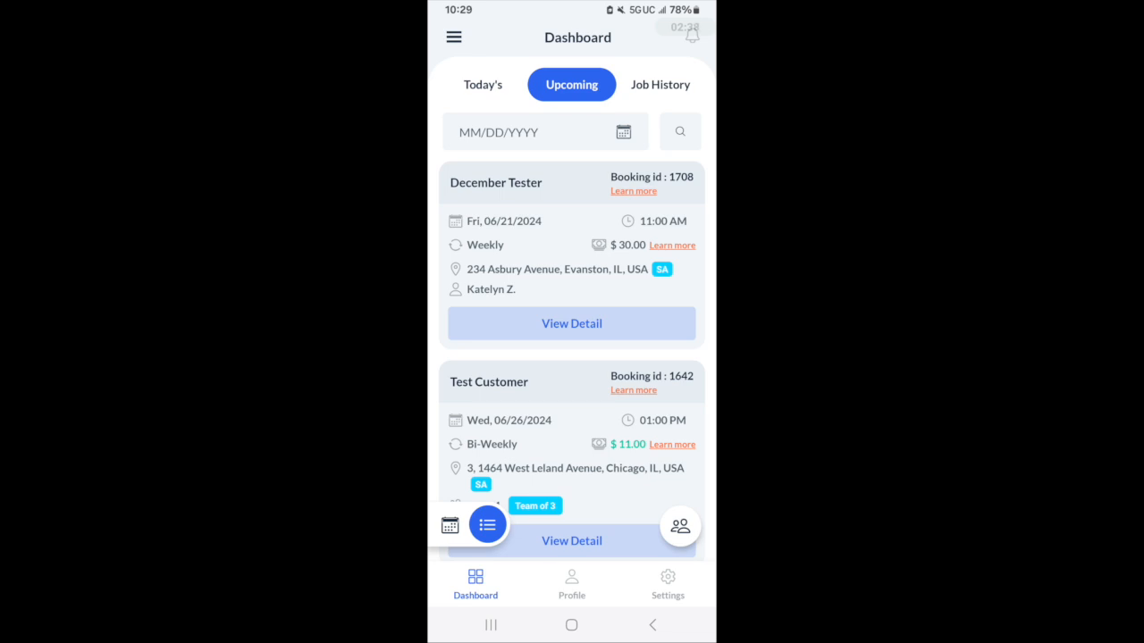
{"action": "scroll", "scroll_direction": "down", "scroll_amount": 3}
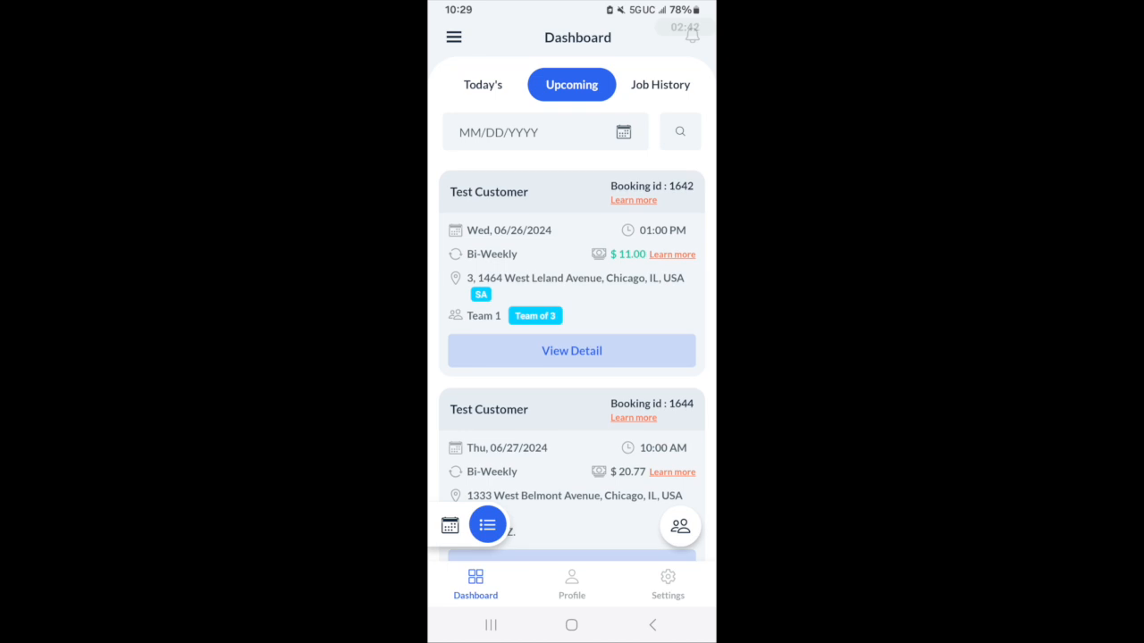
{"action": "left_click", "coordinate": [660, 84]}
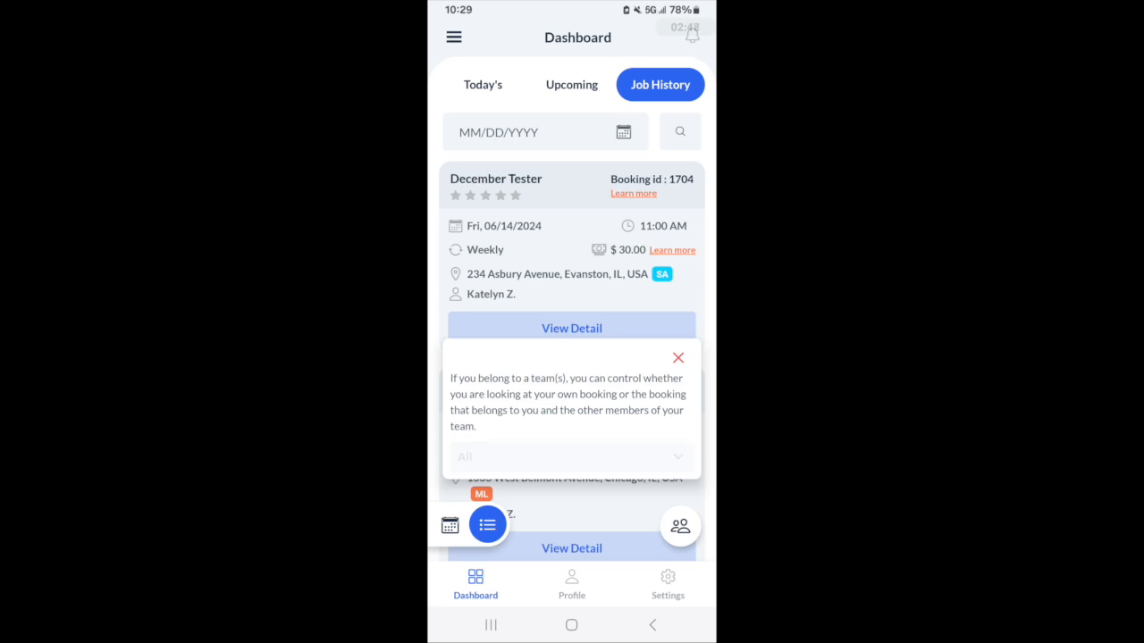
{"action": "left_click", "coordinate": [570, 457]}
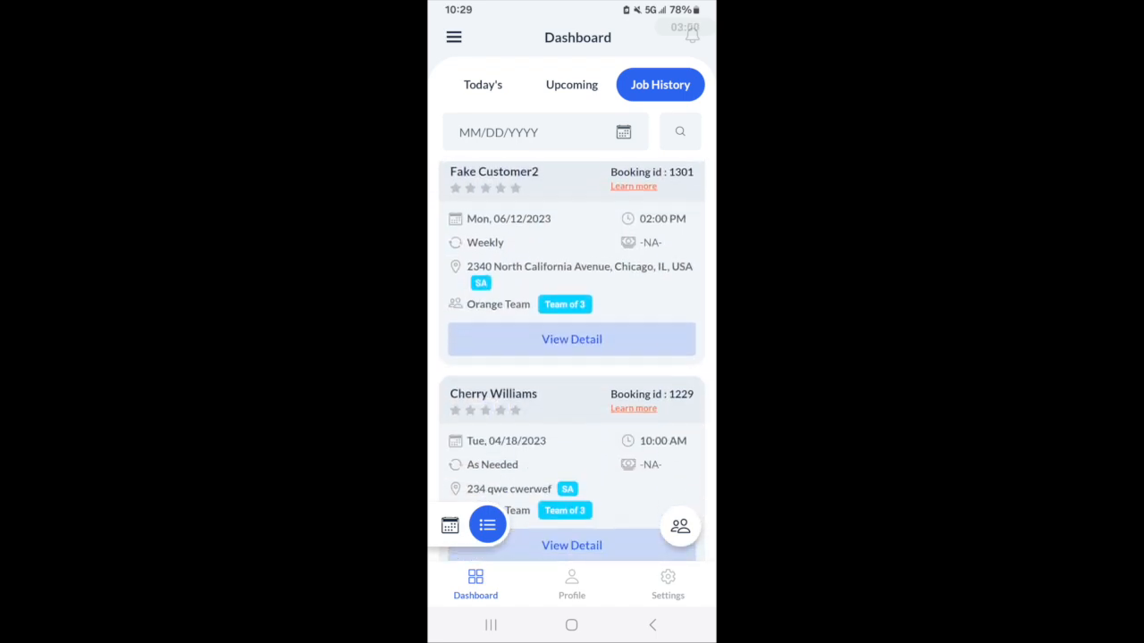
{"action": "scroll", "scroll_direction": "down", "scroll_amount": 3}
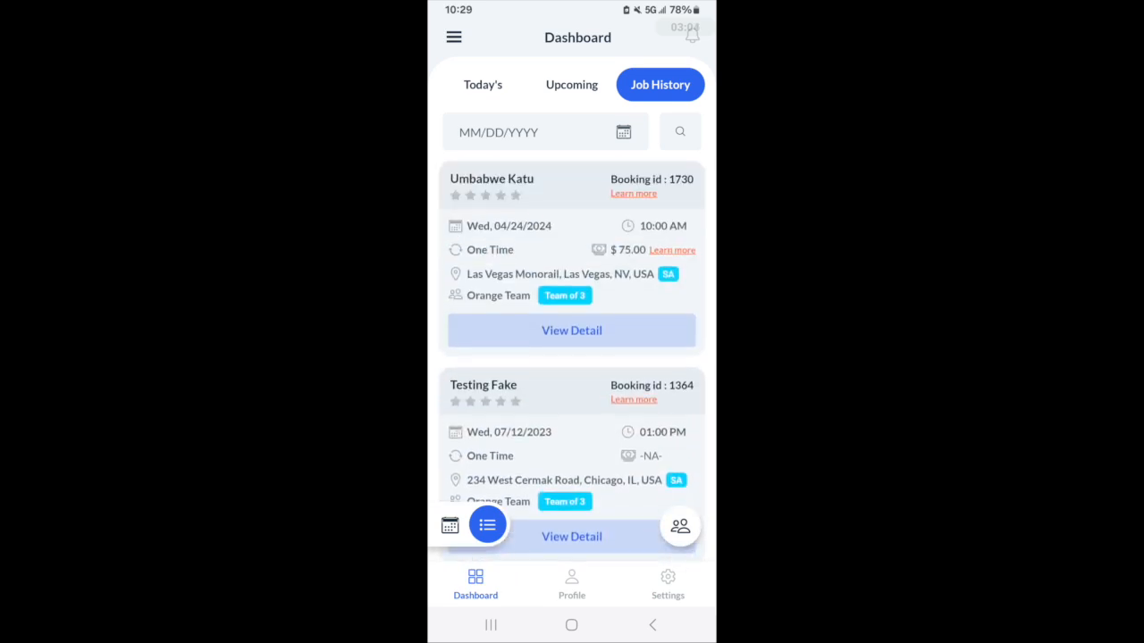
{"action": "left_click", "coordinate": [454, 37]}
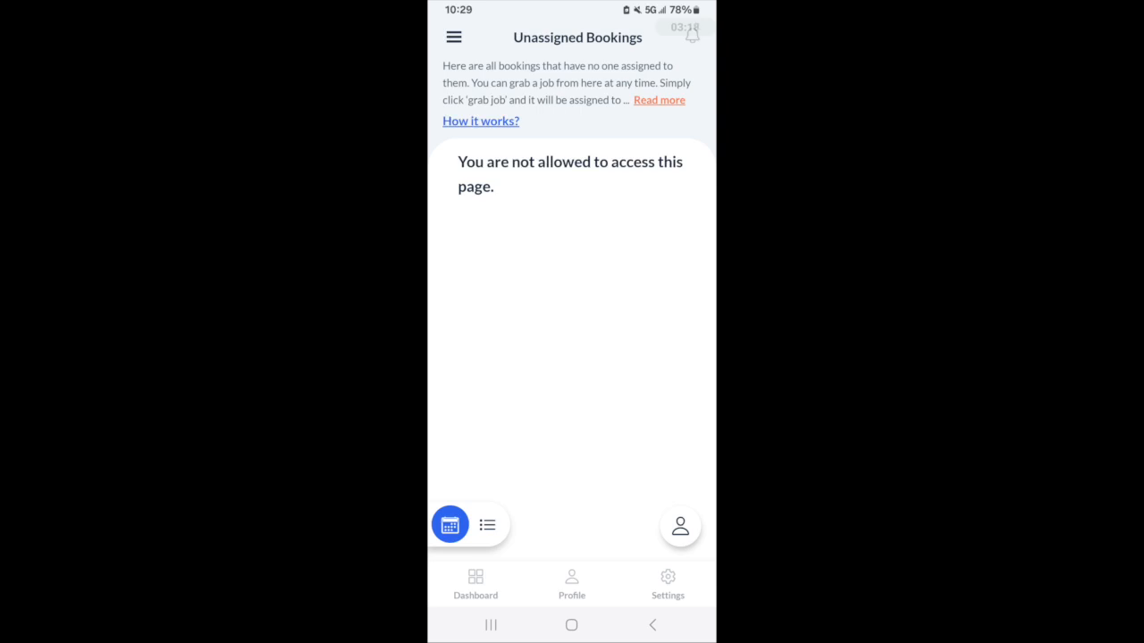
- Read the Unassigned Bookings 'Read more' explanation of grabbing jobs and dismiss it with Ok
{"action": "left_click", "coordinate": [479, 120]}
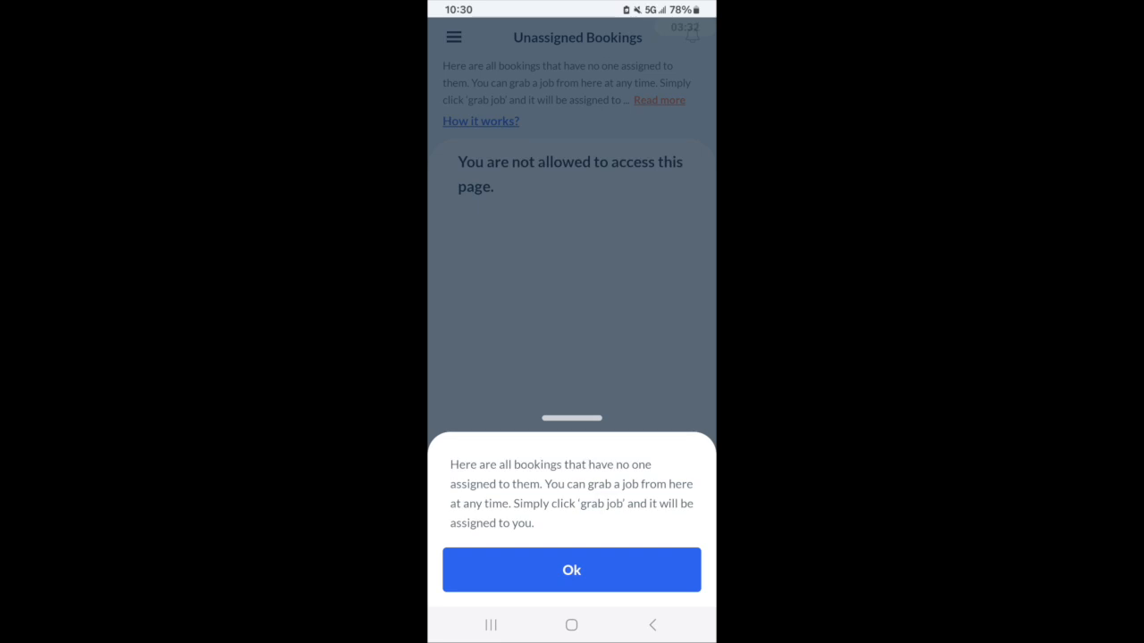
{"action": "left_click", "coordinate": [571, 570]}
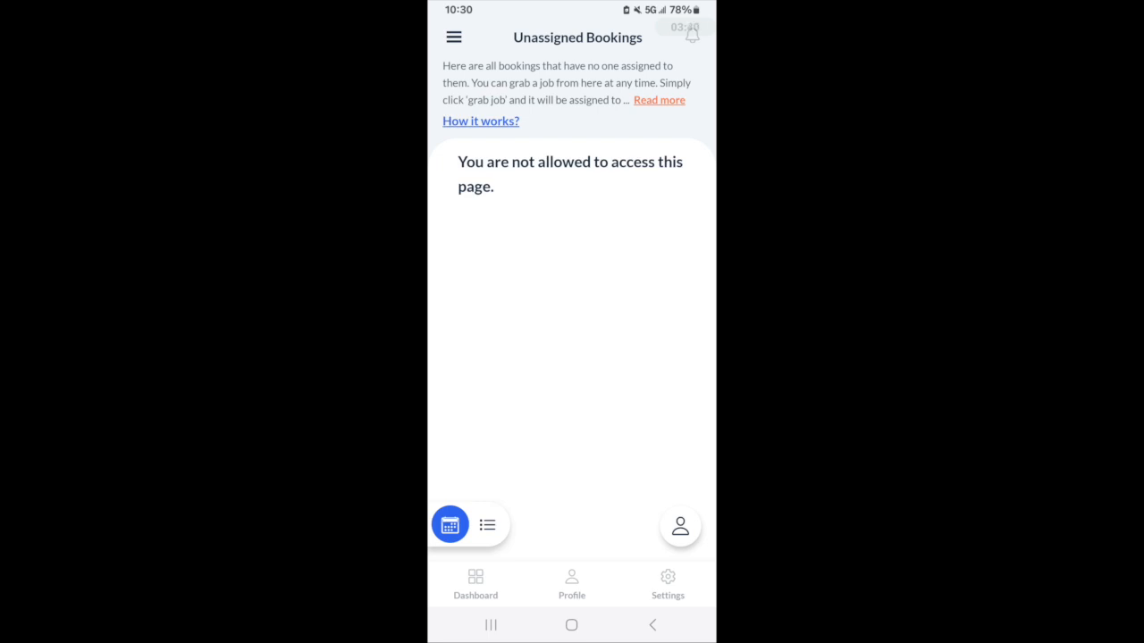
{"action": "left_click", "coordinate": [487, 525]}
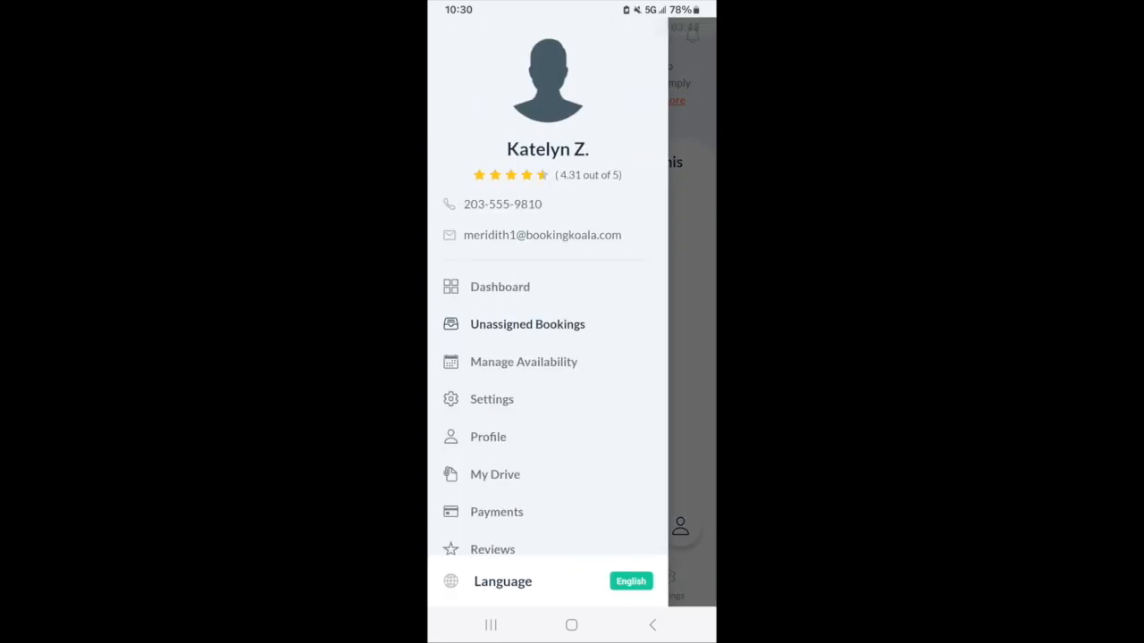
- Open Manage Availability and view its List and Old View before returning to Calendar
{"action": "left_click", "coordinate": [522, 362]}
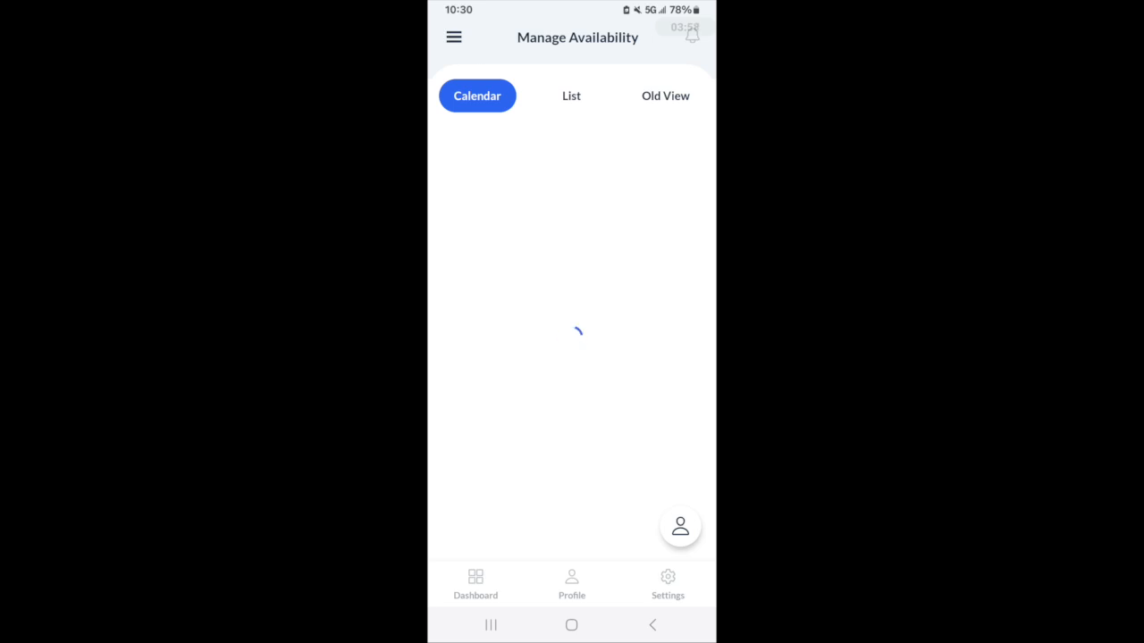
{"action": "left_click", "coordinate": [570, 95]}
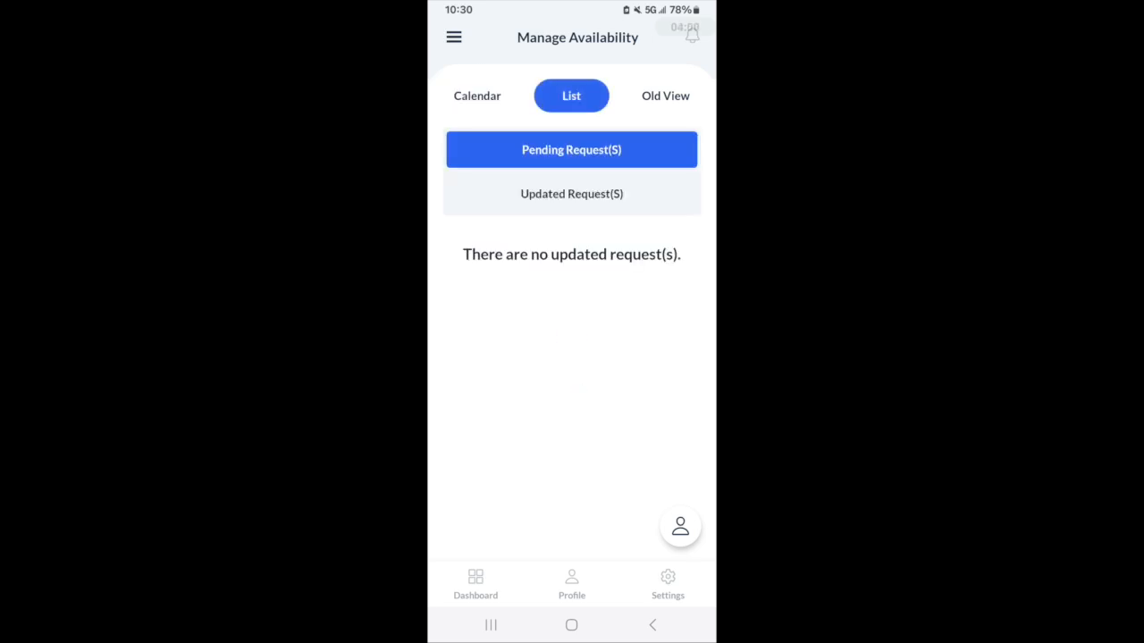
{"action": "left_click", "coordinate": [665, 95]}
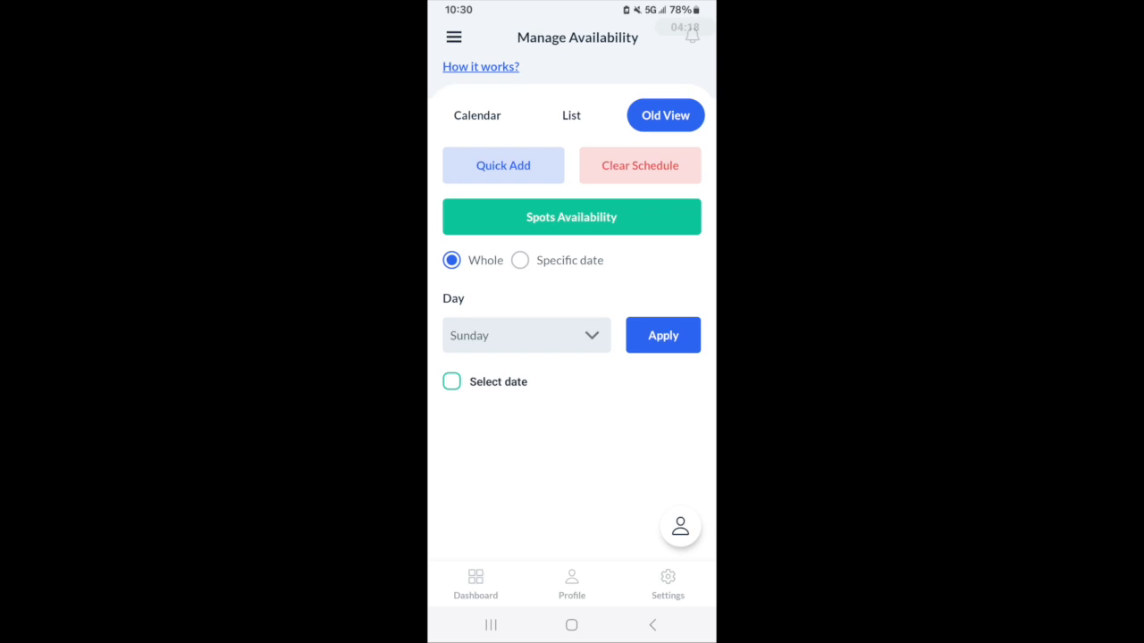
{"action": "left_click", "coordinate": [477, 114]}
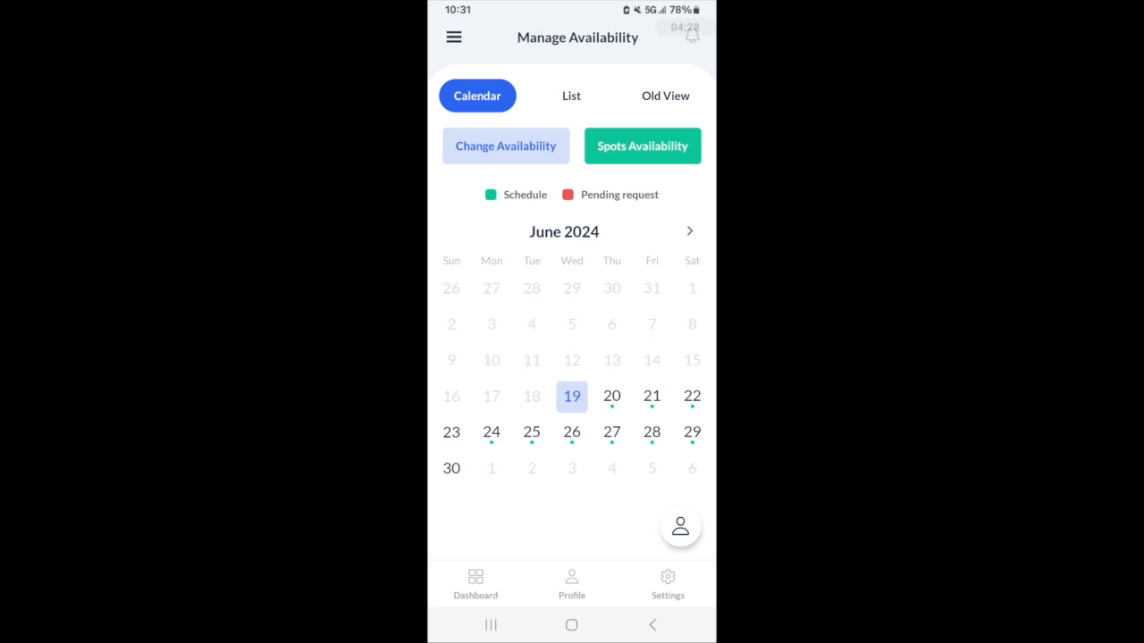
- Mark June 21 off by removing the 8 AM–8 PM shift, with reason 'Dentist'
{"action": "left_click", "coordinate": [651, 396]}
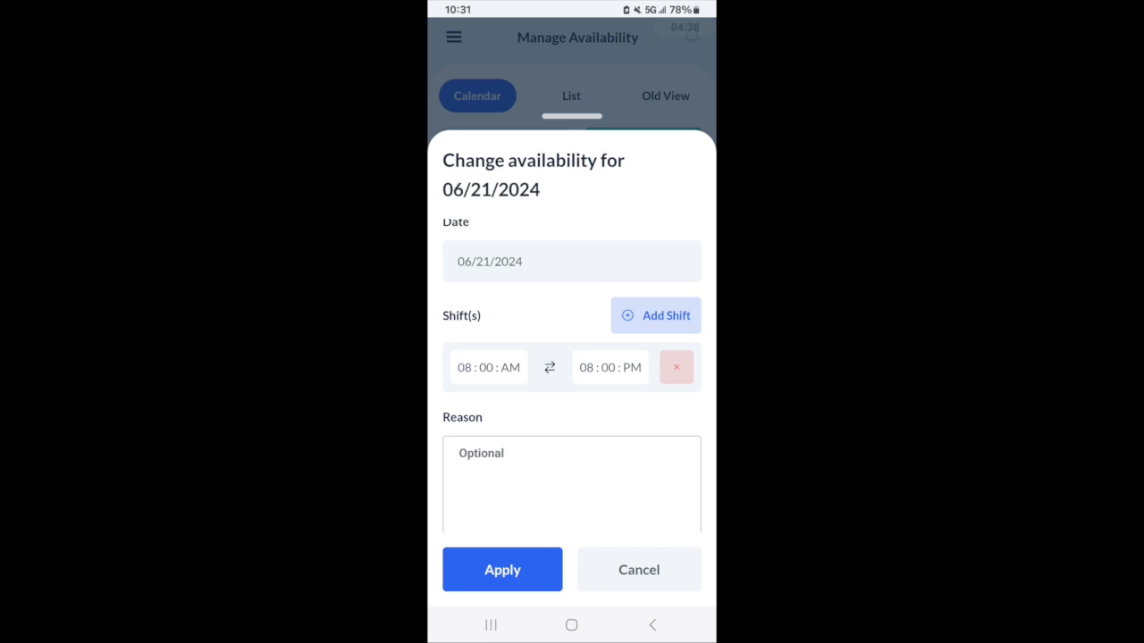
{"action": "left_click", "coordinate": [675, 367]}
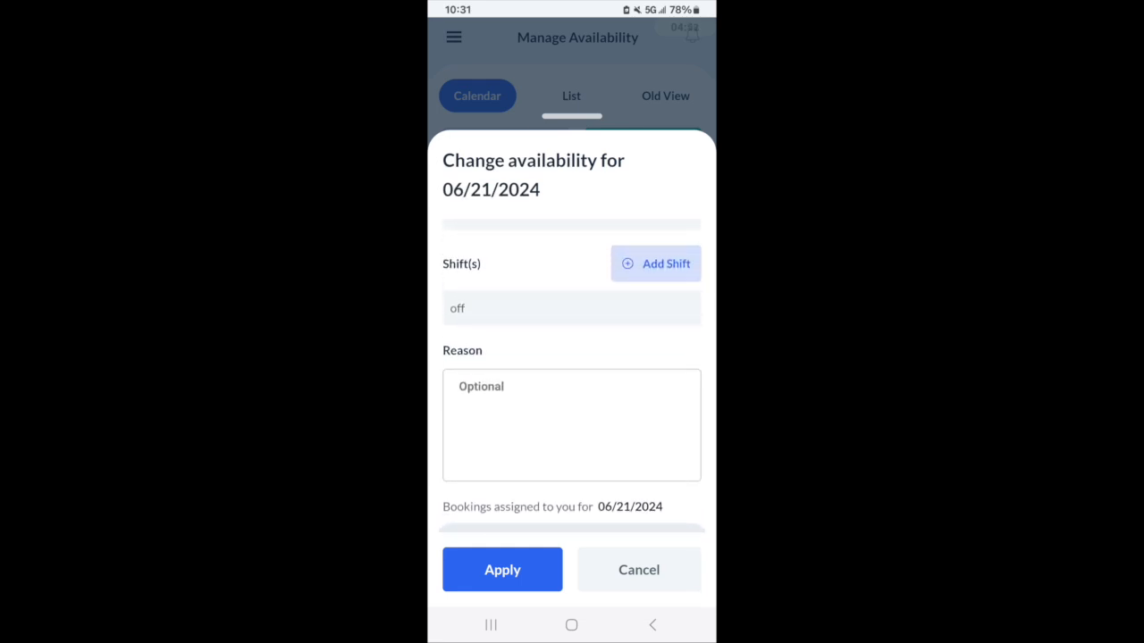
{"action": "left_click", "coordinate": [571, 425]}
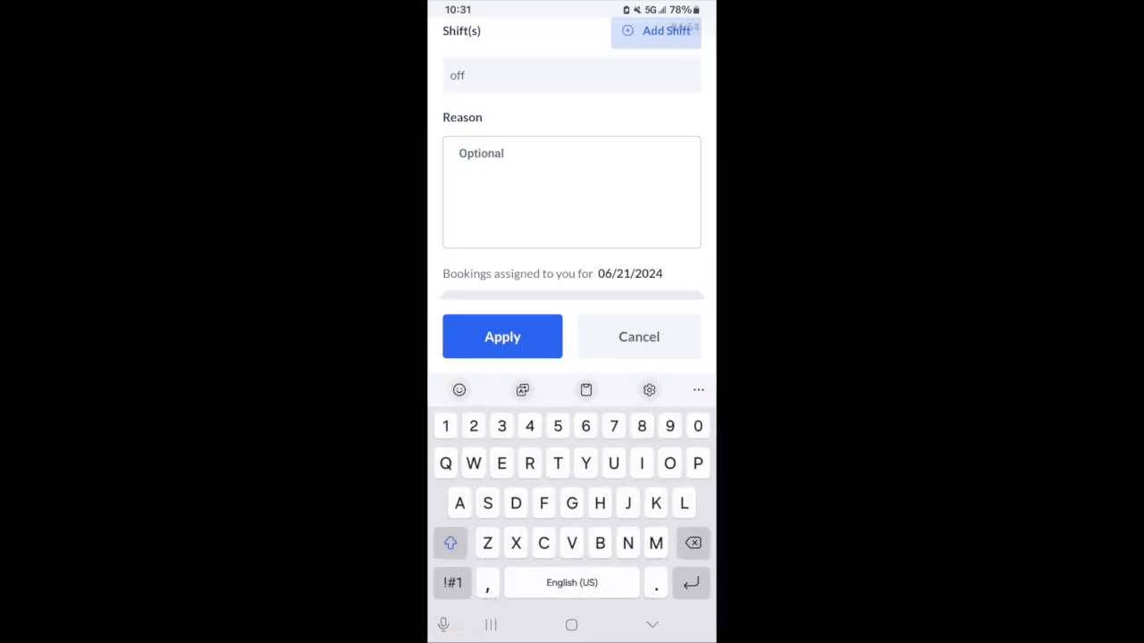
{"action": "type", "text": "Dentist appointment"}
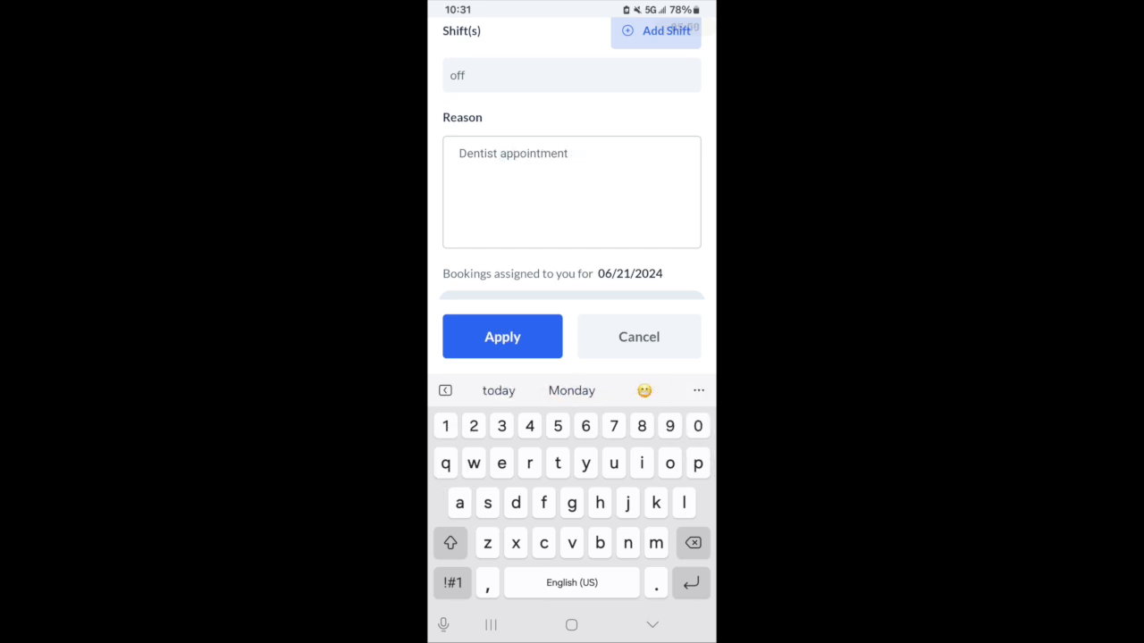
{"action": "left_click", "coordinate": [501, 336]}
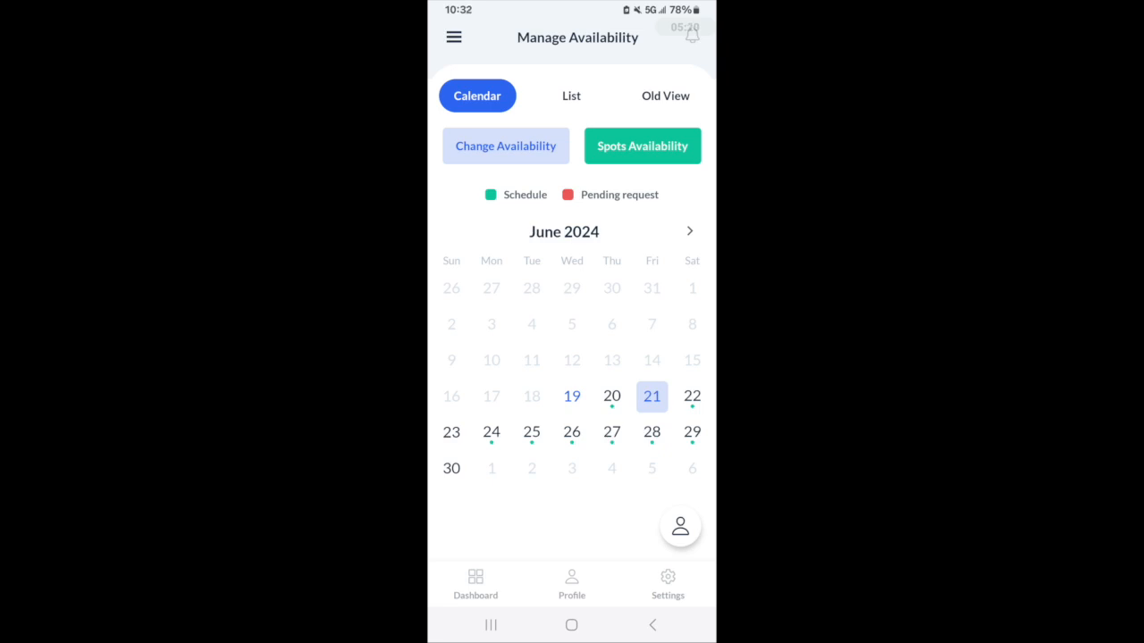
{"action": "left_click", "coordinate": [505, 146]}
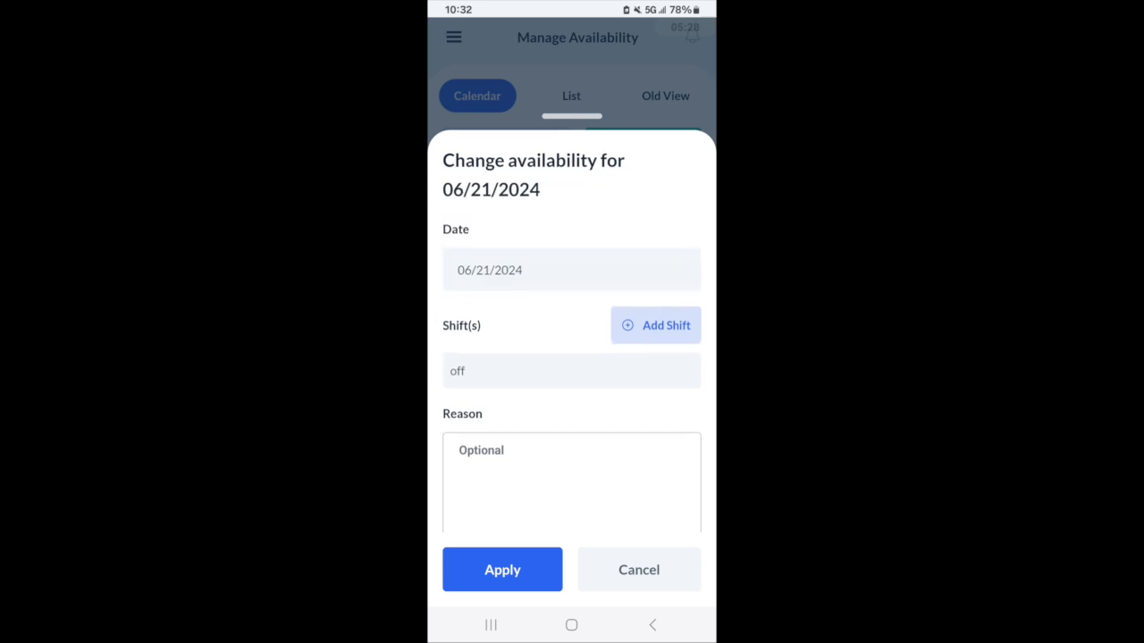
{"action": "left_click", "coordinate": [638, 569]}
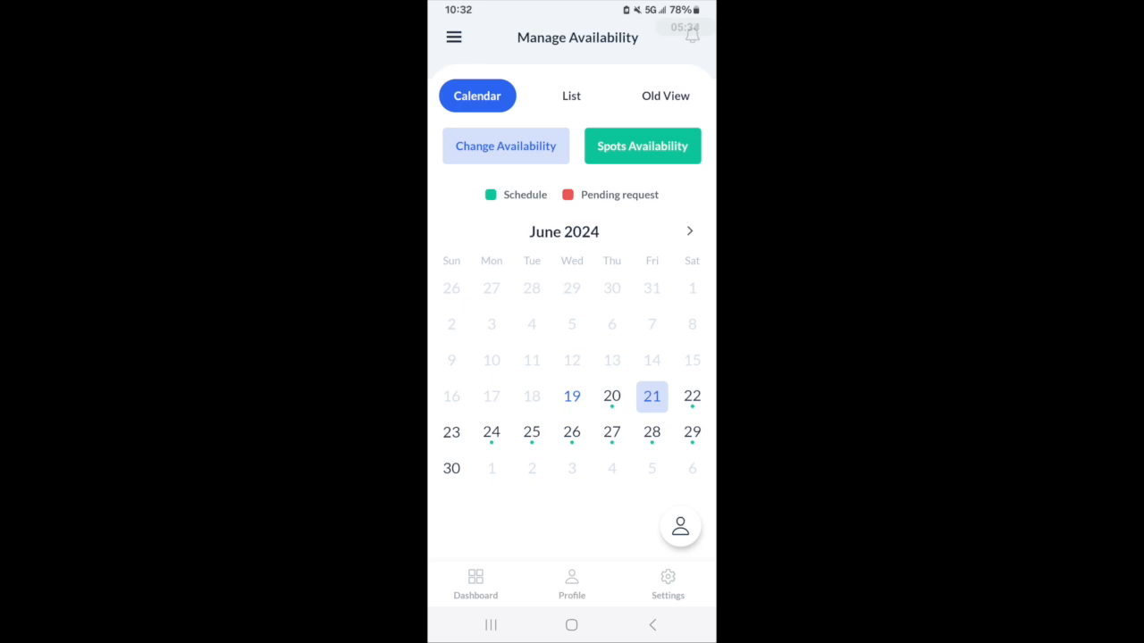
{"action": "left_click", "coordinate": [571, 96]}
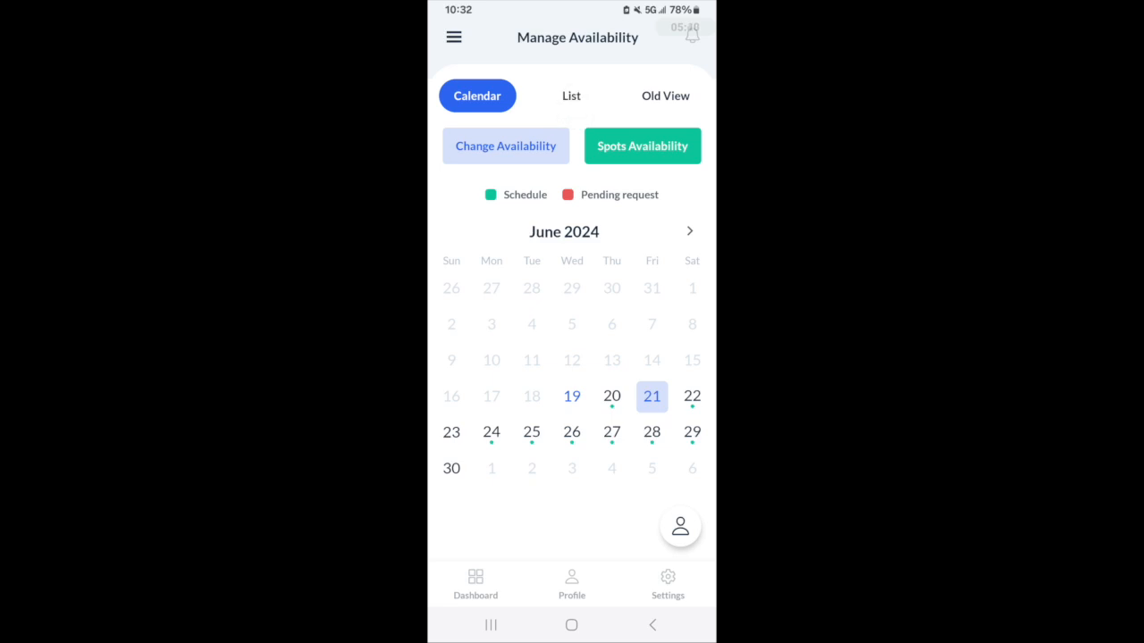
- Set the Sunday 07:00 AM spot count to 2 and submit reason 'Can take 2 dogs'
{"action": "left_click", "coordinate": [641, 145]}
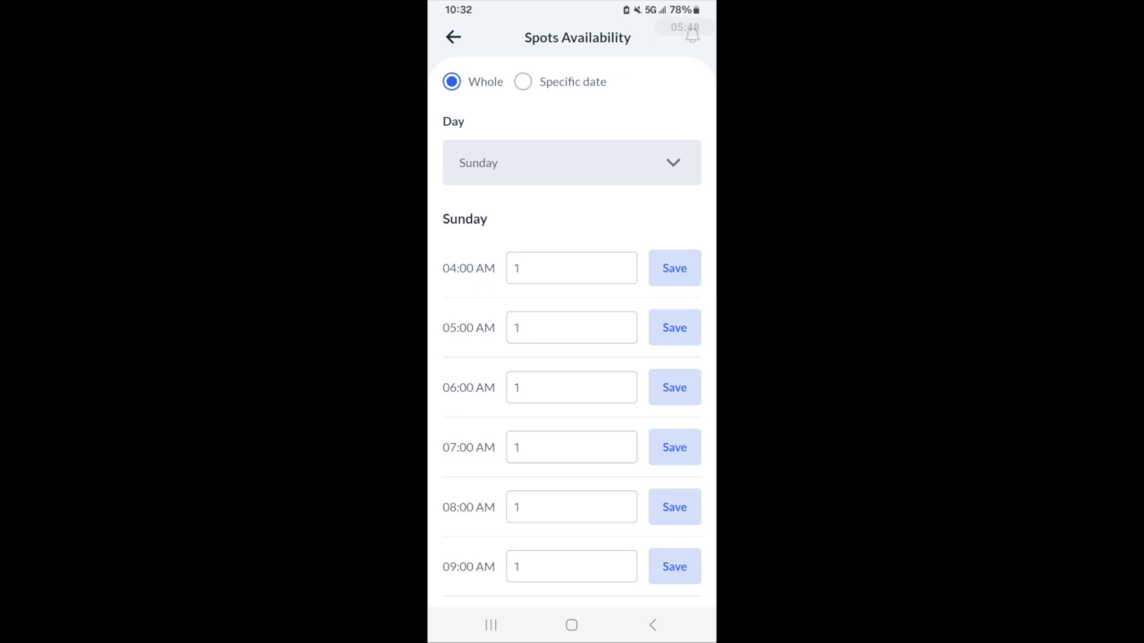
{"action": "scroll", "scroll_direction": "down", "scroll_amount": 3}
{"action": "type", "text": "2"}
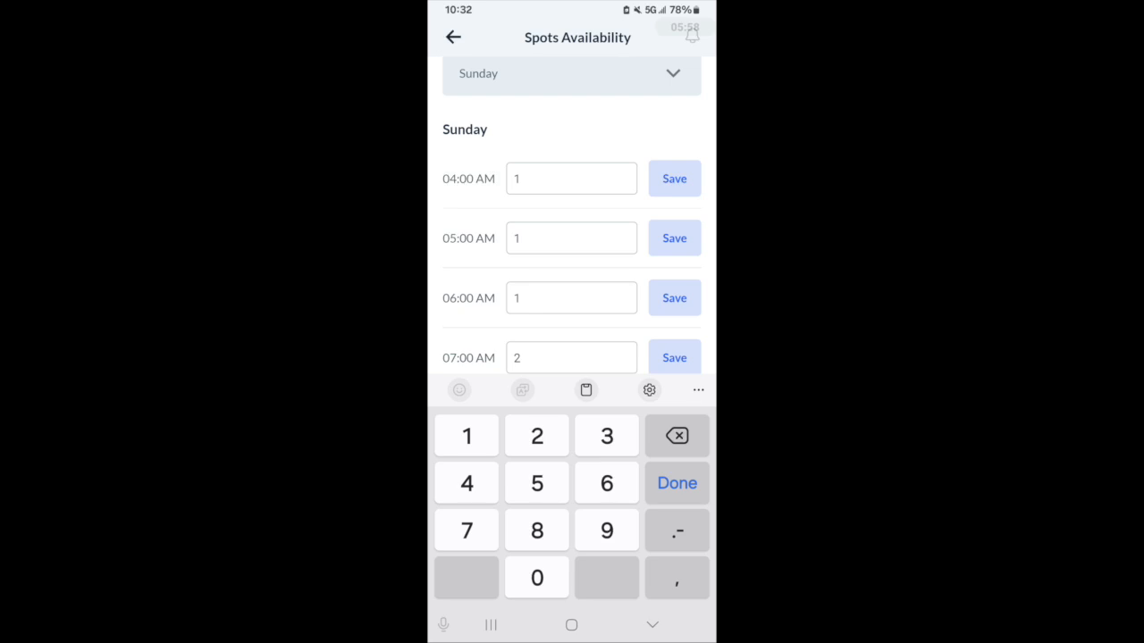
{"action": "left_click", "coordinate": [676, 483]}
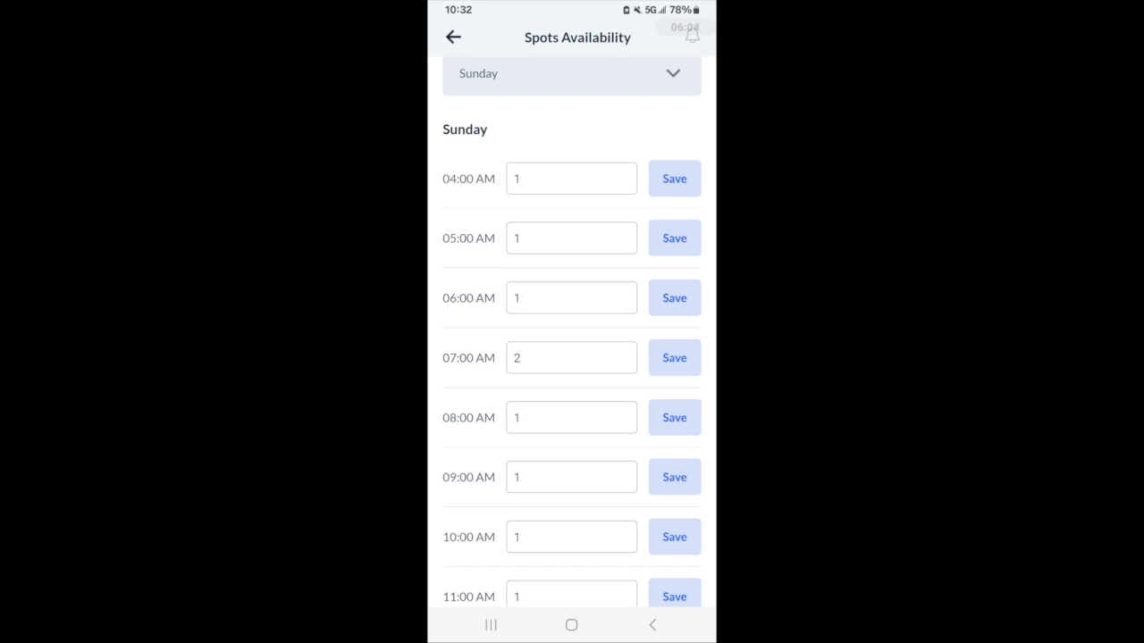
{"action": "left_click", "coordinate": [673, 358]}
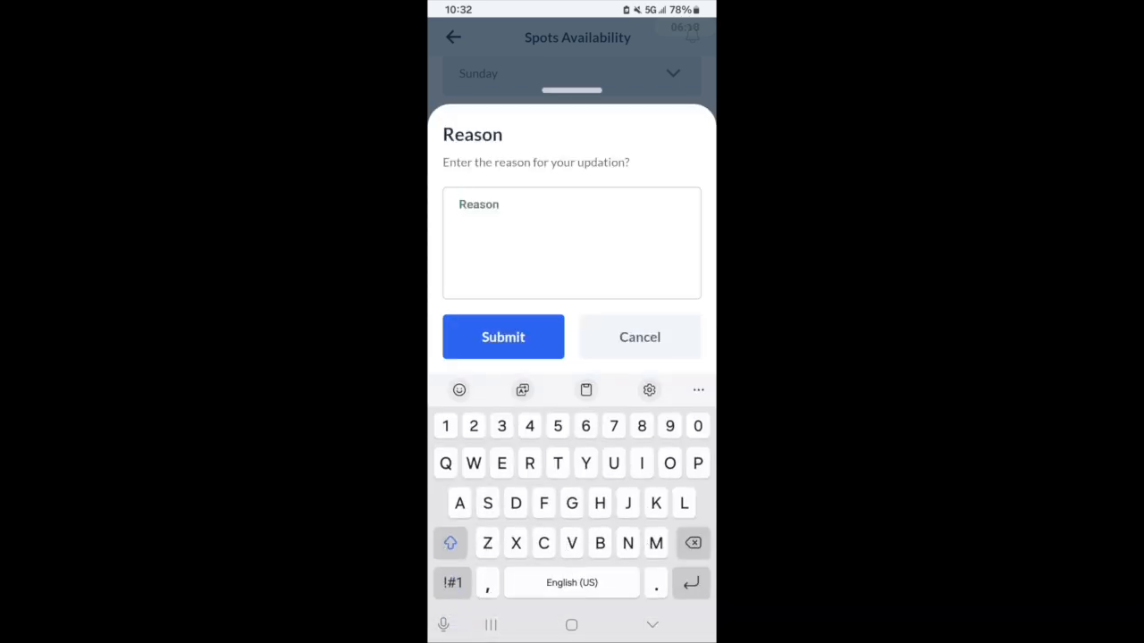
{"action": "type", "text": "Can take 2 dogs"}
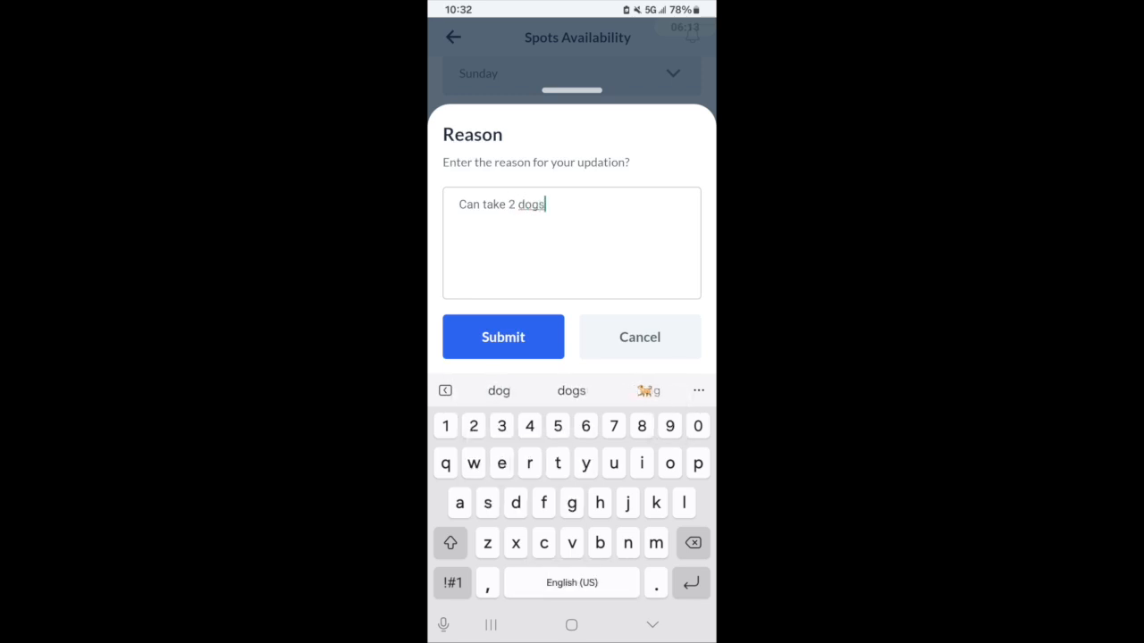
{"action": "left_click", "coordinate": [502, 337]}
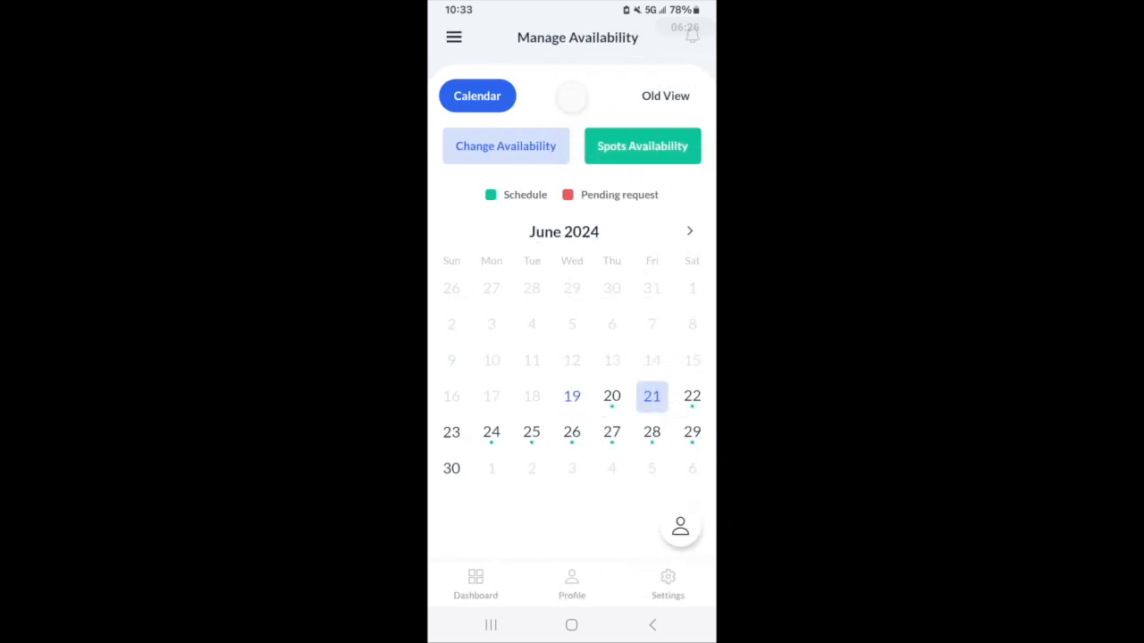
- Open the Request Time Off form from Change Availability, after cancelling once
{"action": "left_click", "coordinate": [505, 146]}
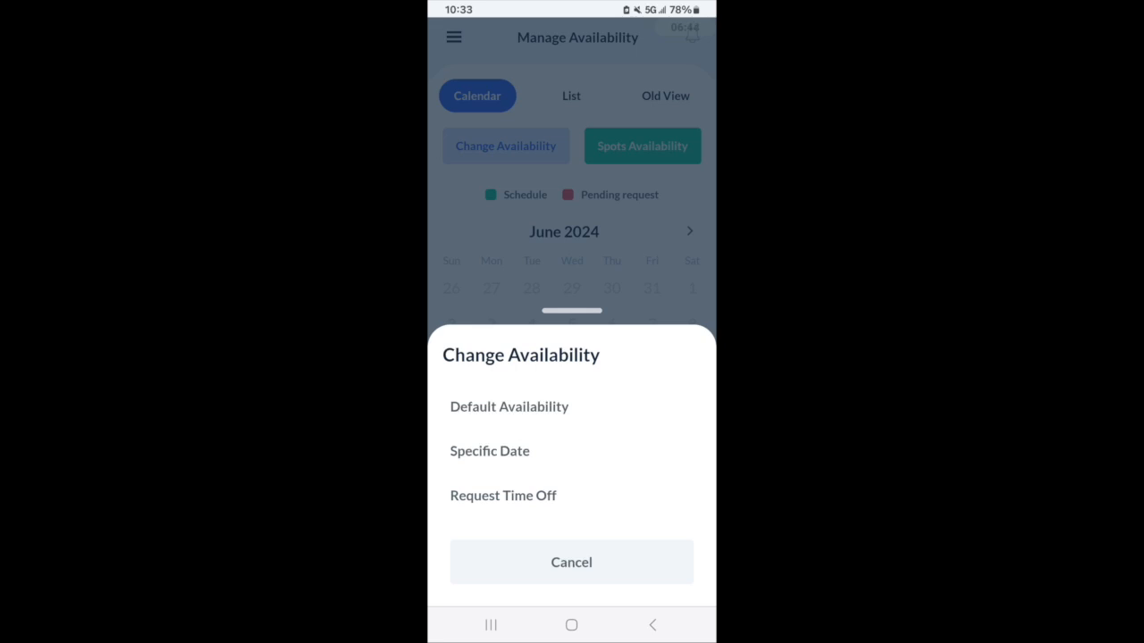
{"action": "left_click", "coordinate": [571, 562]}
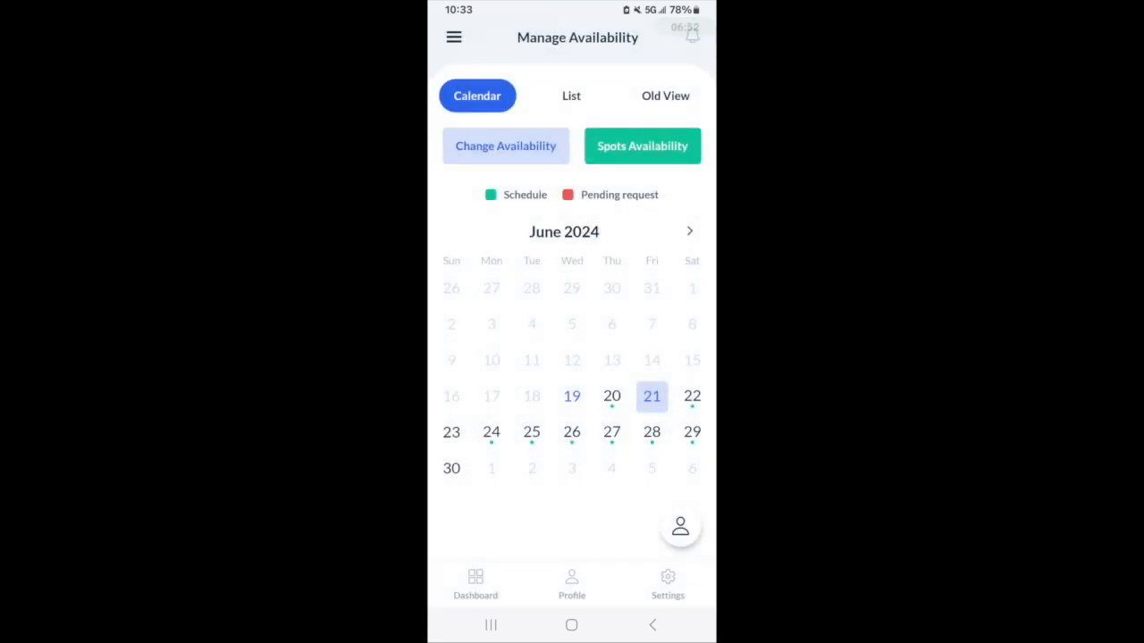
{"action": "left_click", "coordinate": [505, 145]}
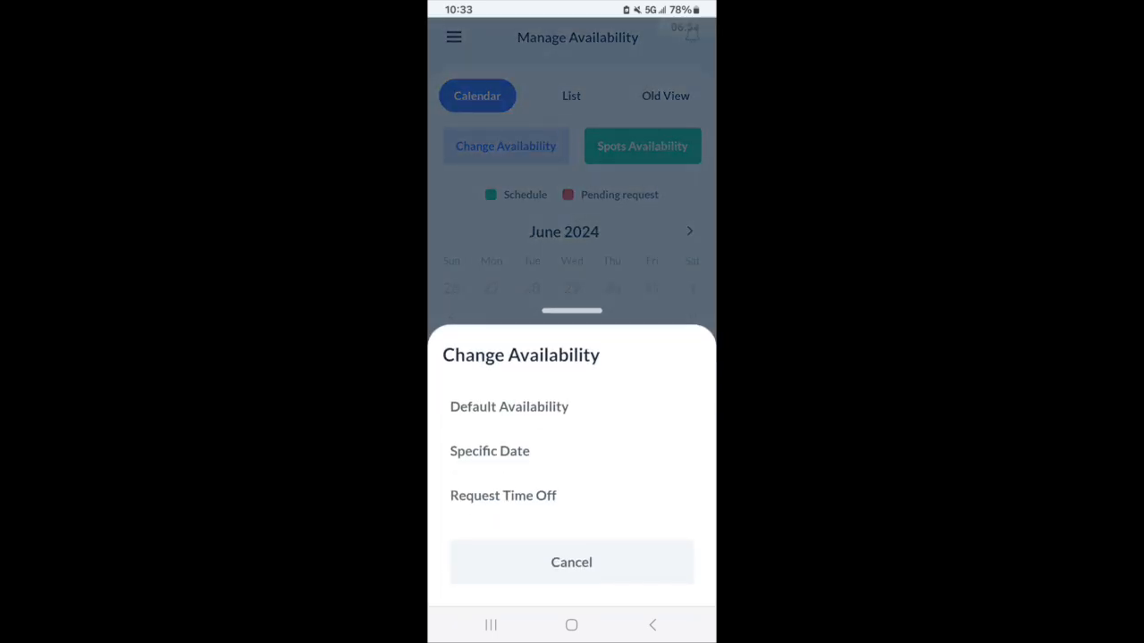
{"action": "left_click", "coordinate": [571, 562]}
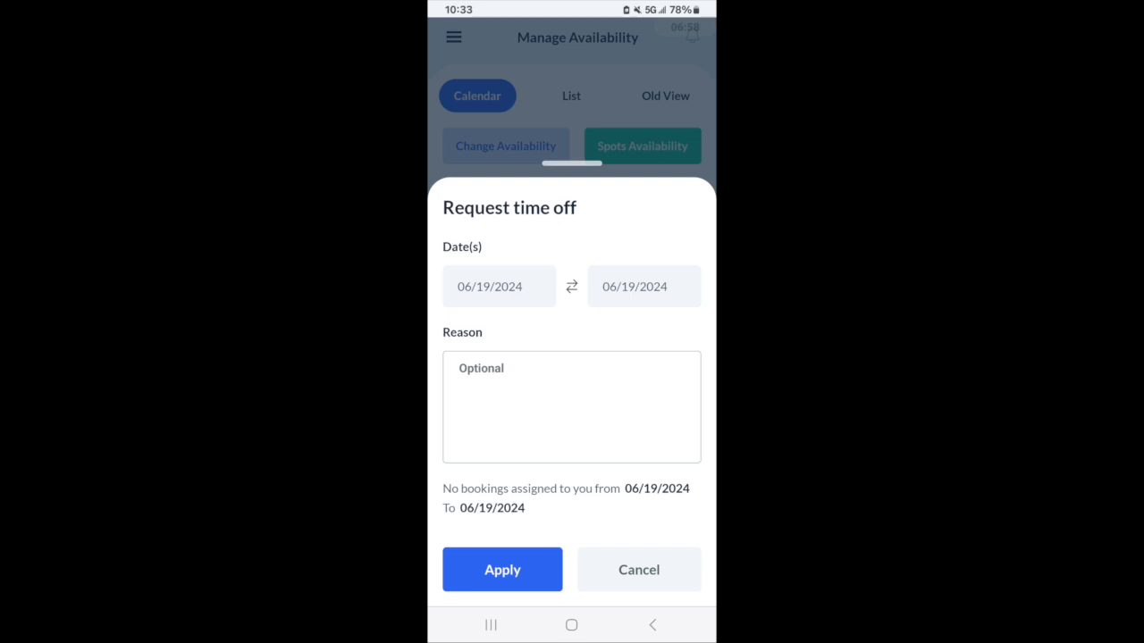
- Submit a time-off request for June 25–30, 2024 with reason 'Vacation'
{"action": "left_click", "coordinate": [498, 286]}
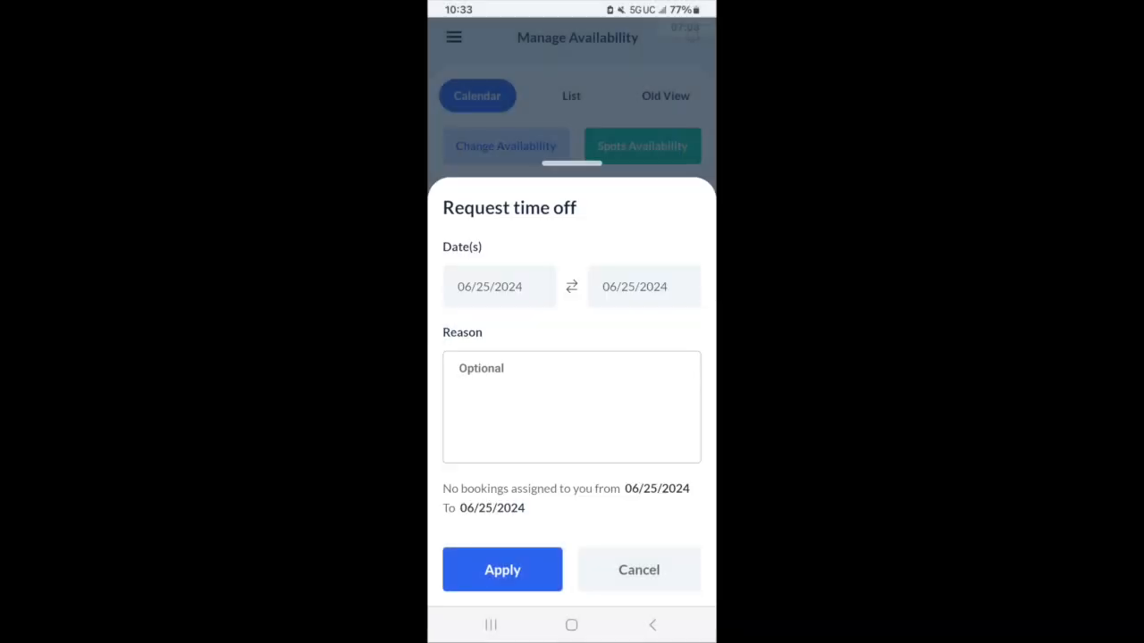
{"action": "left_click", "coordinate": [498, 286]}
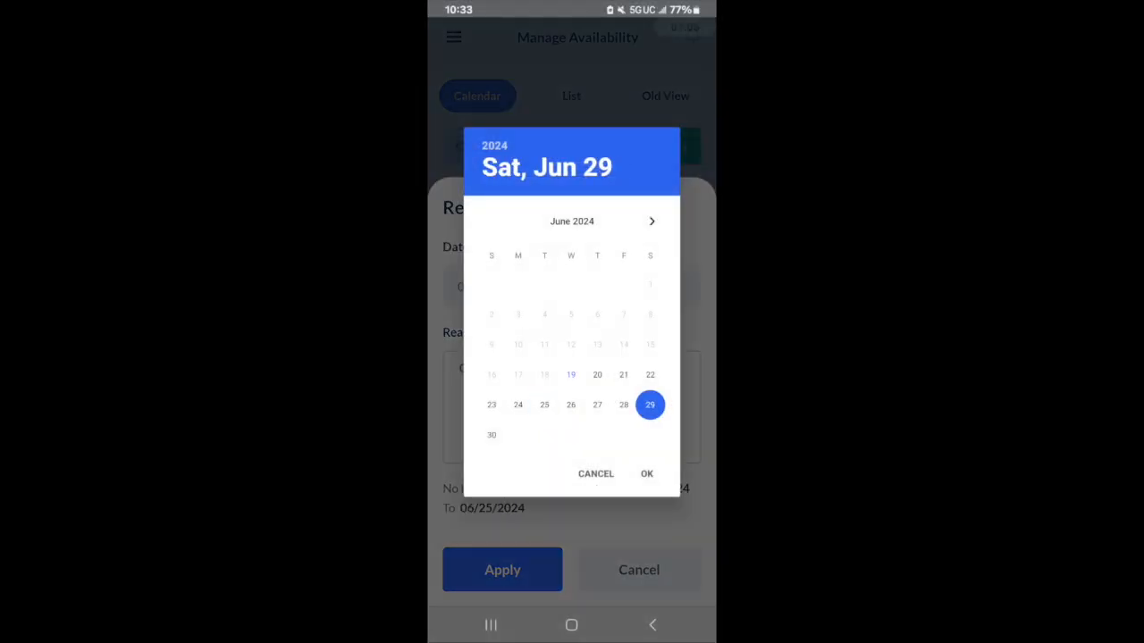
{"action": "left_click", "coordinate": [646, 473]}
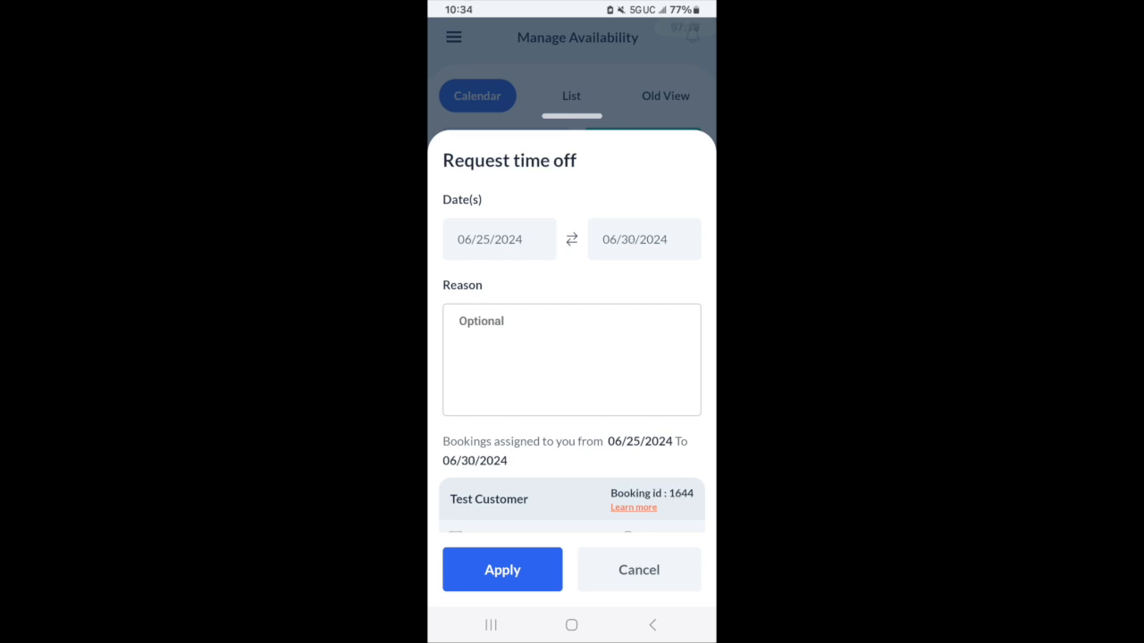
{"action": "left_click", "coordinate": [571, 360]}
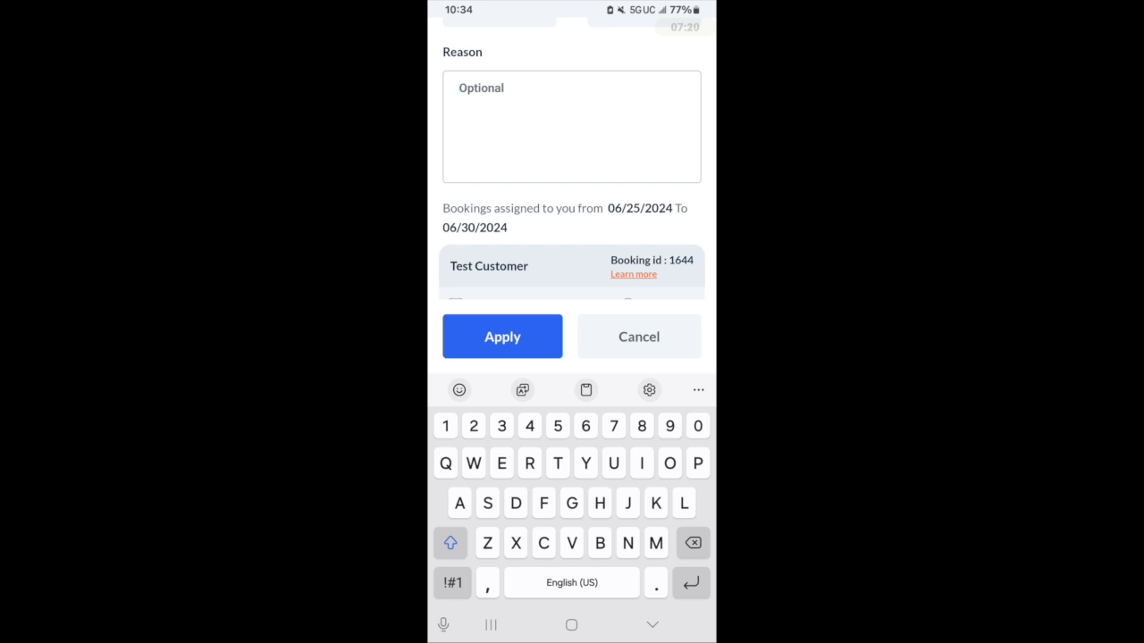
{"action": "type", "text": "Vacation"}
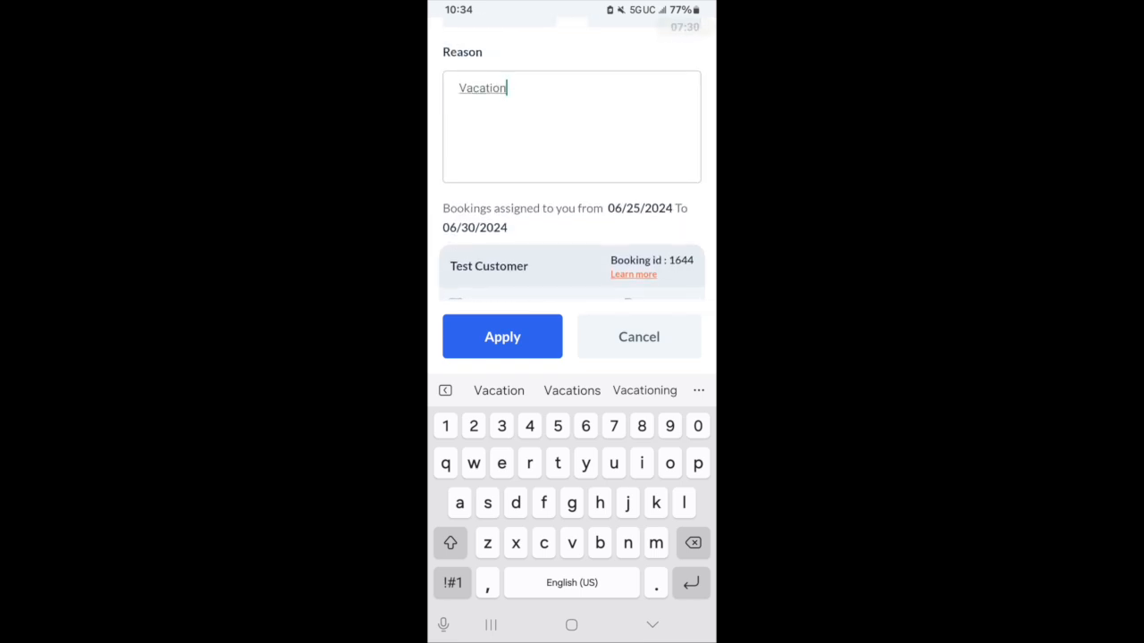
{"action": "left_click", "coordinate": [502, 336]}
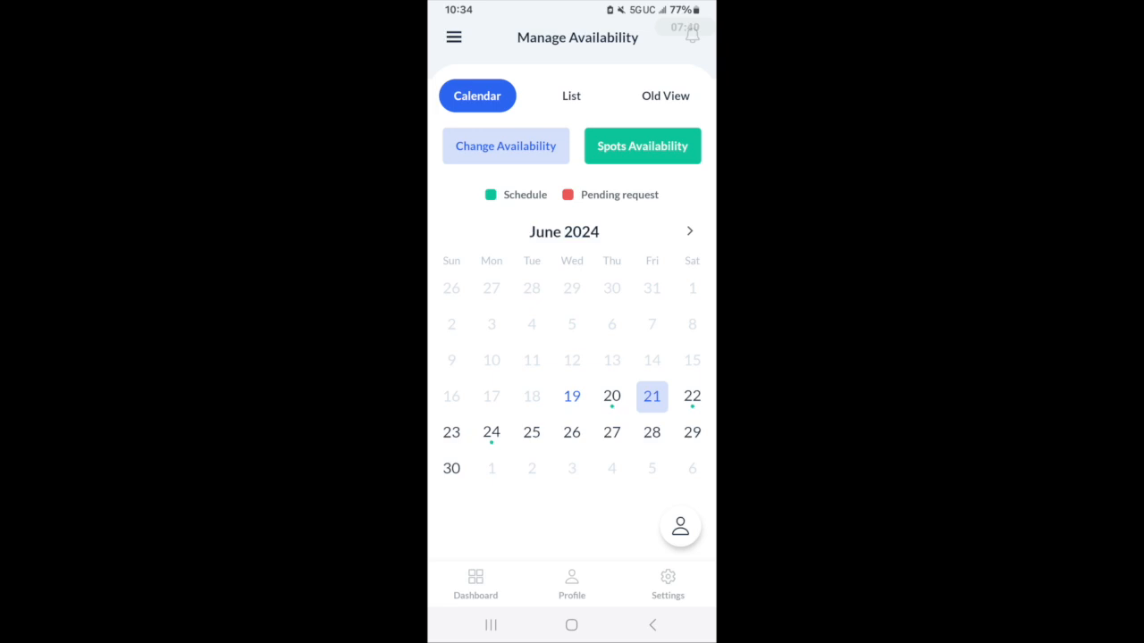
- Open the Settings tab from the bottom bar after closing the side menu
{"action": "left_click", "coordinate": [454, 36]}
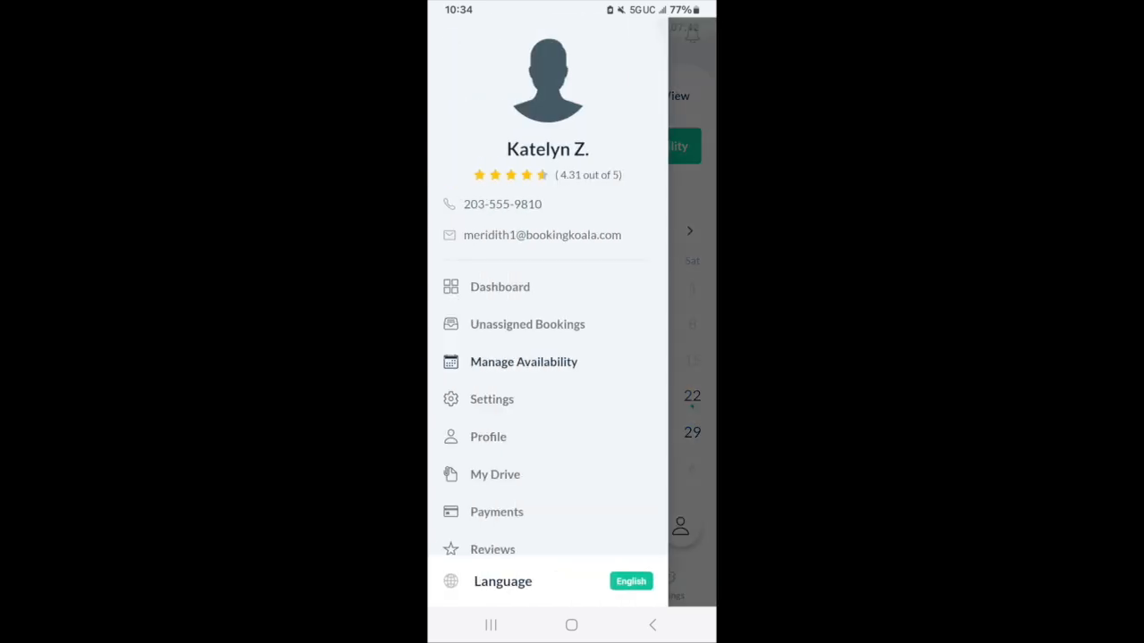
{"action": "left_click", "coordinate": [524, 361]}
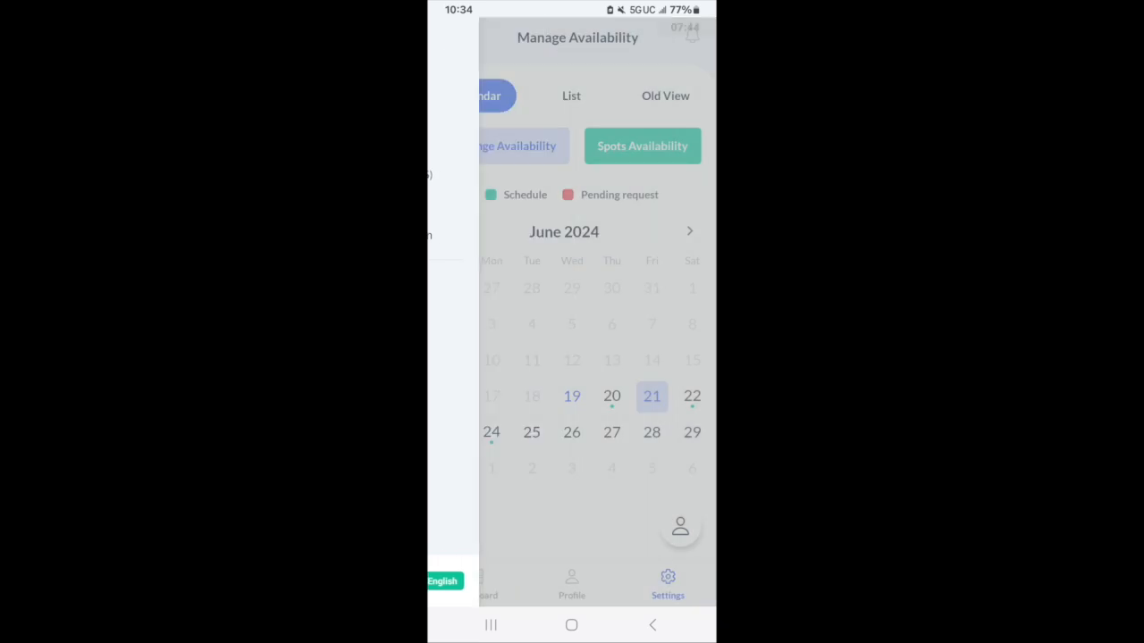
{"action": "left_click", "coordinate": [668, 581]}
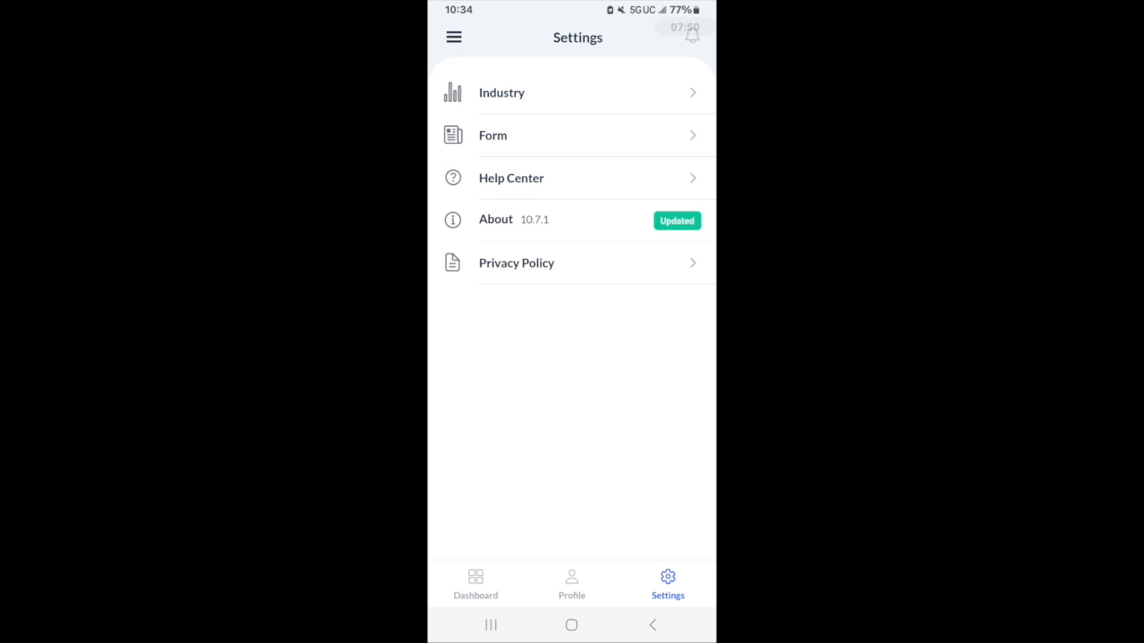
{"action": "left_click", "coordinate": [501, 92]}
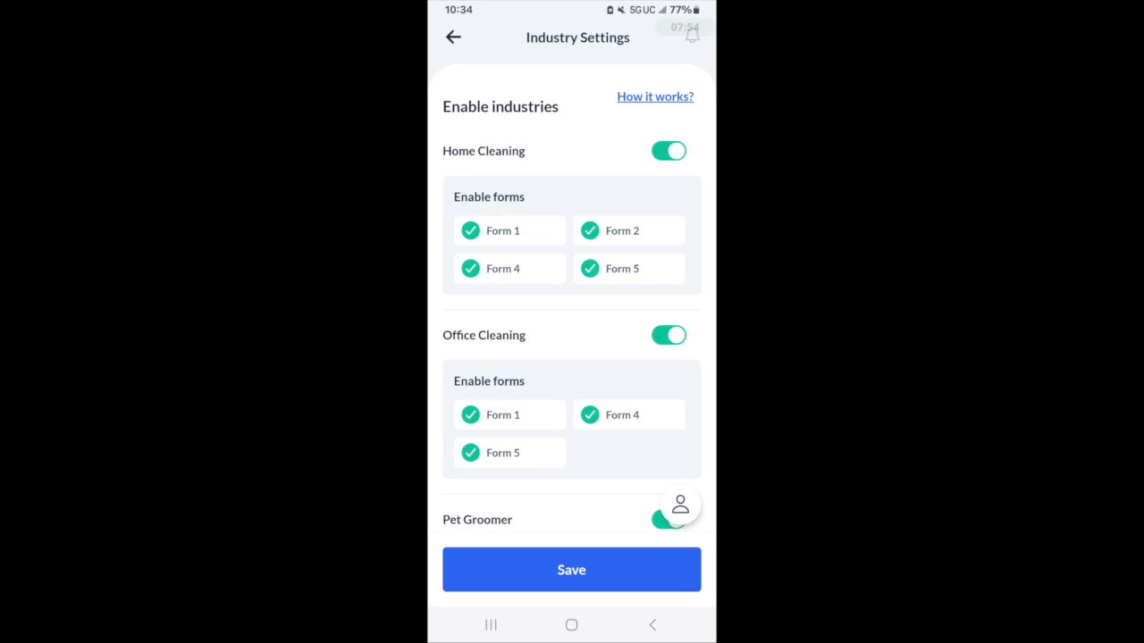
{"action": "scroll", "scroll_direction": "down", "scroll_amount": 3}
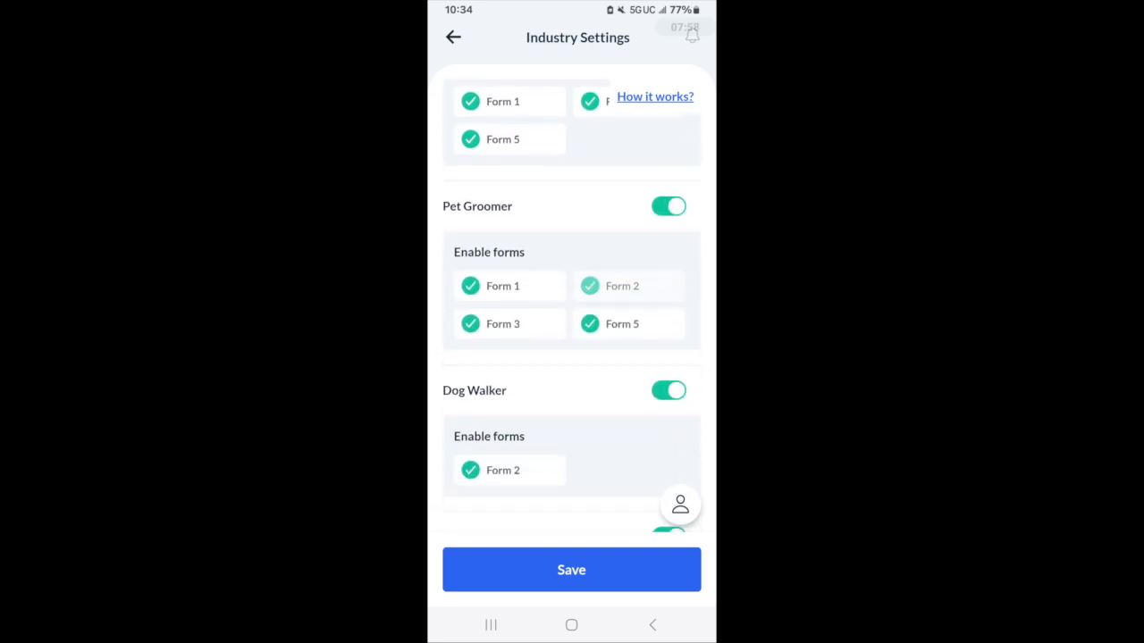
{"action": "scroll", "scroll_direction": "down", "scroll_amount": 3}
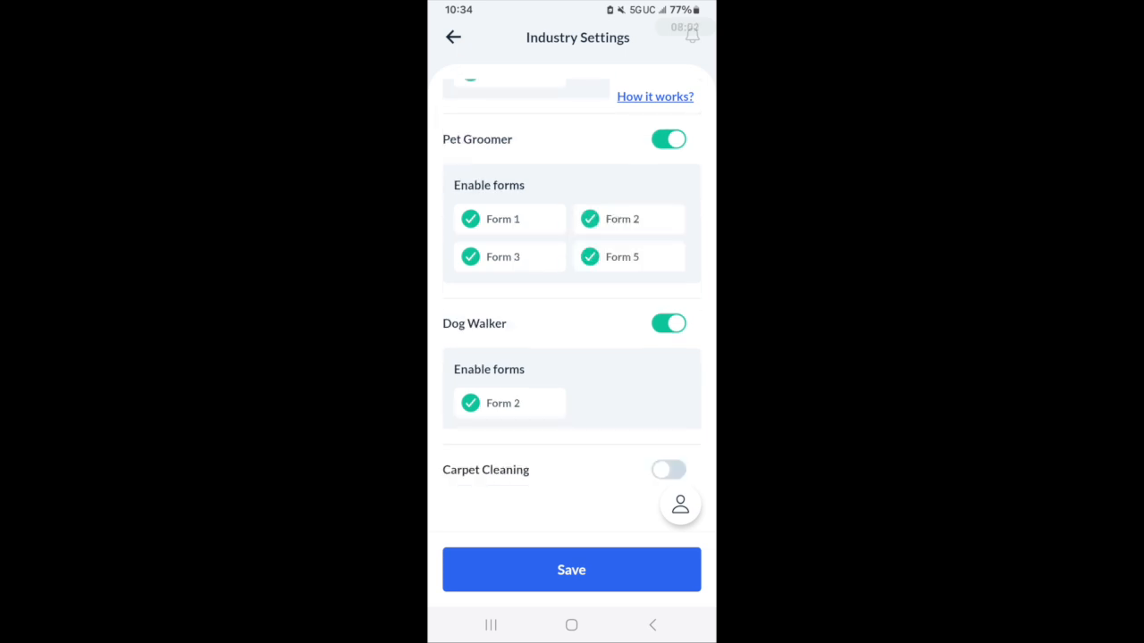
{"action": "left_click", "coordinate": [668, 322]}
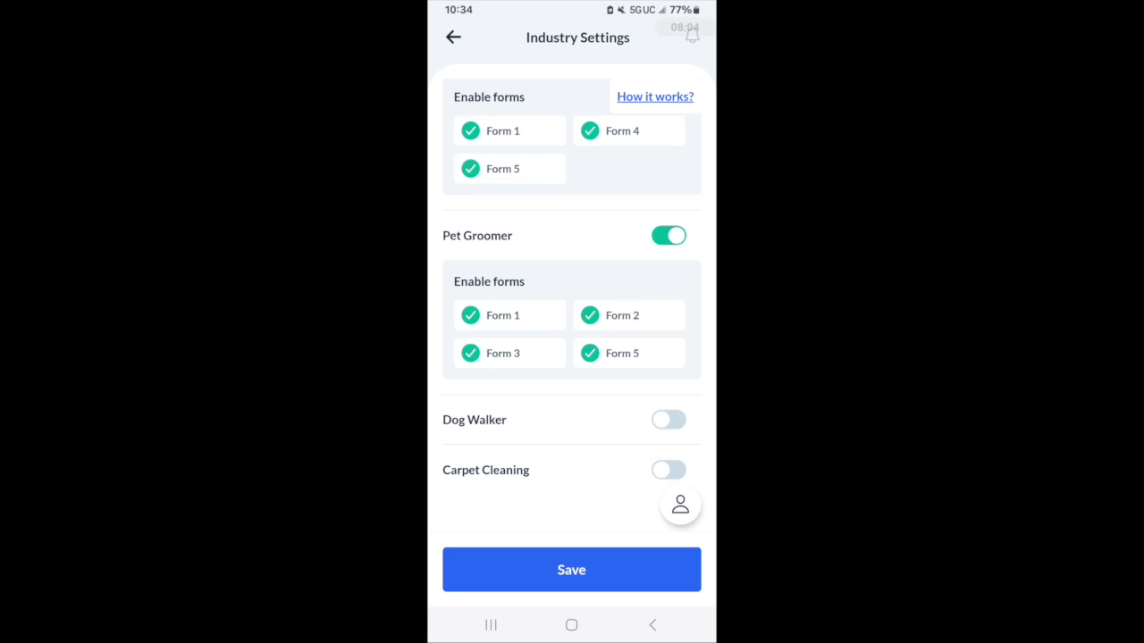
{"action": "left_click", "coordinate": [668, 419]}
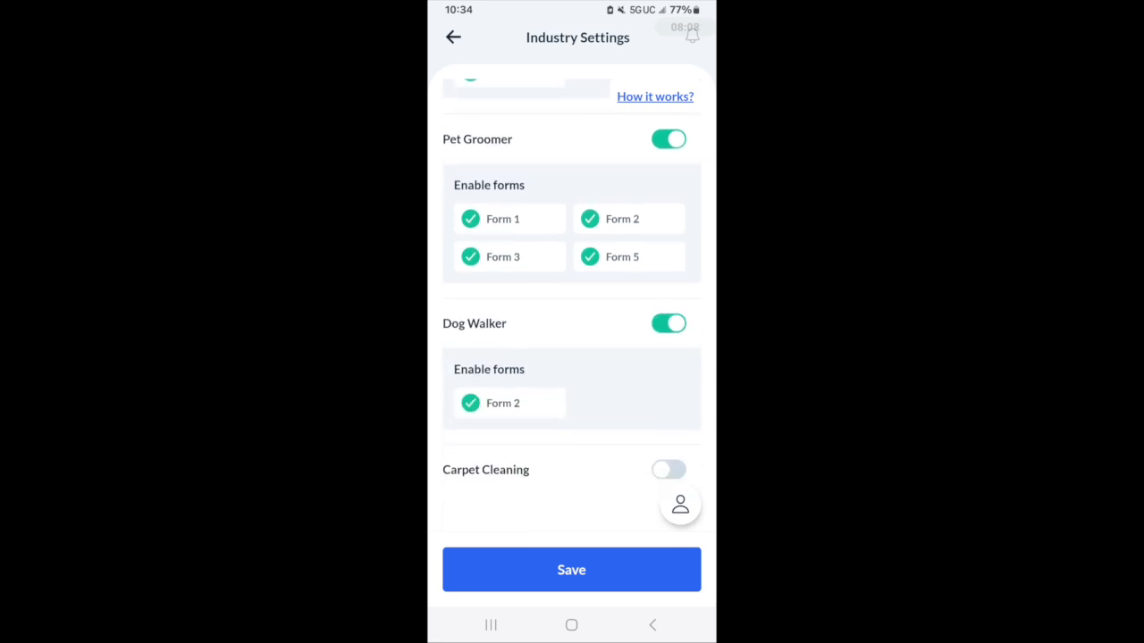
{"action": "scroll", "scroll_direction": "up", "scroll_amount": 3}
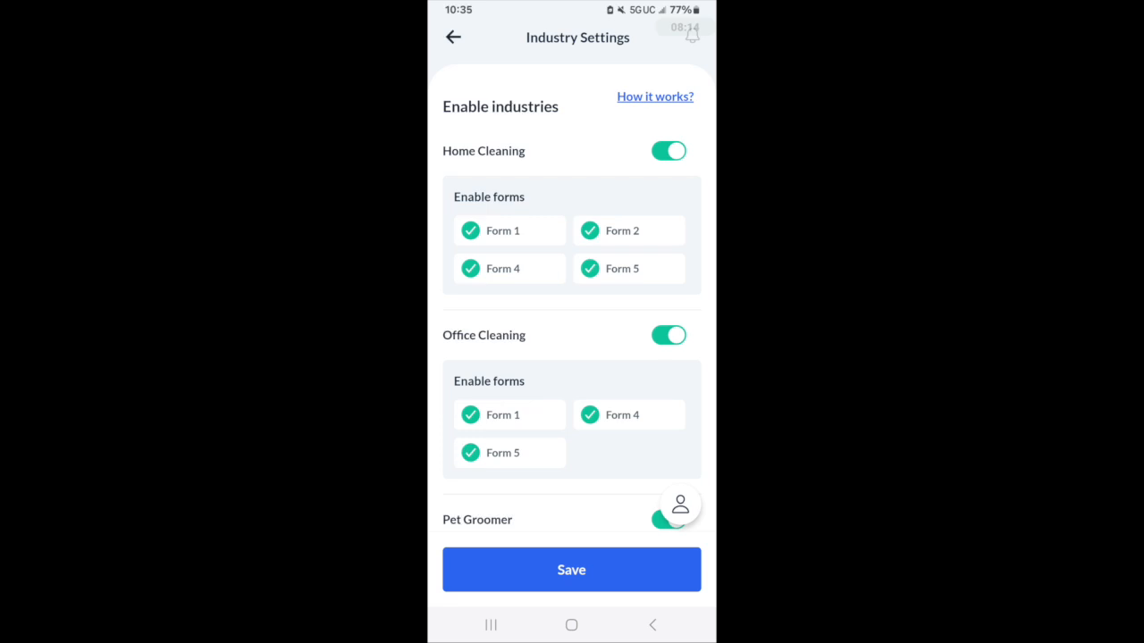
{"action": "scroll", "scroll_direction": "down", "scroll_amount": 3}
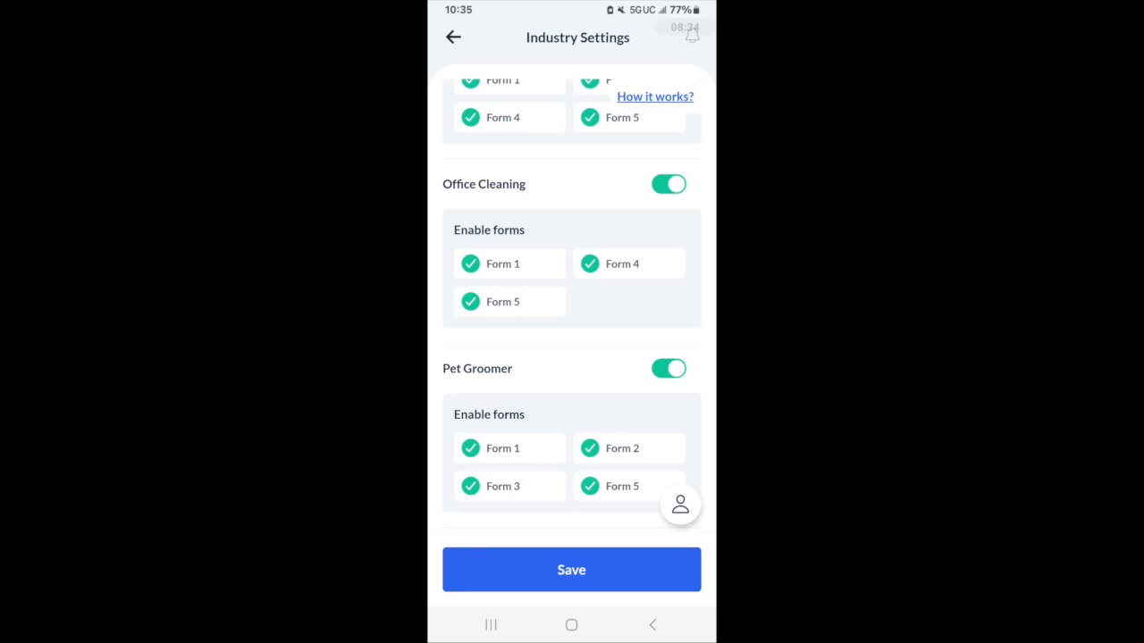
{"action": "scroll", "scroll_direction": "up", "scroll_amount": 3}
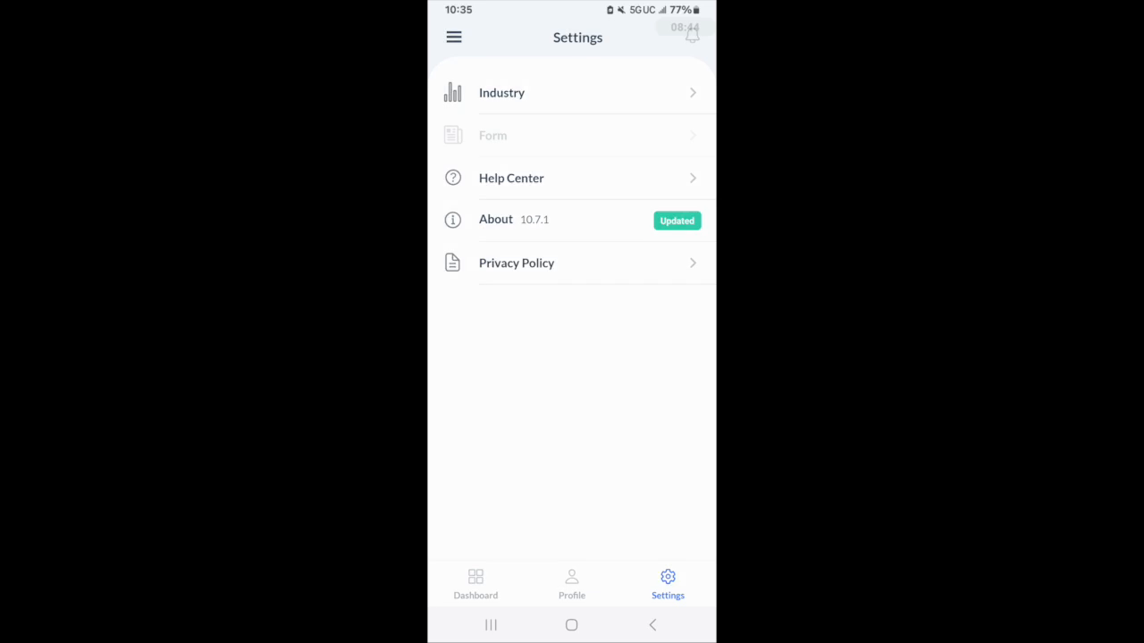
- In Home Cleaning Form 1 settings, toggle One Time off and on, and set pairing to No
{"action": "left_click", "coordinate": [492, 135]}
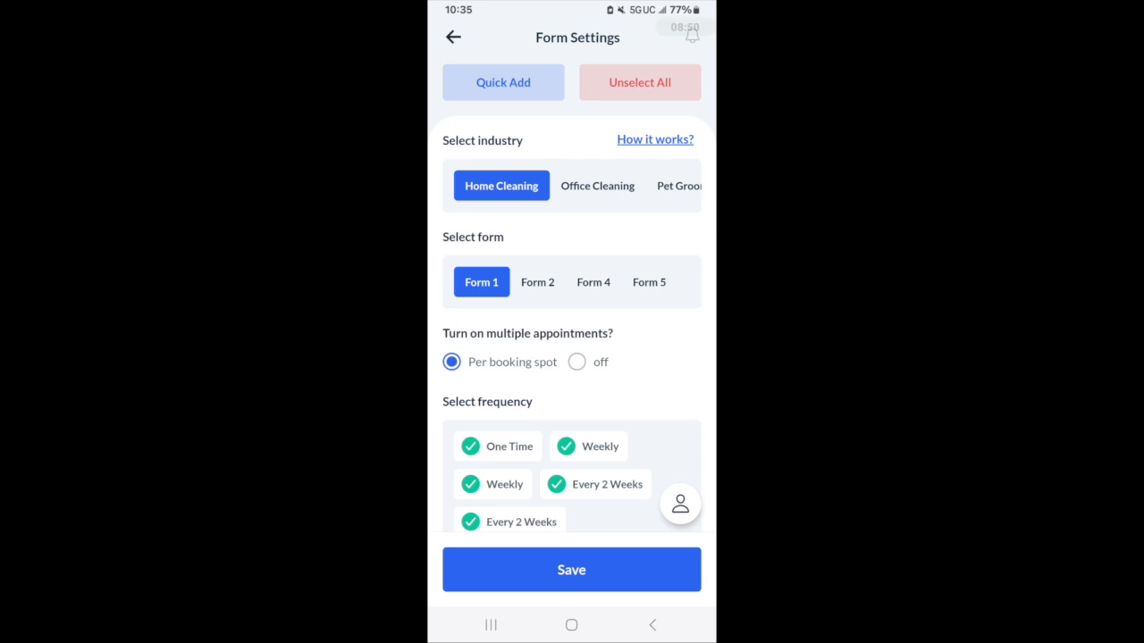
{"action": "scroll", "scroll_direction": "down", "scroll_amount": 3}
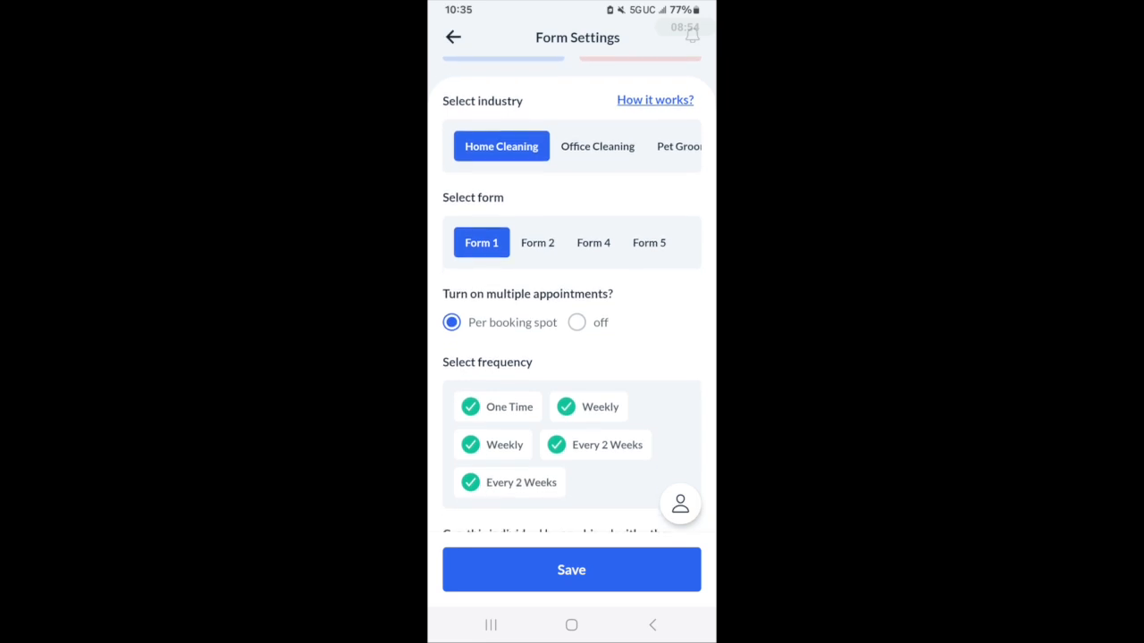
{"action": "scroll", "scroll_direction": "down", "scroll_amount": 3}
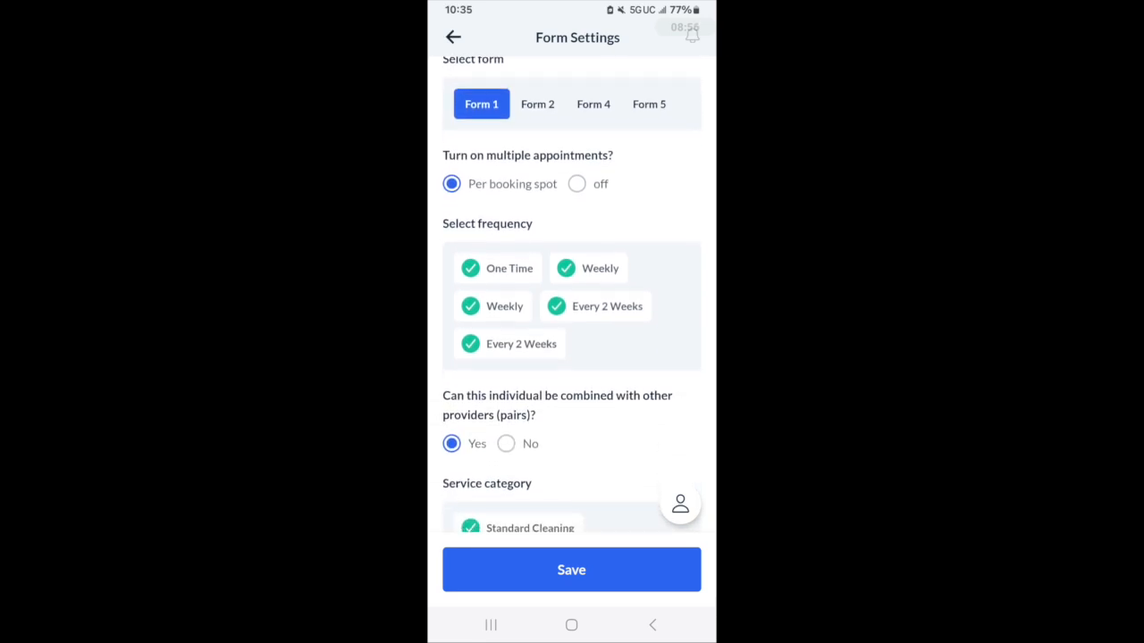
{"action": "left_click", "coordinate": [470, 268]}
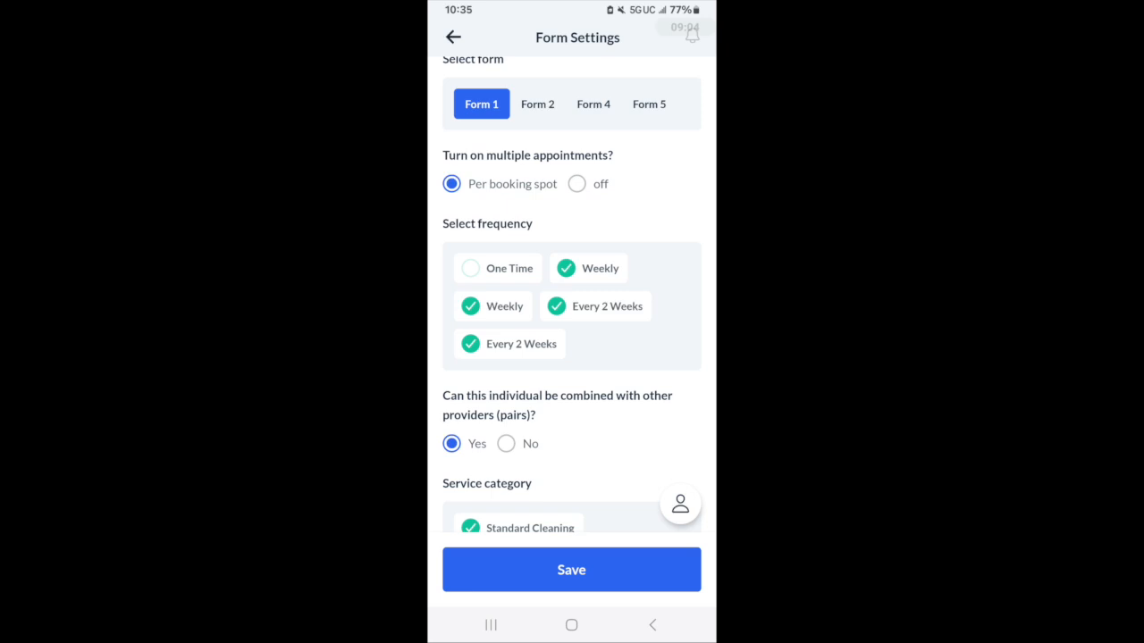
{"action": "left_click", "coordinate": [470, 268]}
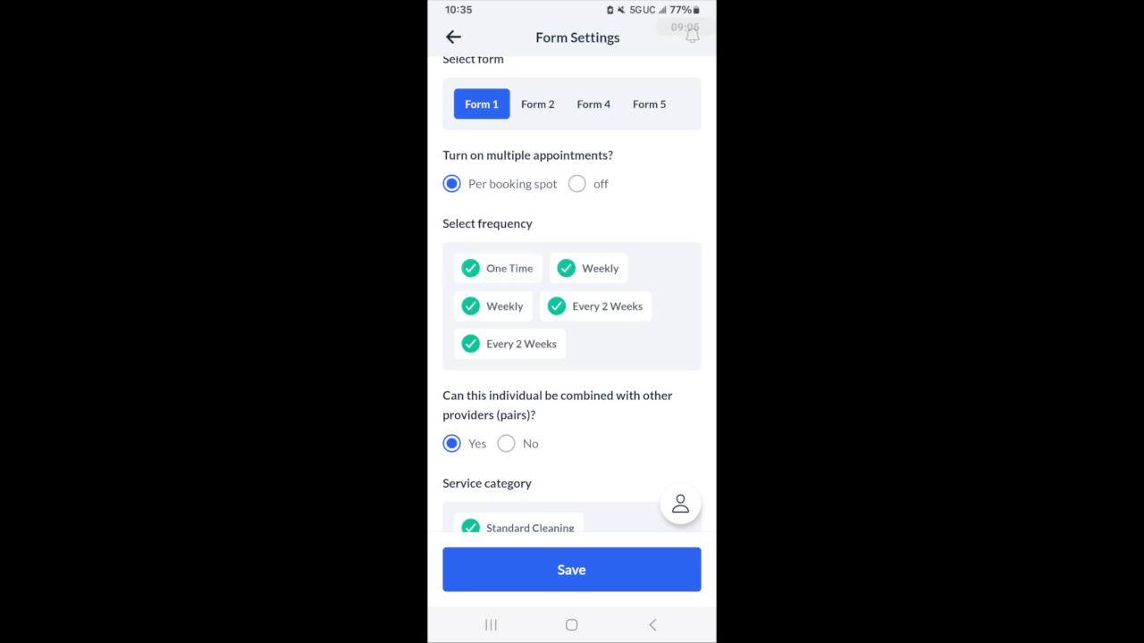
{"action": "scroll", "scroll_direction": "down", "scroll_amount": 3}
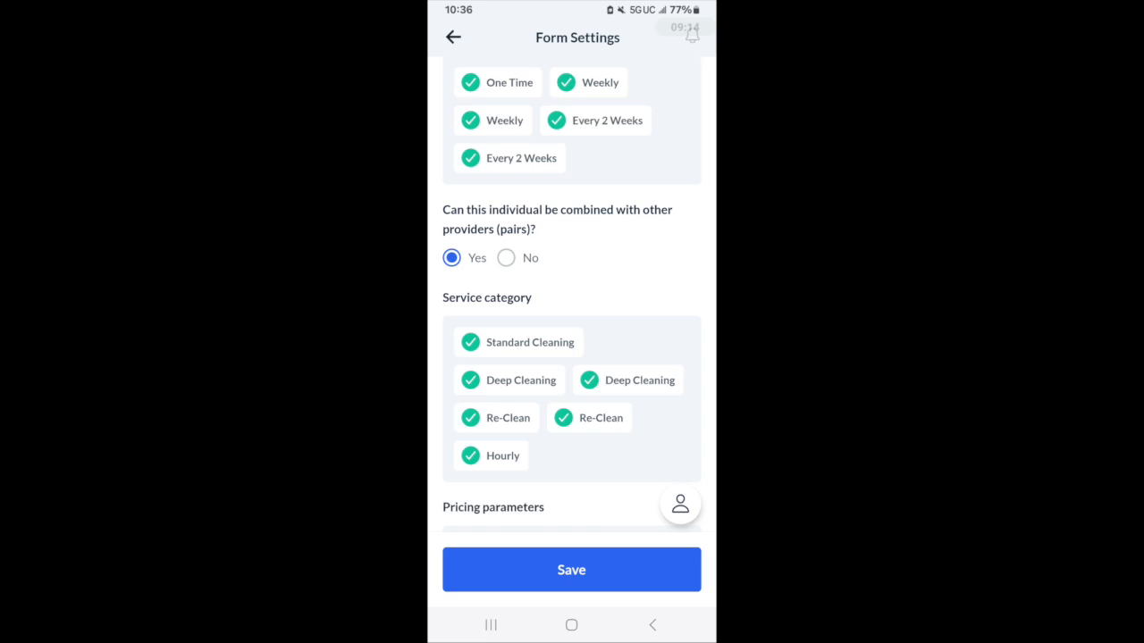
{"action": "left_click", "coordinate": [506, 258]}
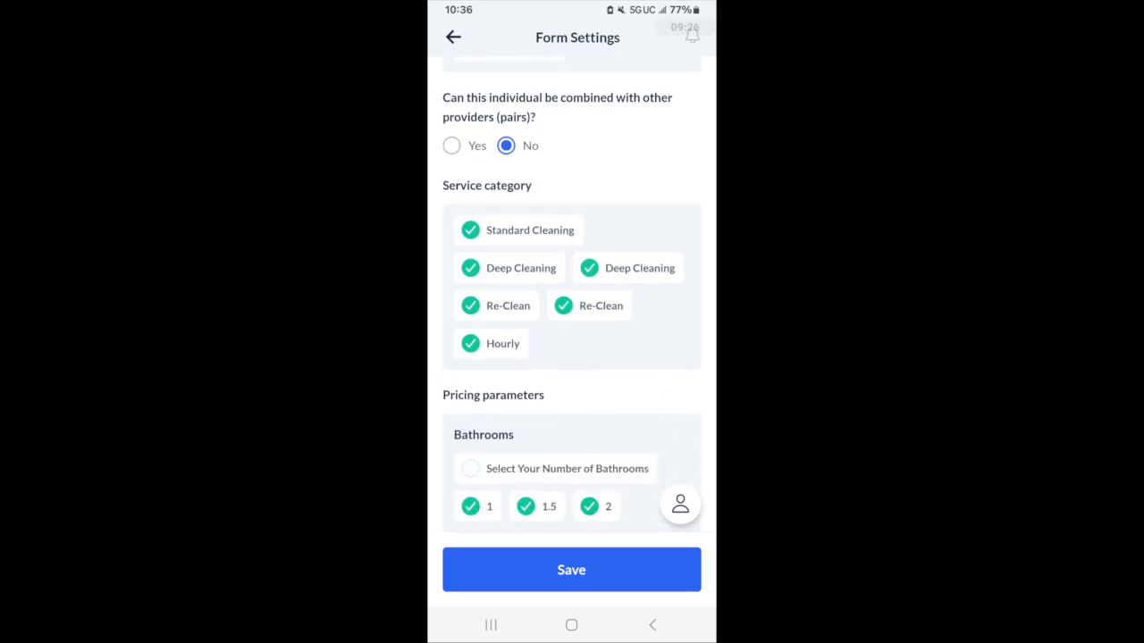
- Enable 1, 2 and 3 bedroom jobs and all three Sq Ft ranges, then save
{"action": "scroll", "scroll_direction": "down", "scroll_amount": 3}
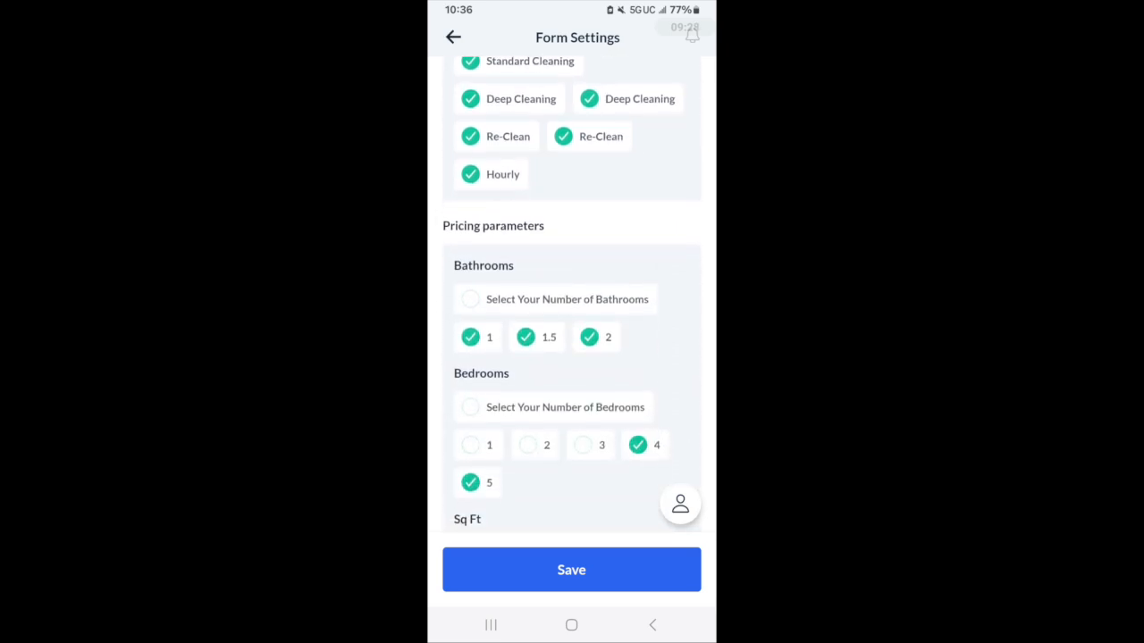
{"action": "scroll", "scroll_direction": "down", "scroll_amount": 3}
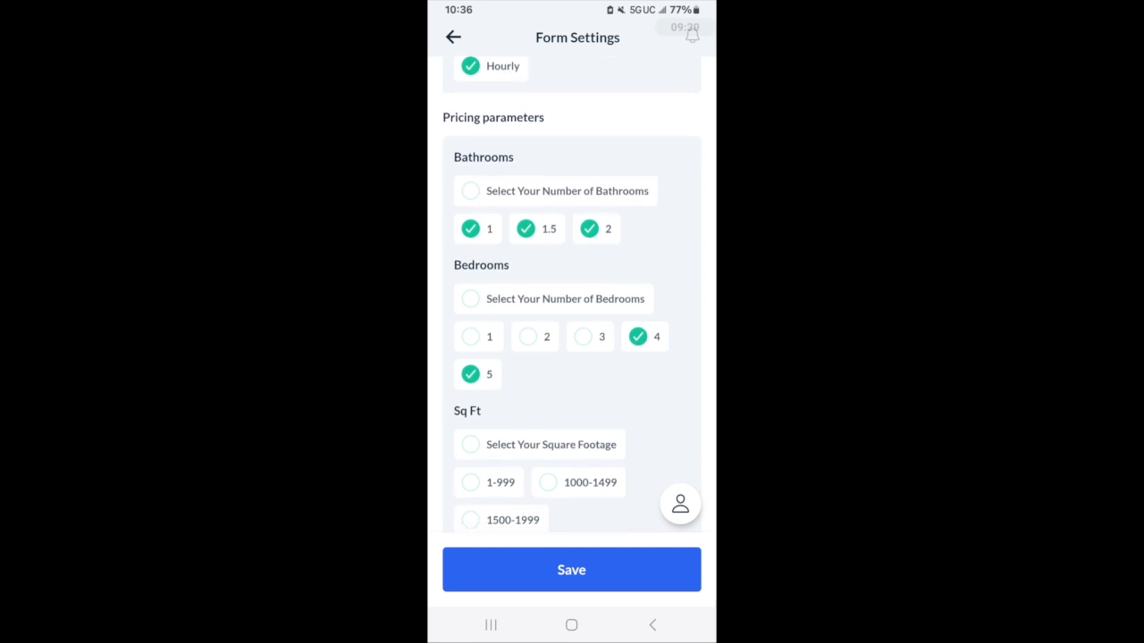
{"action": "left_click", "coordinate": [534, 337]}
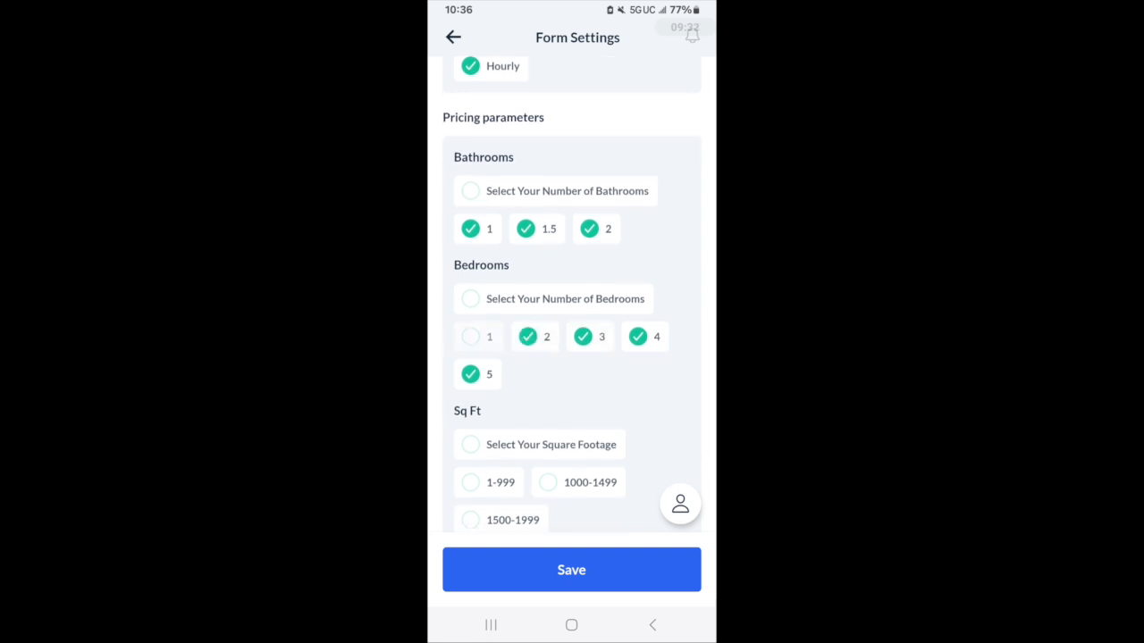
{"action": "left_click", "coordinate": [470, 336]}
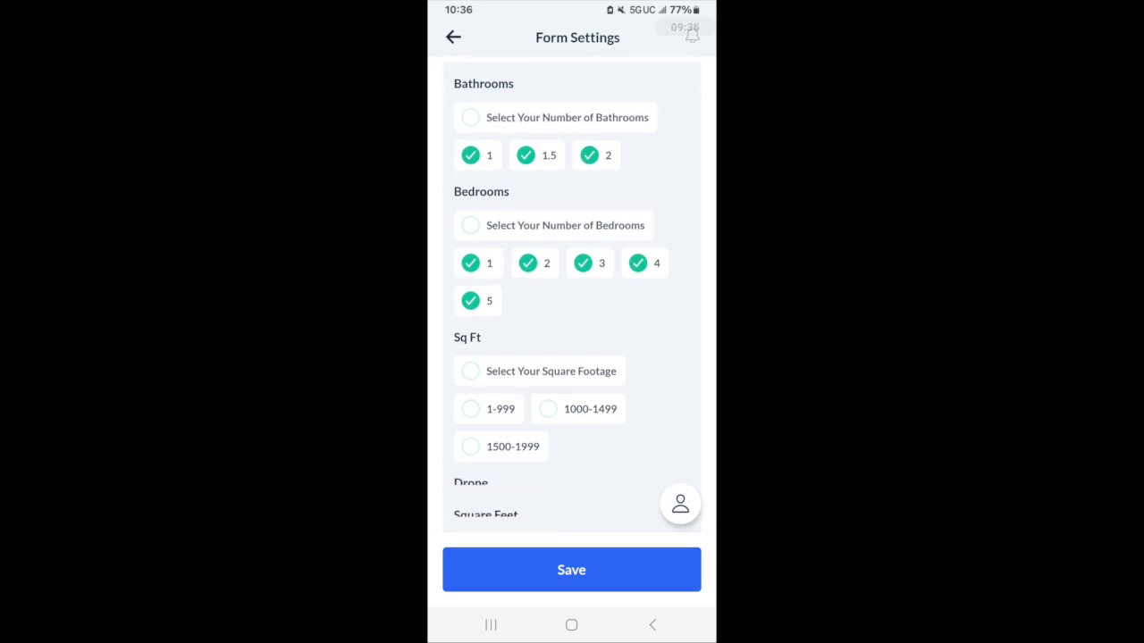
{"action": "scroll", "scroll_direction": "down", "scroll_amount": 3}
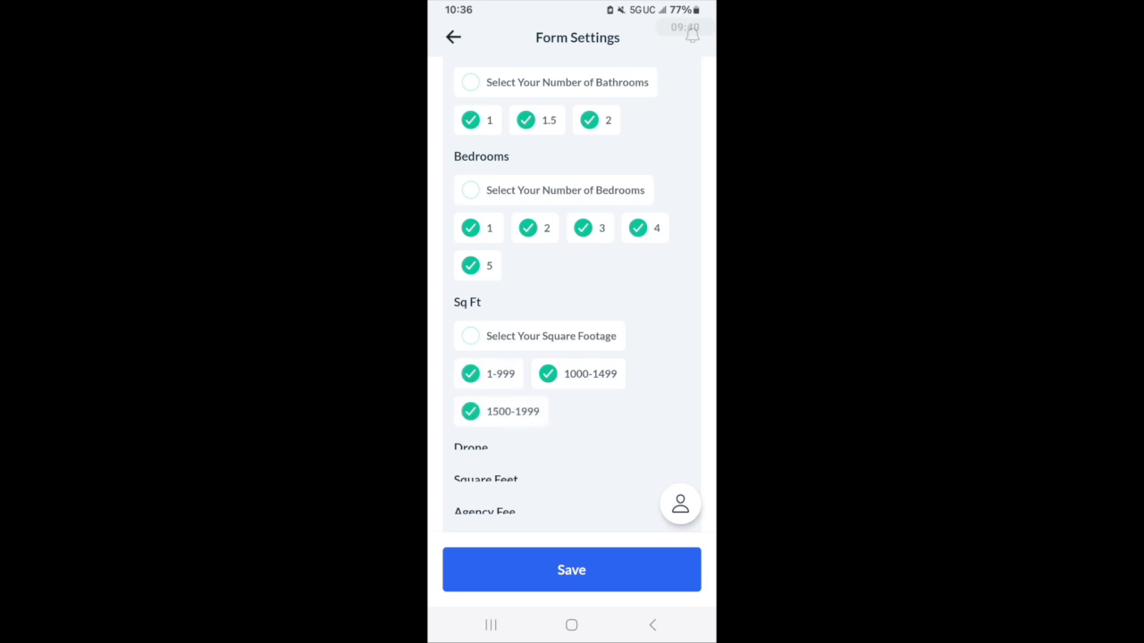
{"action": "scroll", "scroll_direction": "down", "scroll_amount": 3}
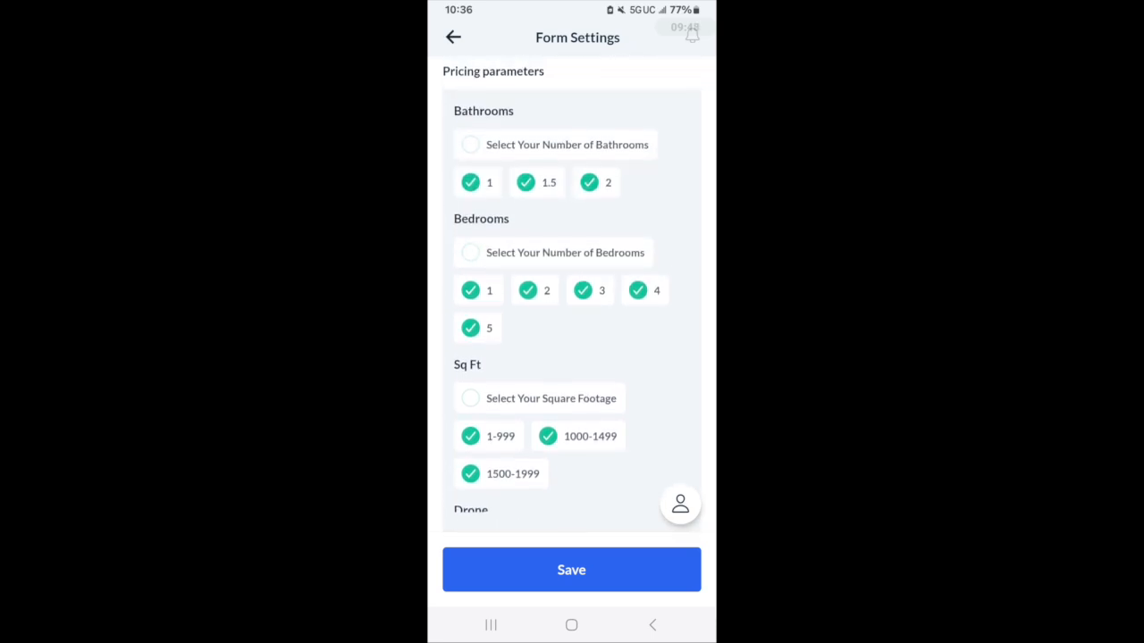
{"action": "scroll", "scroll_direction": "down", "scroll_amount": 3}
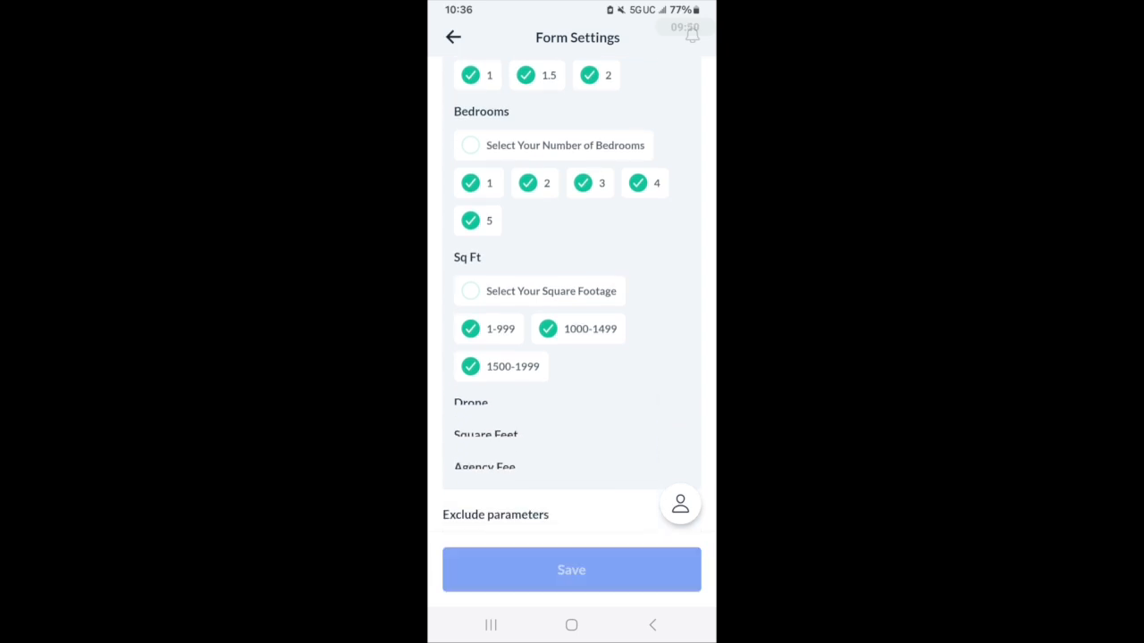
{"action": "left_click", "coordinate": [571, 569]}
{"action": "type", "text": "Can take"}
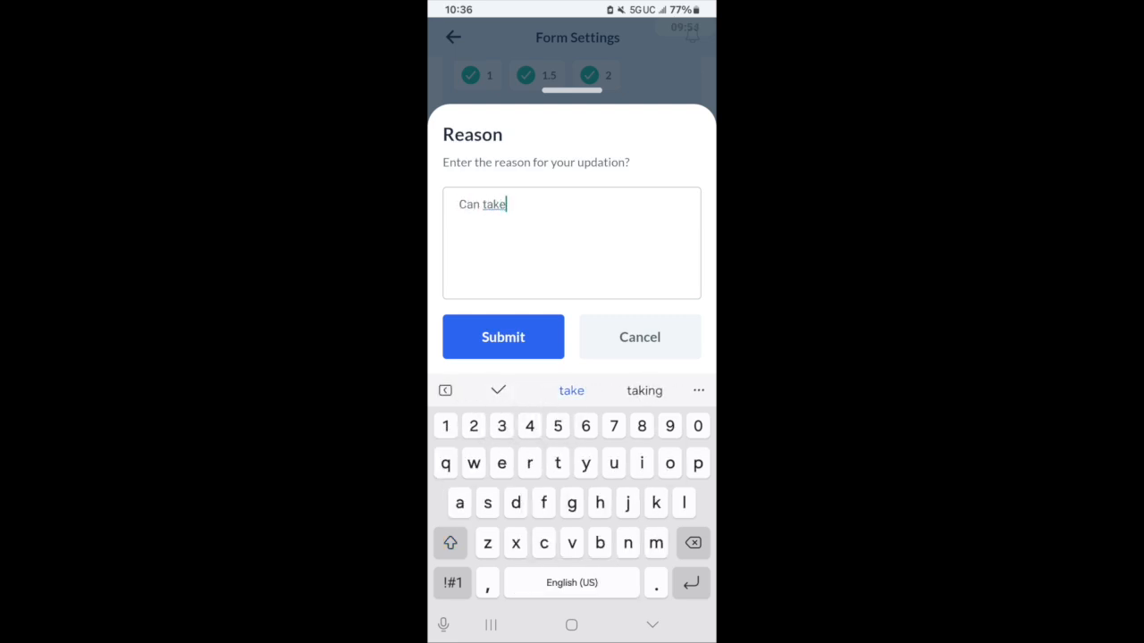
- Submit the form update with reason 'Can take these jobs' and view Office Cleaning Form 1 settings
{"action": "type", "text": "the"}
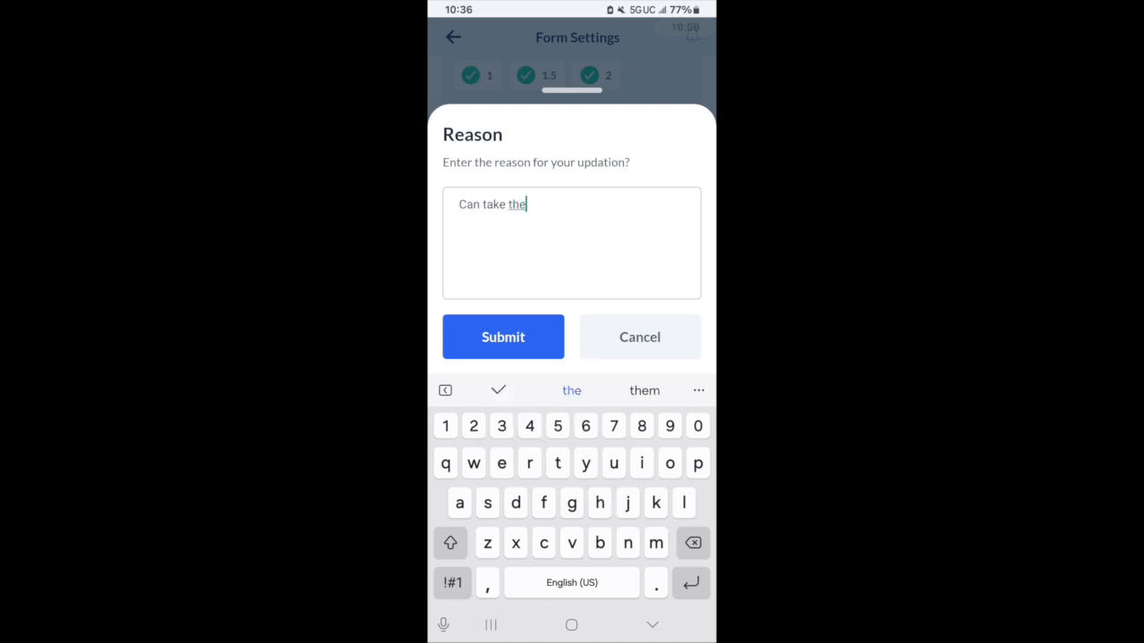
{"action": "type", "text": "these jobs"}
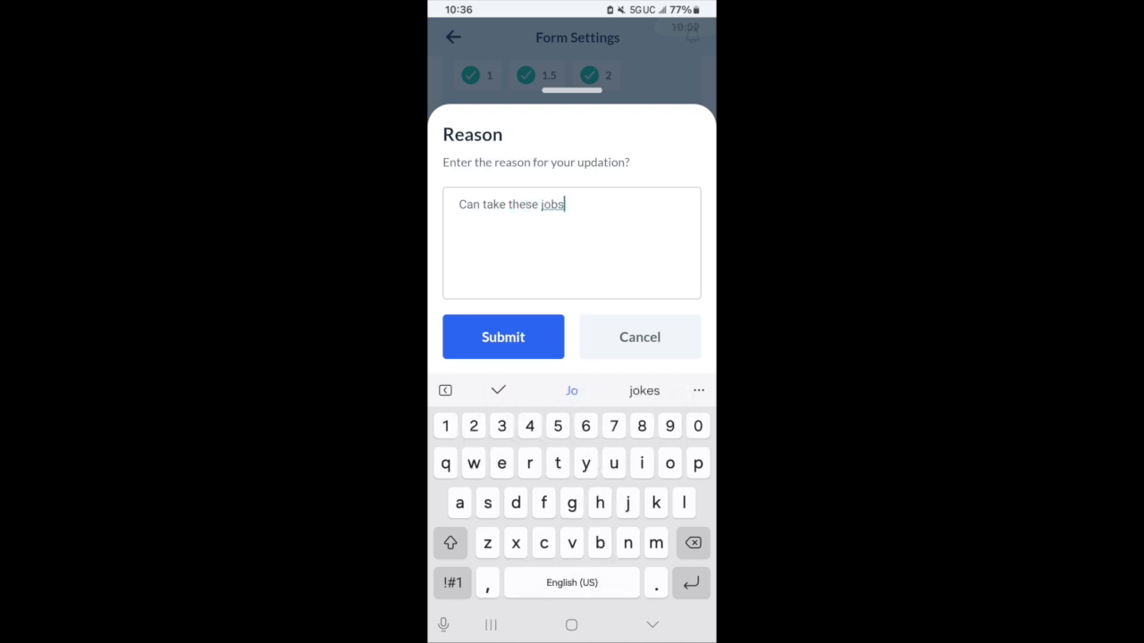
{"action": "left_click", "coordinate": [502, 337]}
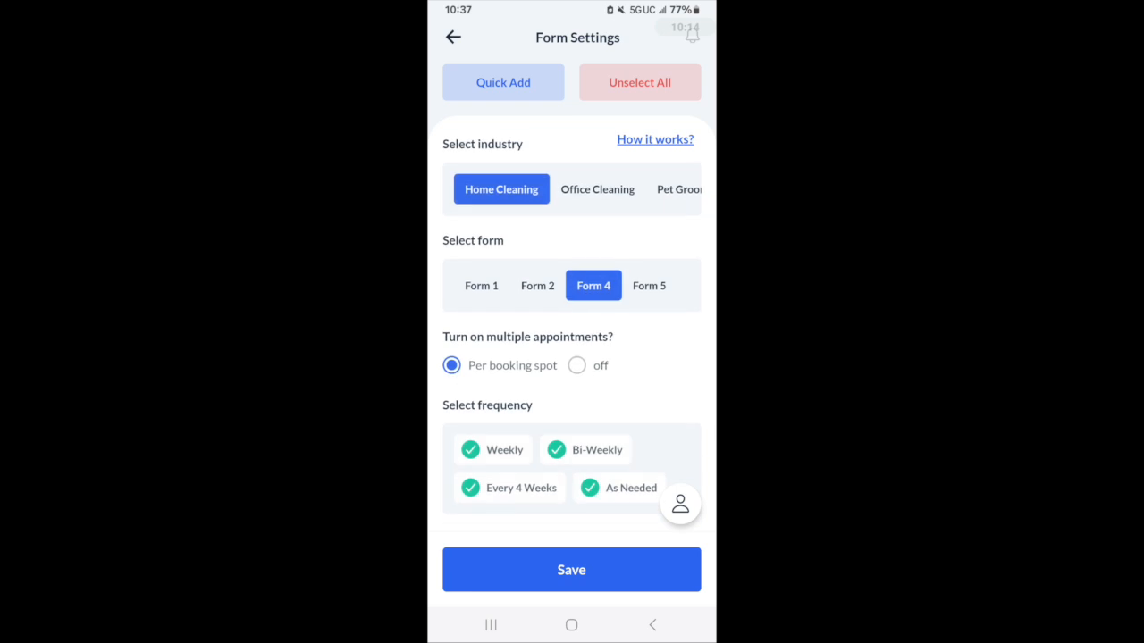
{"action": "left_click", "coordinate": [596, 189]}
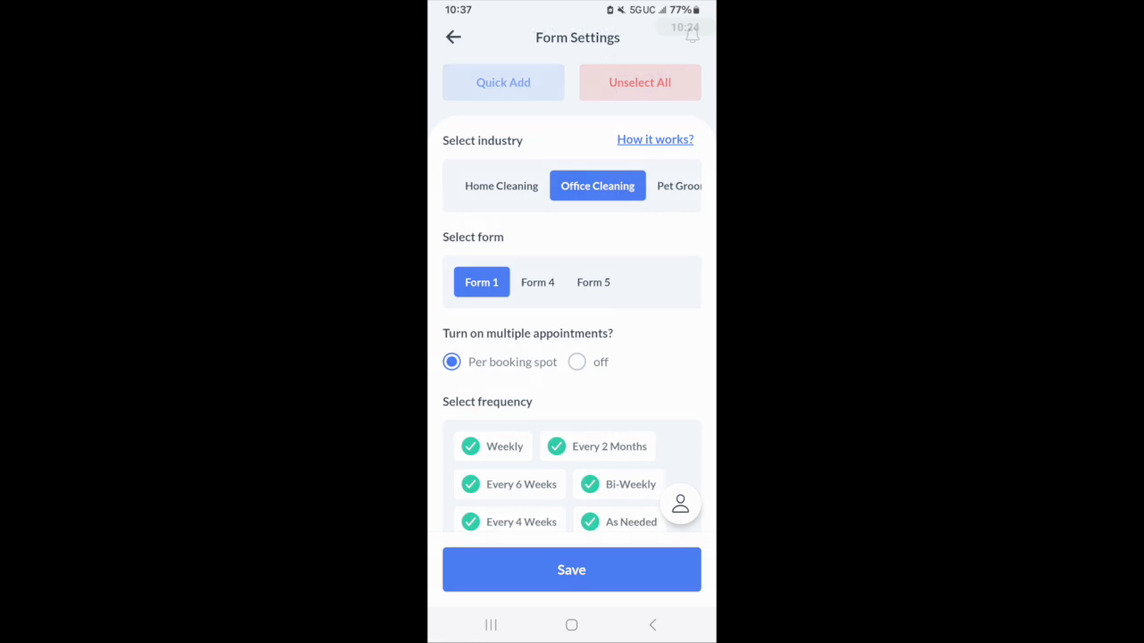
- Open Quick Add Settings from the Office Cleaning Form Settings screen
{"action": "left_click", "coordinate": [503, 82]}
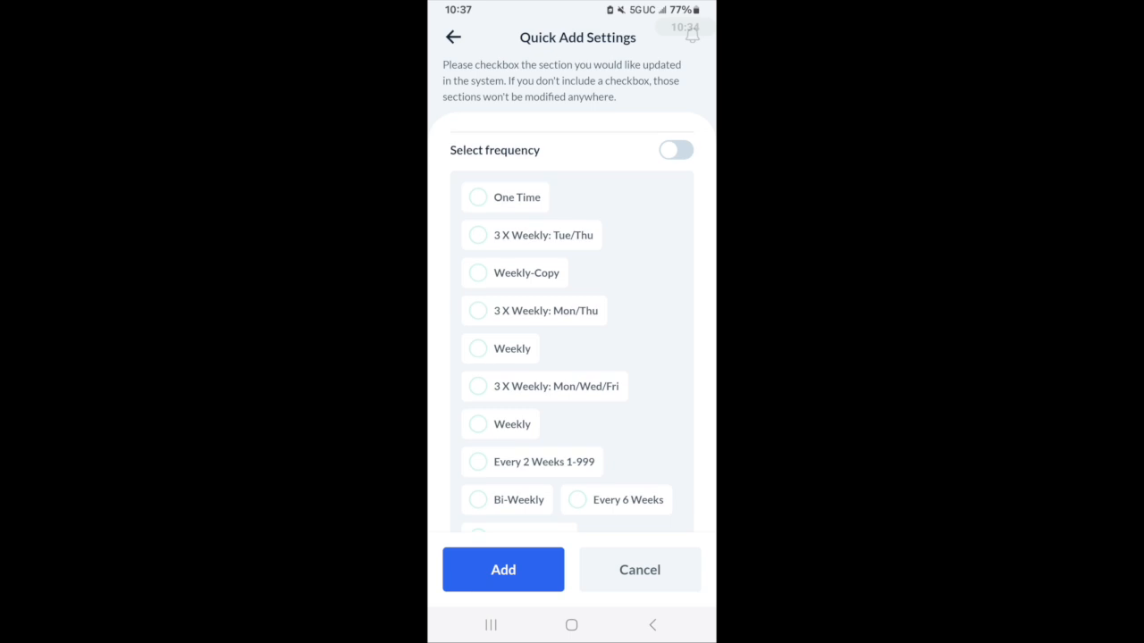
- Scroll through all Quick Add Settings sections without checking any frequency
{"action": "scroll", "scroll_direction": "down", "scroll_amount": 3}
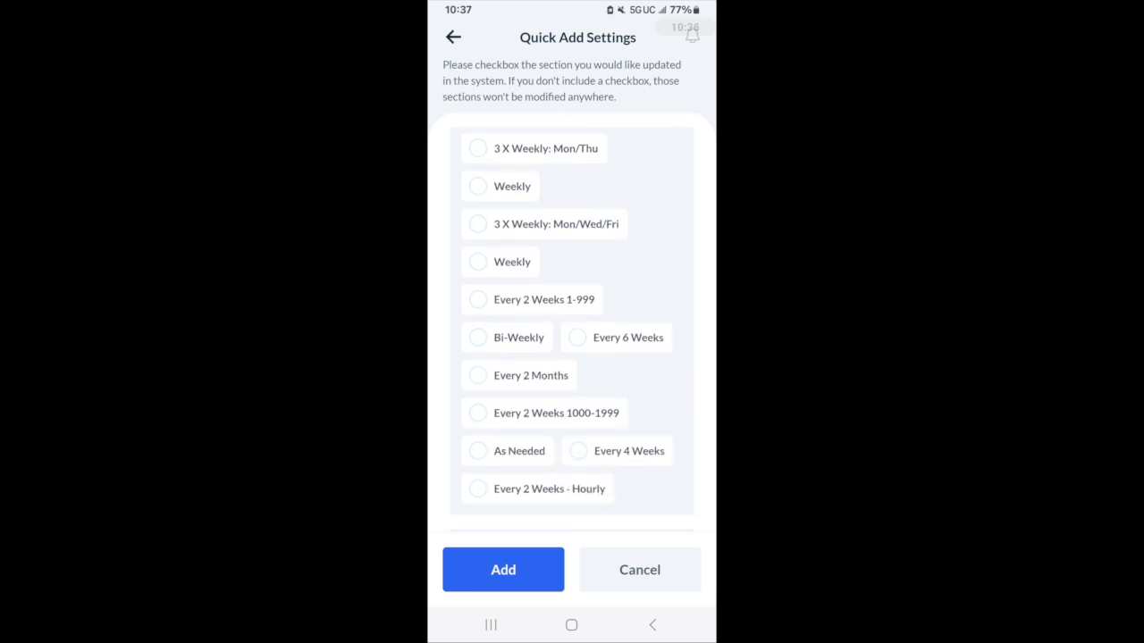
{"action": "scroll", "scroll_direction": "down", "scroll_amount": 3}
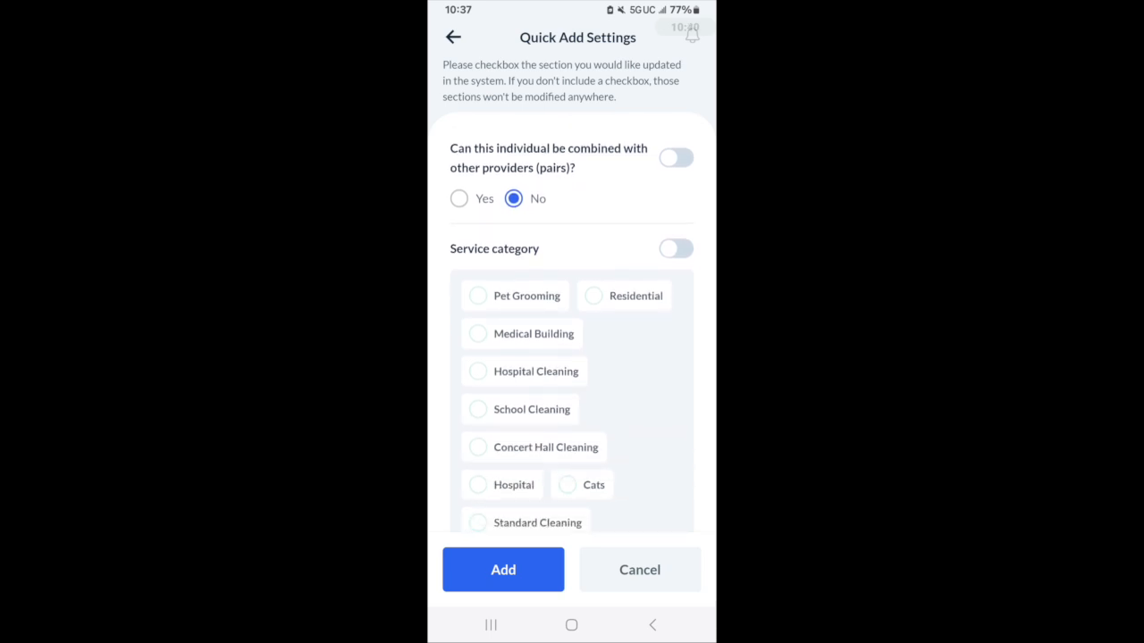
{"action": "scroll", "scroll_direction": "down", "scroll_amount": 3}
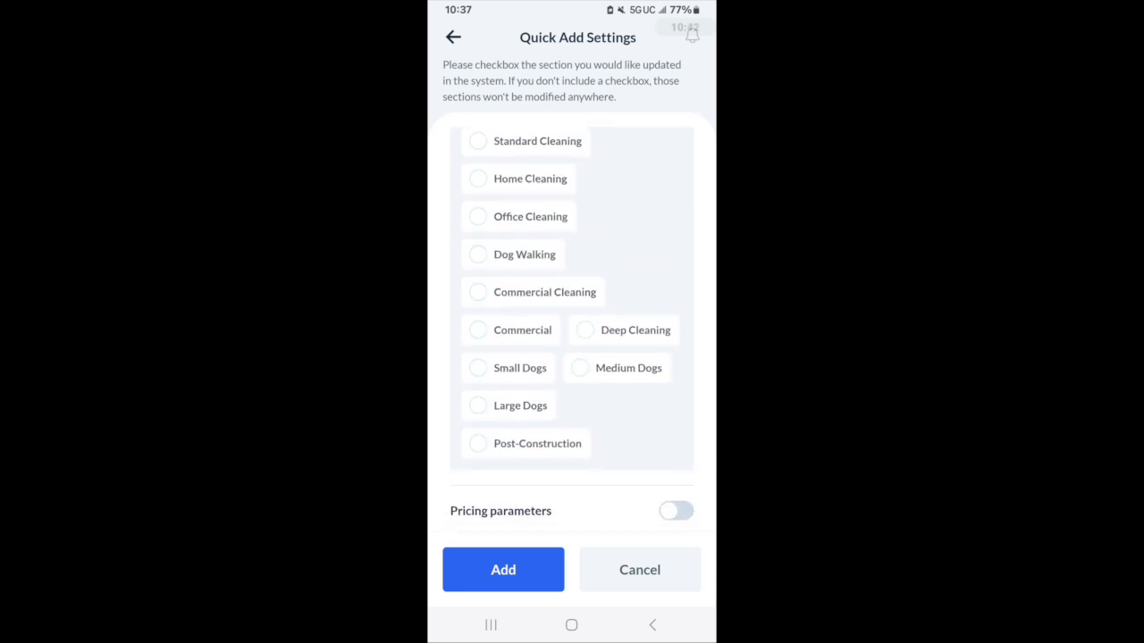
{"action": "scroll", "scroll_direction": "down", "scroll_amount": 3}
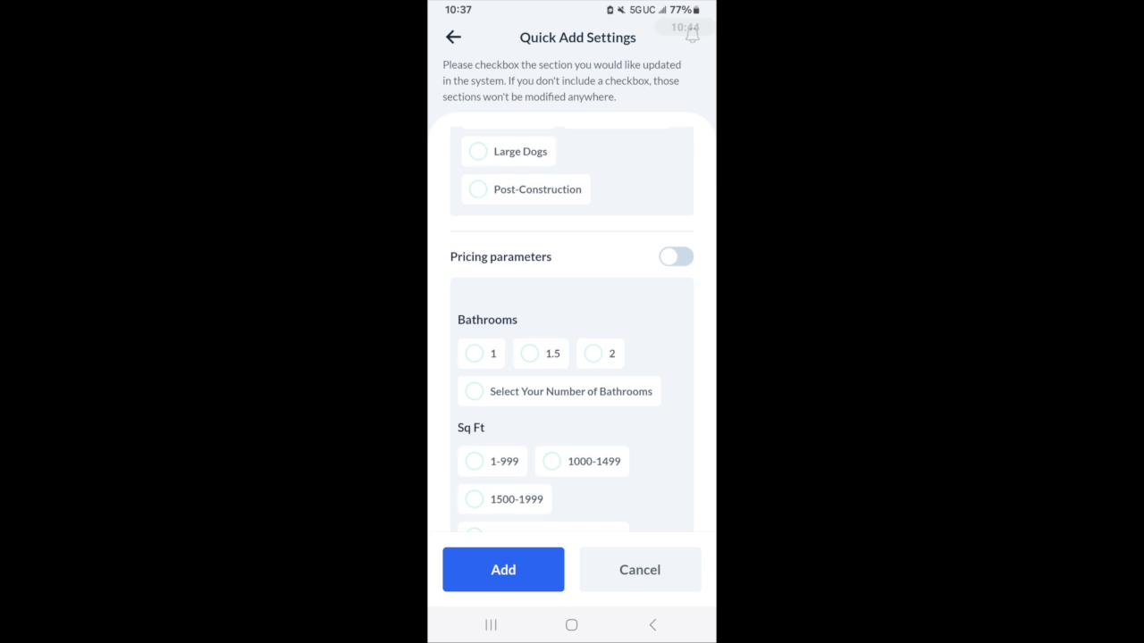
{"action": "scroll", "scroll_direction": "down", "scroll_amount": 3}
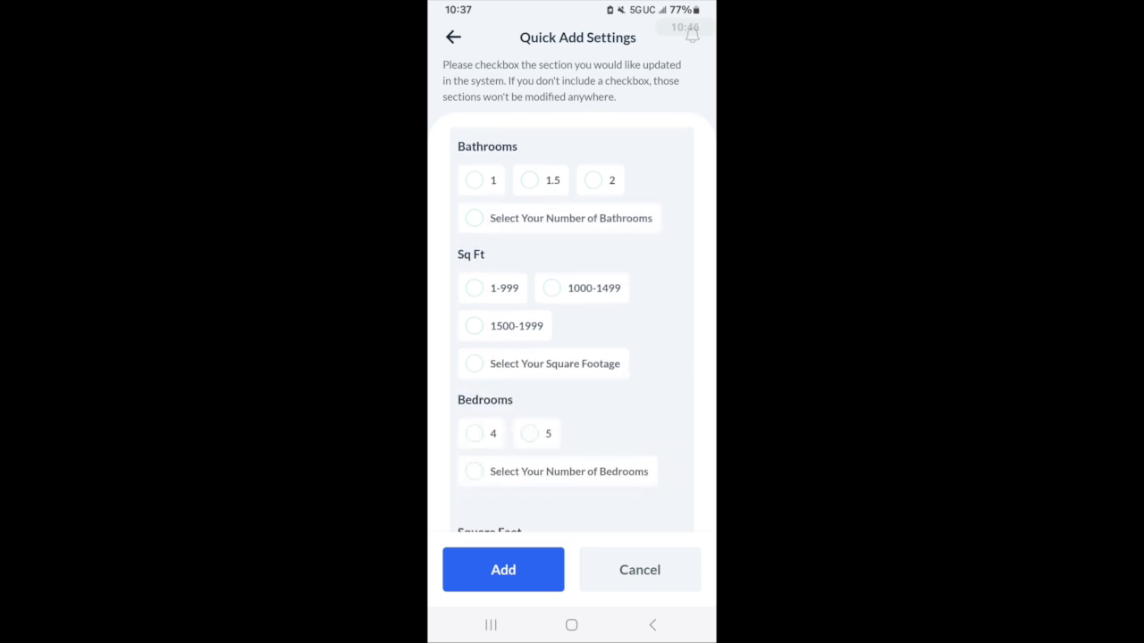
{"action": "scroll", "scroll_direction": "down", "scroll_amount": 3}
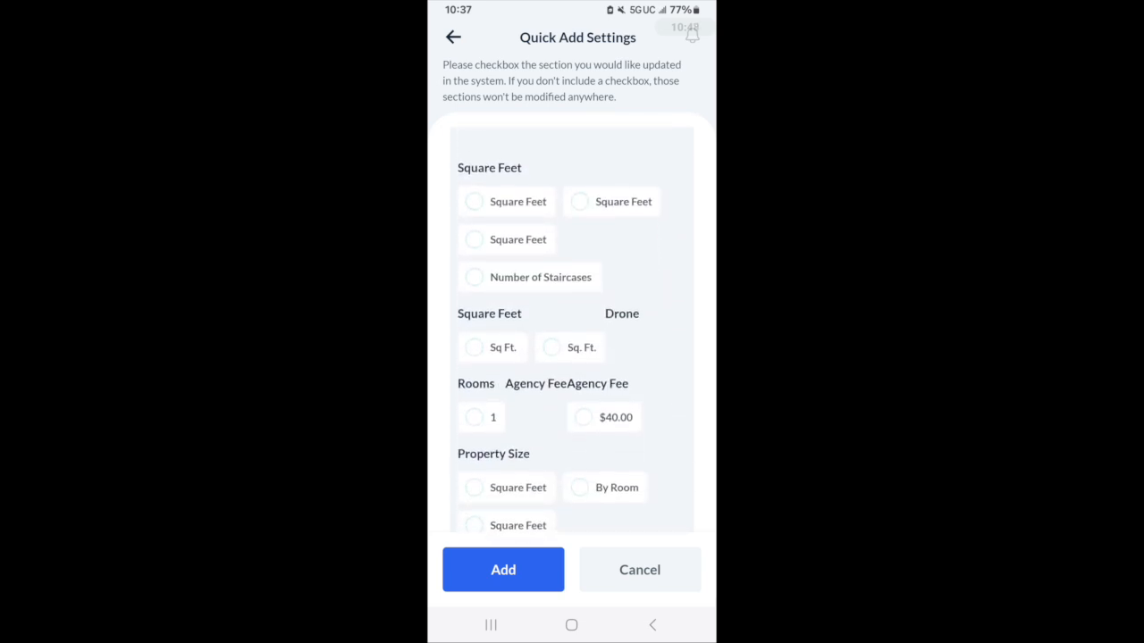
{"action": "scroll", "scroll_direction": "down", "scroll_amount": 3}
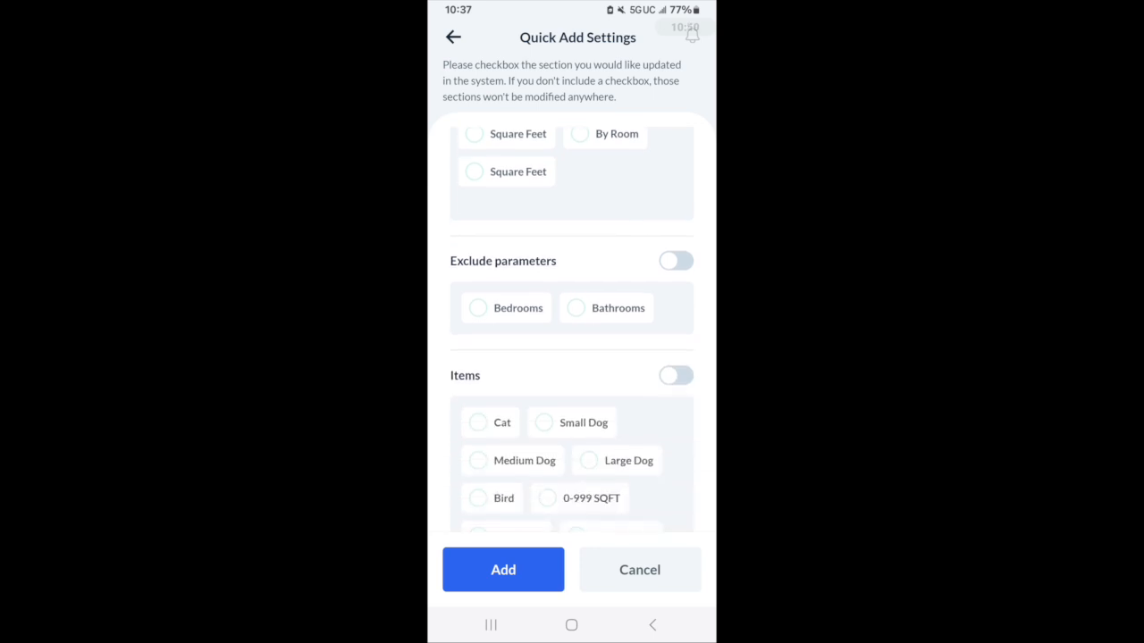
{"action": "scroll", "scroll_direction": "down", "scroll_amount": 3}
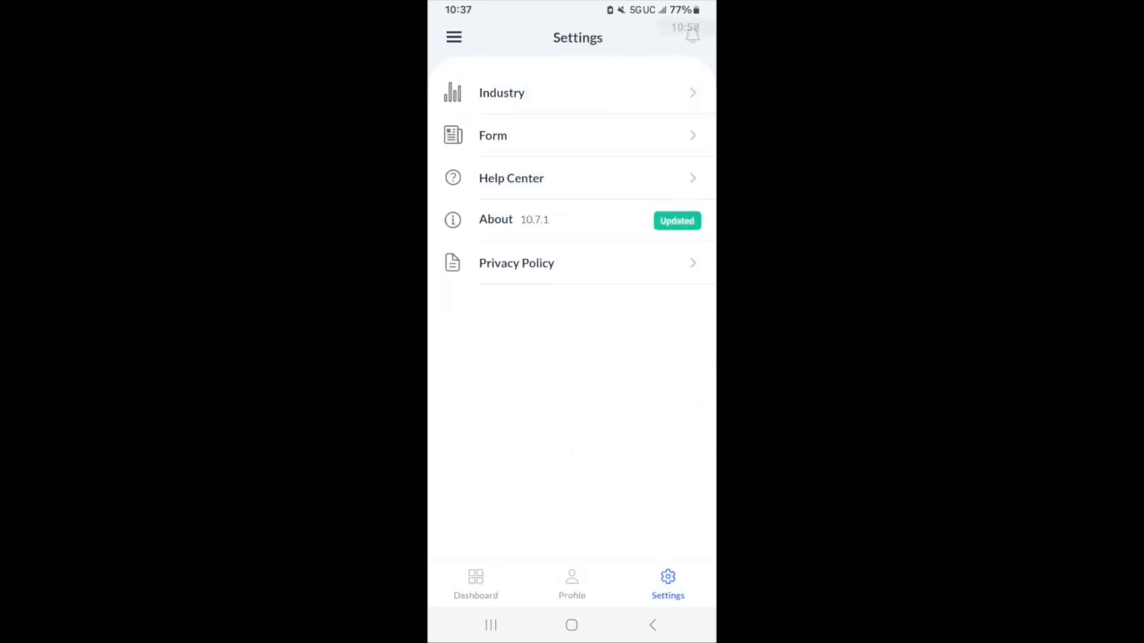
- Open Profile's edit form, scroll its fields without saving, then check the Payment Processor
{"action": "left_click", "coordinate": [454, 37]}
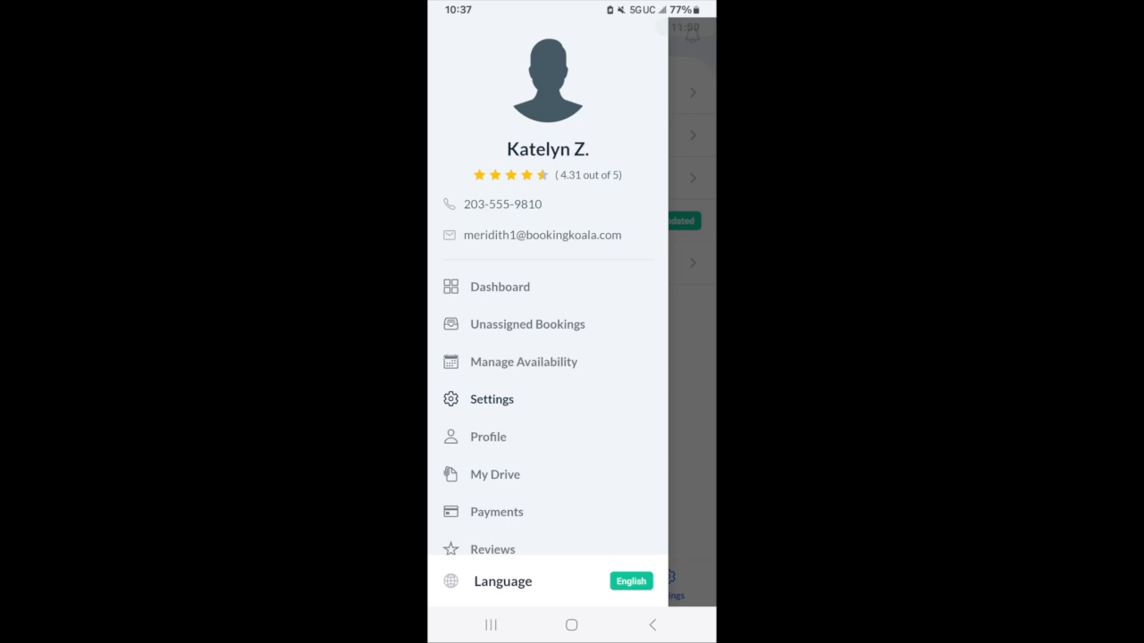
{"action": "left_click", "coordinate": [488, 437]}
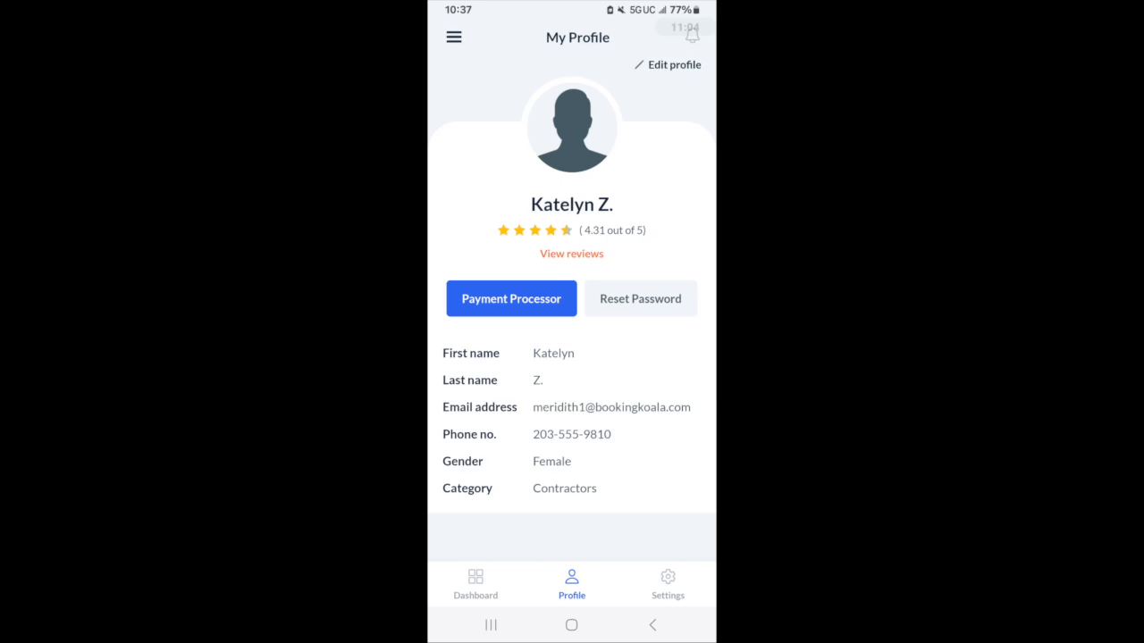
{"action": "left_click", "coordinate": [673, 64]}
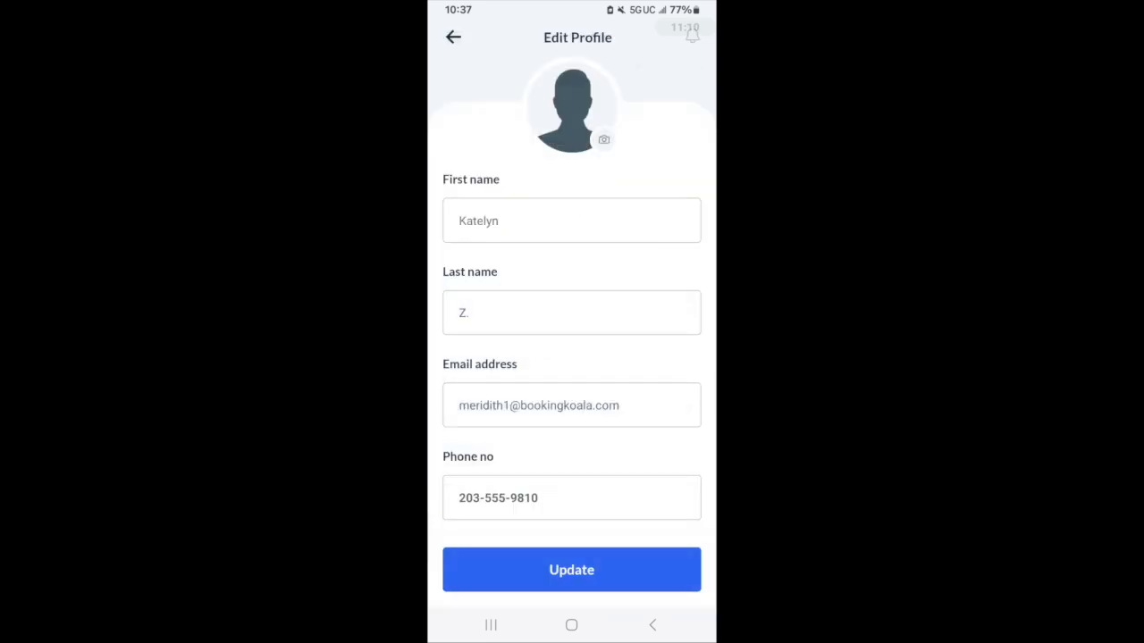
{"action": "scroll", "scroll_direction": "down", "scroll_amount": 3}
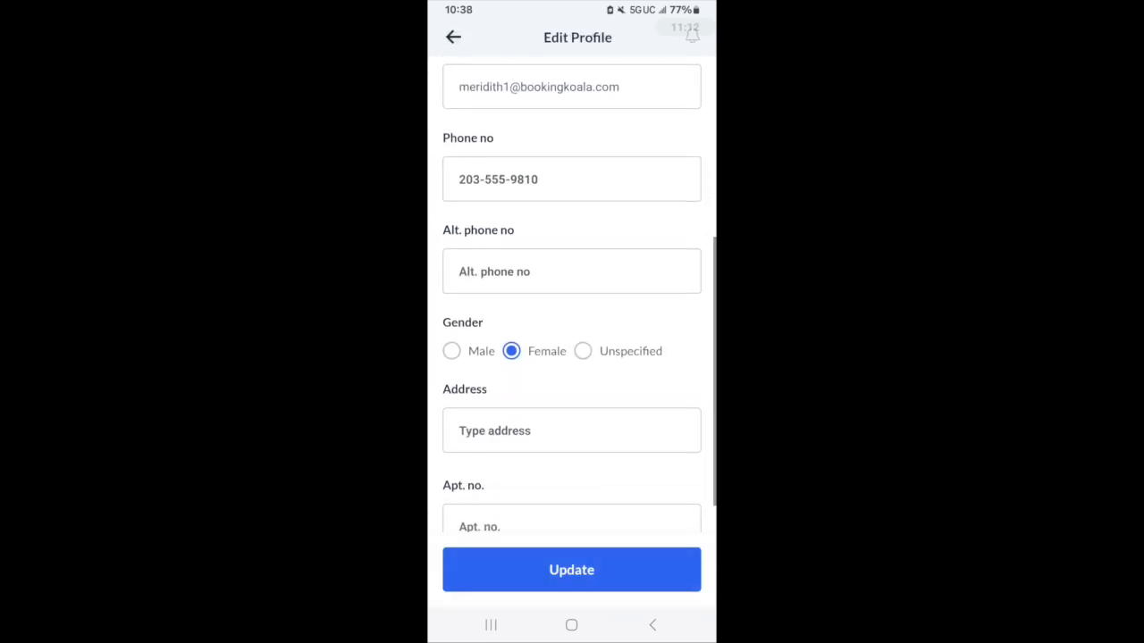
{"action": "scroll", "scroll_direction": "down", "scroll_amount": 3}
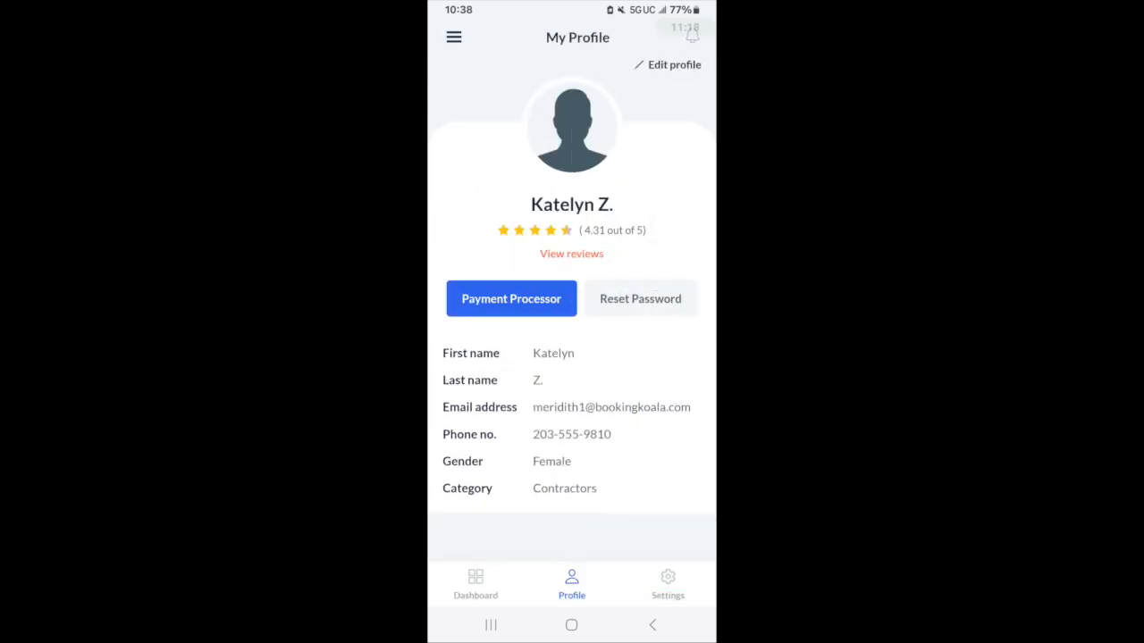
{"action": "left_click", "coordinate": [510, 298]}
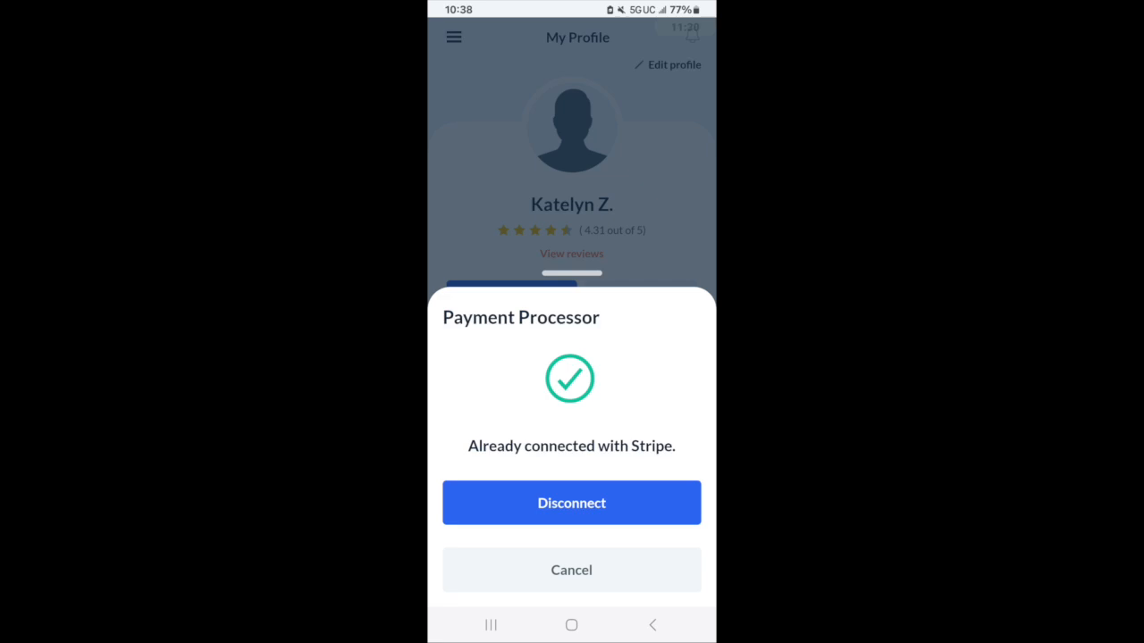
- Cancel the Stripe sheet, keeping Stripe connected, and reopen the navigation menu
{"action": "left_click", "coordinate": [571, 570]}
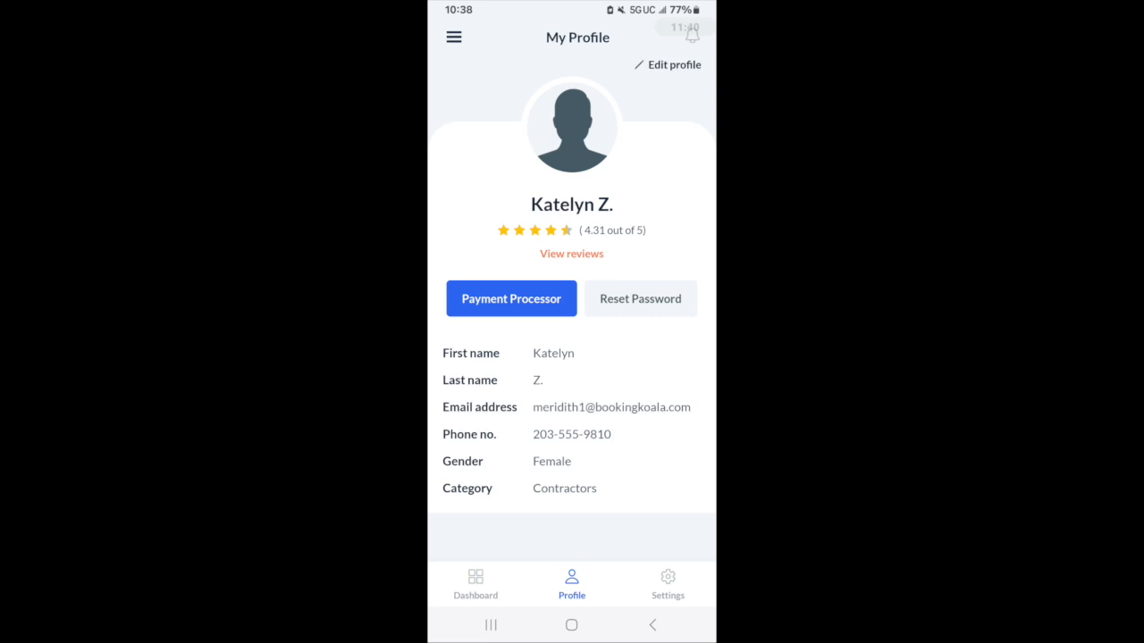
{"action": "left_click", "coordinate": [453, 36]}
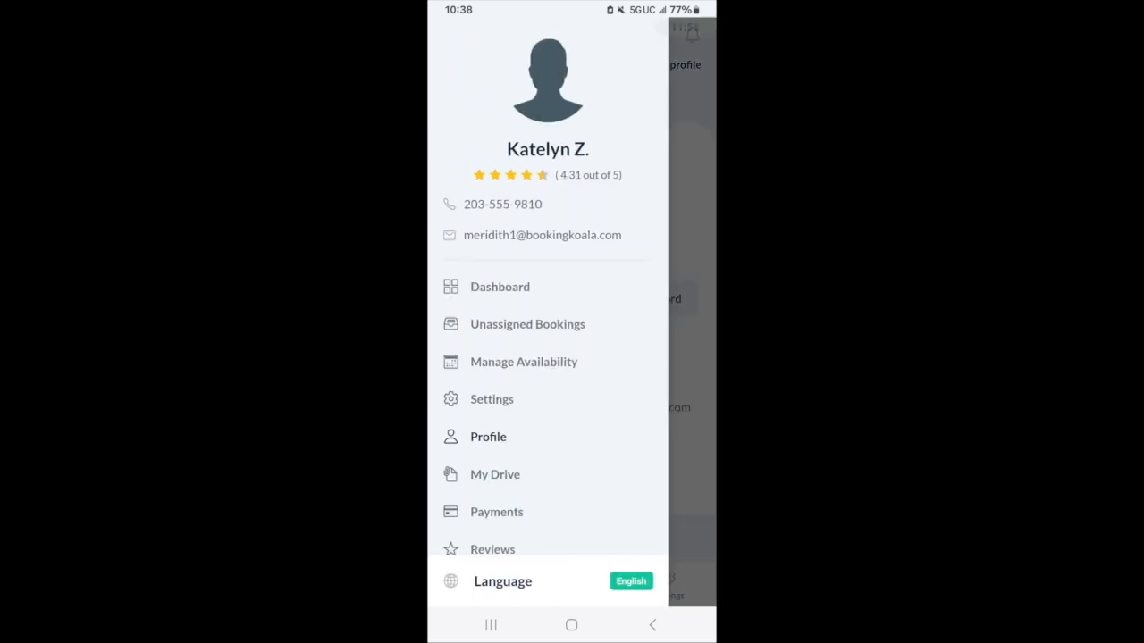
- Visit My Drive with its one requested GIF file, then reopen the navigation menu
{"action": "left_click", "coordinate": [494, 474]}
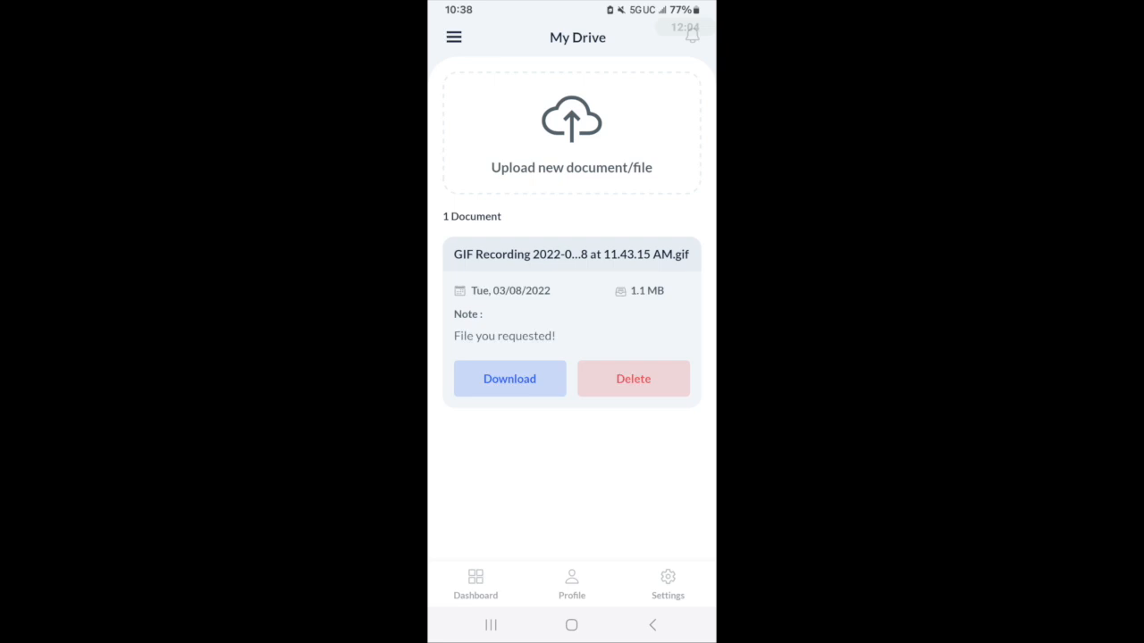
{"action": "left_click", "coordinate": [454, 37]}
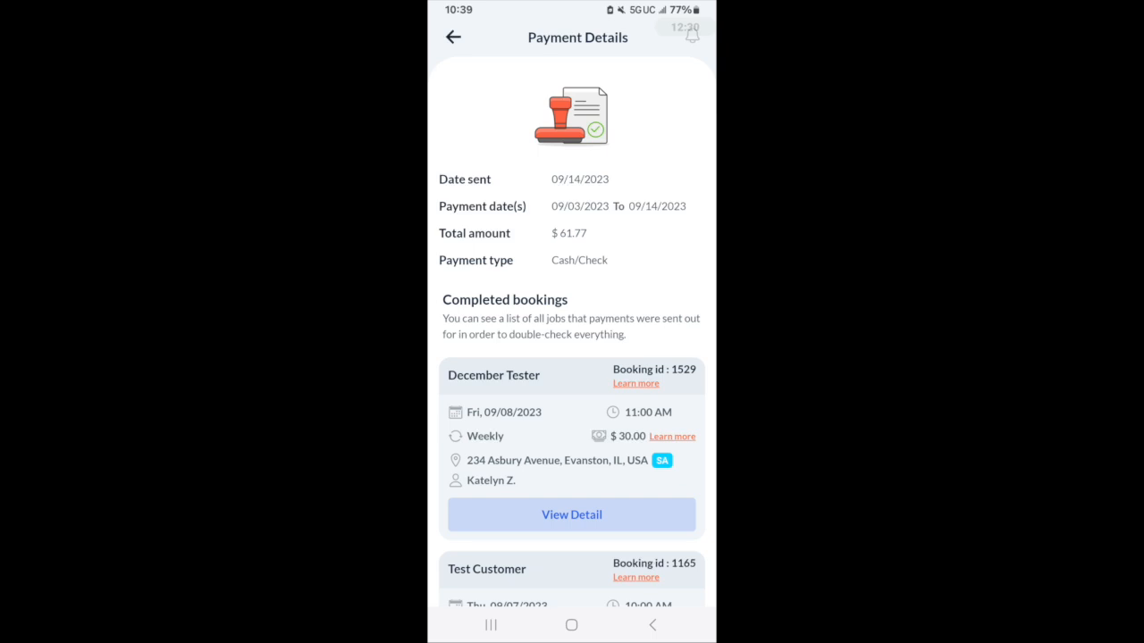
- Scroll the $61.77 payment's completed bookings, then reopen the menu from Payment Logs
{"action": "scroll", "scroll_direction": "down", "scroll_amount": 3}
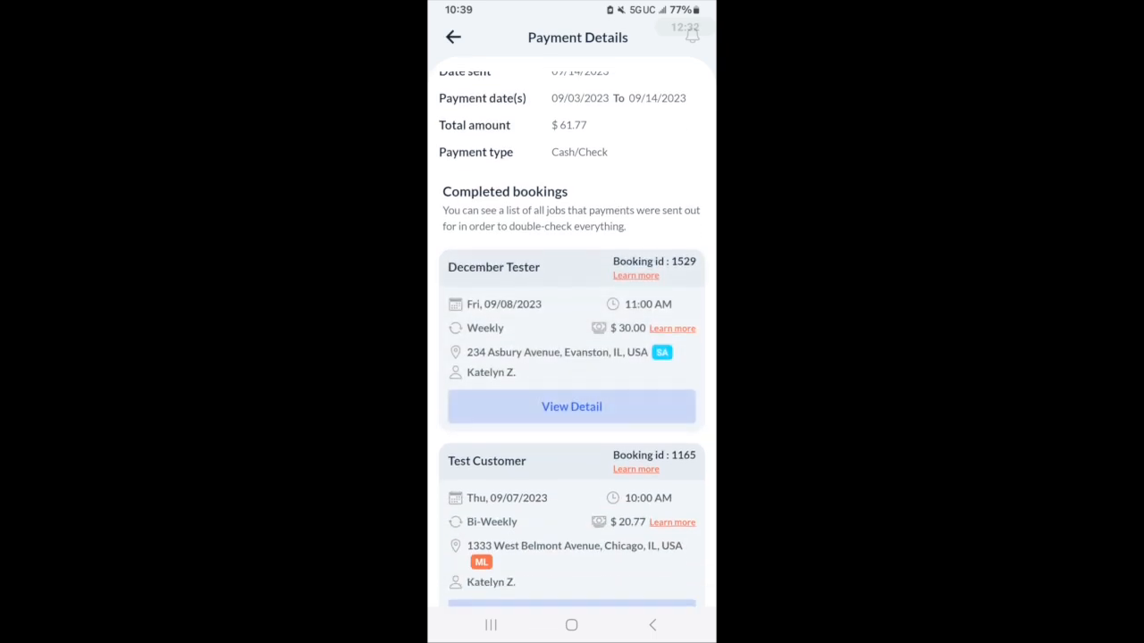
{"action": "scroll", "scroll_direction": "down", "scroll_amount": 3}
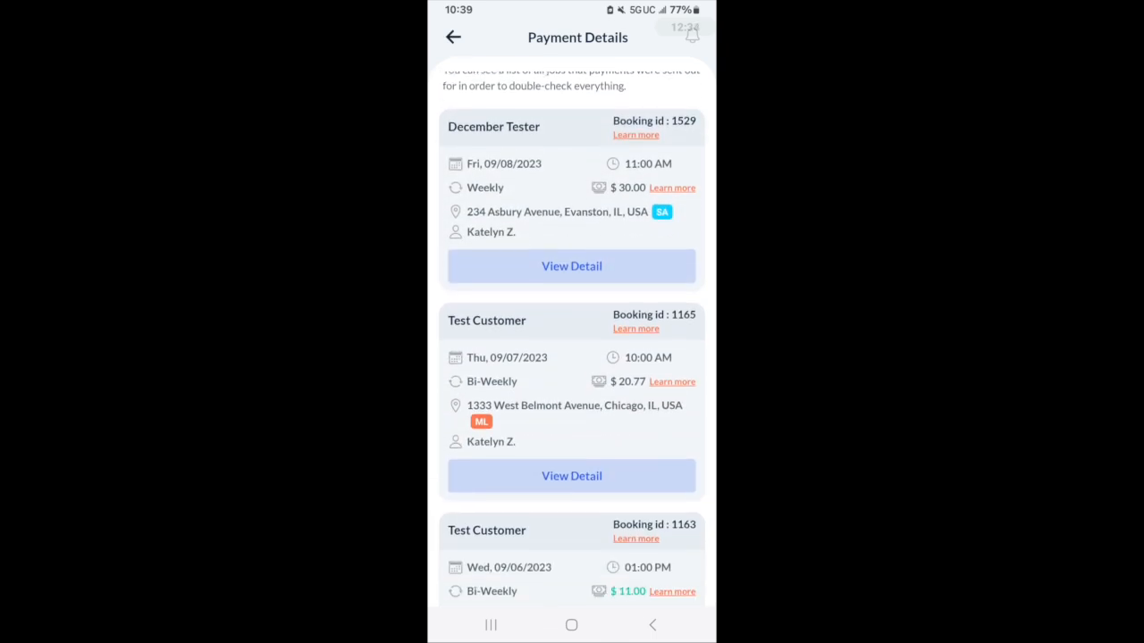
{"action": "scroll", "scroll_direction": "down", "scroll_amount": 3}
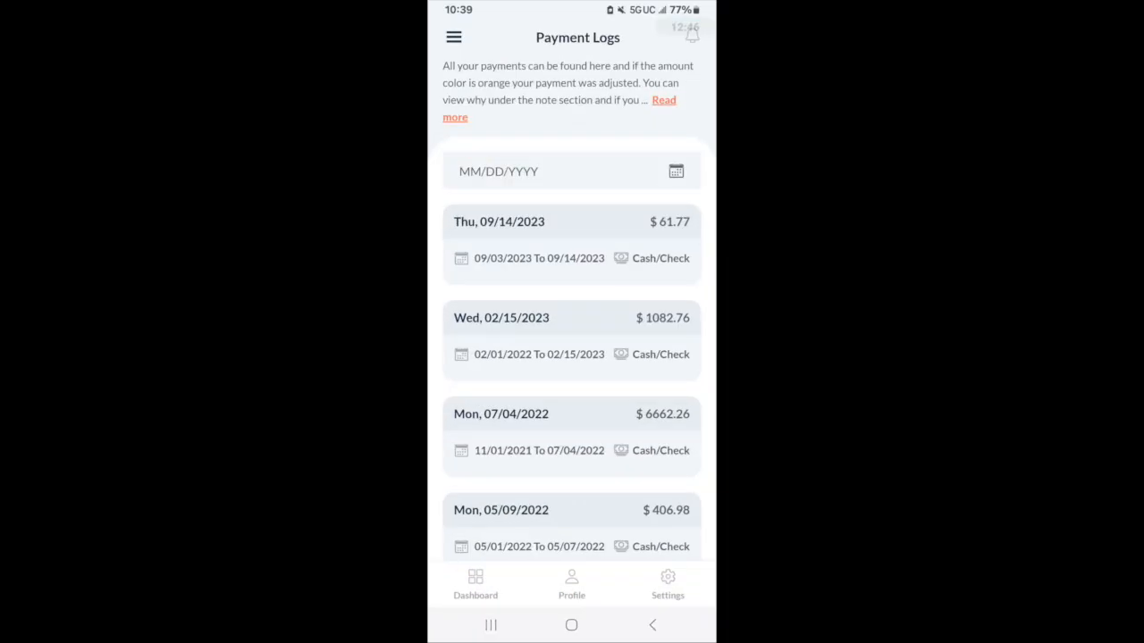
{"action": "left_click", "coordinate": [453, 36]}
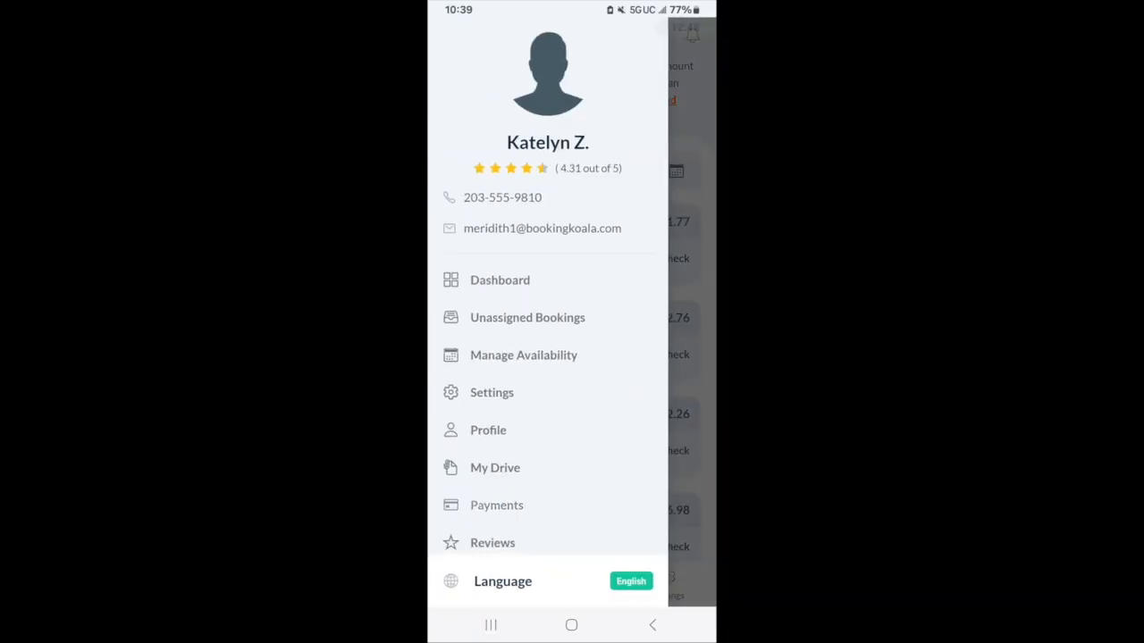
- Scroll the Reviews page's customer star ratings and comments, then reopen the navigation menu
{"action": "left_click", "coordinate": [492, 543]}
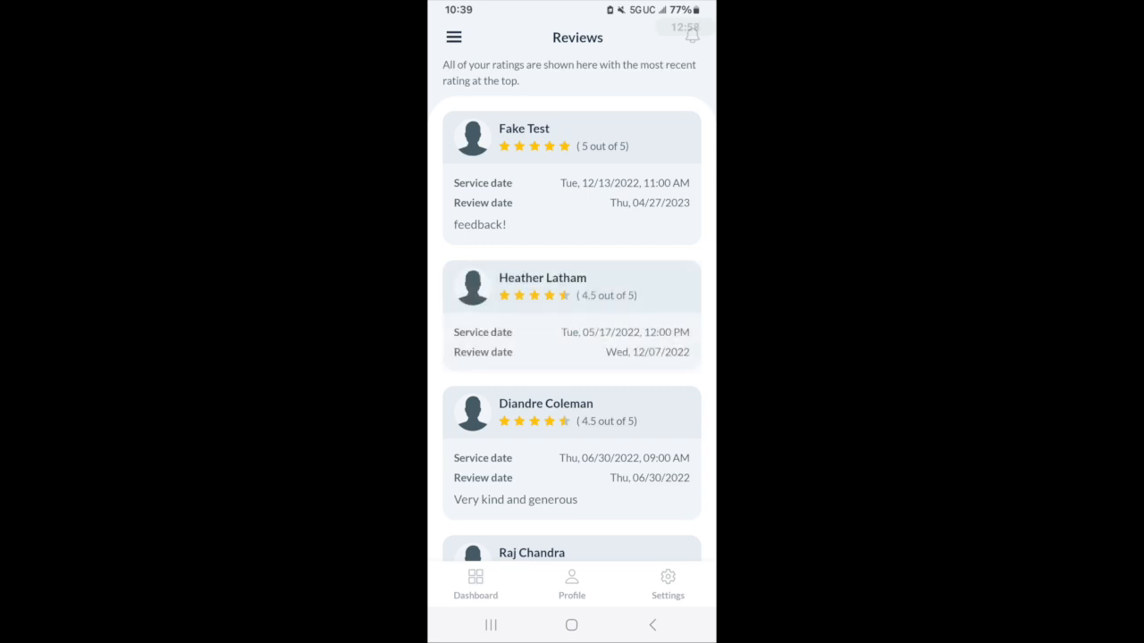
{"action": "scroll", "scroll_direction": "down", "scroll_amount": 3}
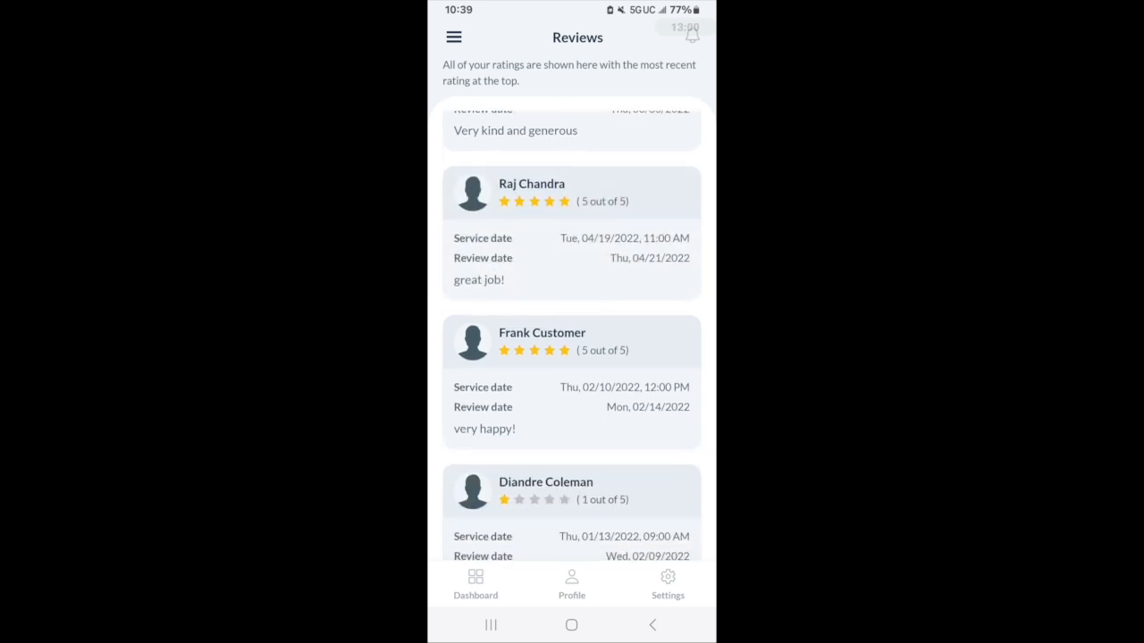
{"action": "scroll", "scroll_direction": "down", "scroll_amount": 3}
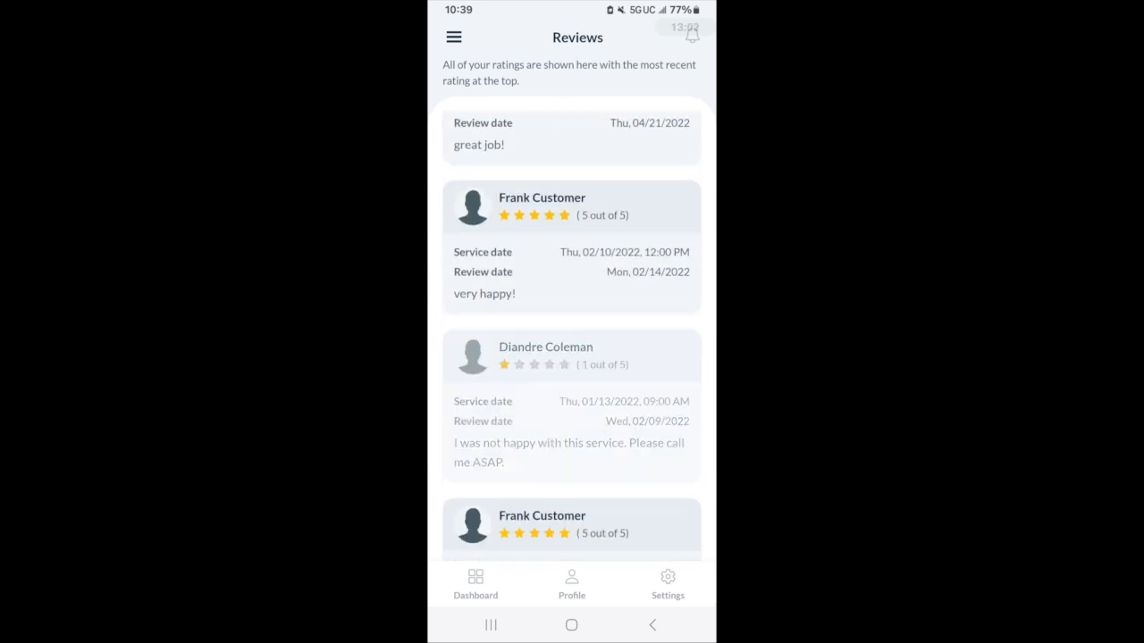
{"action": "scroll", "scroll_direction": "down", "scroll_amount": 3}
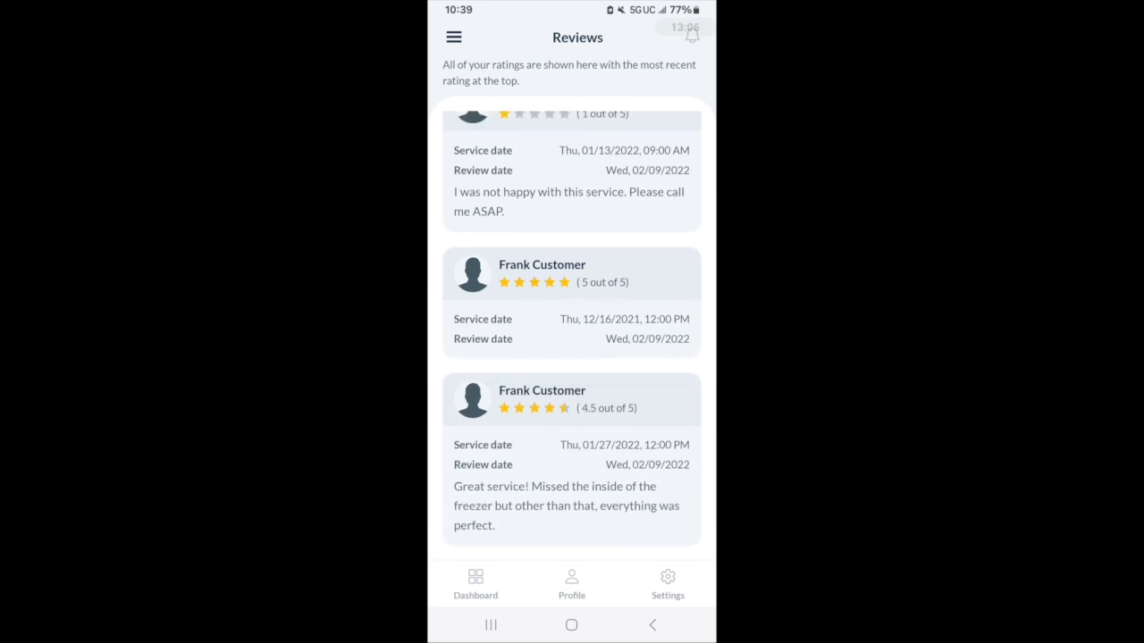
{"action": "left_click", "coordinate": [454, 37]}
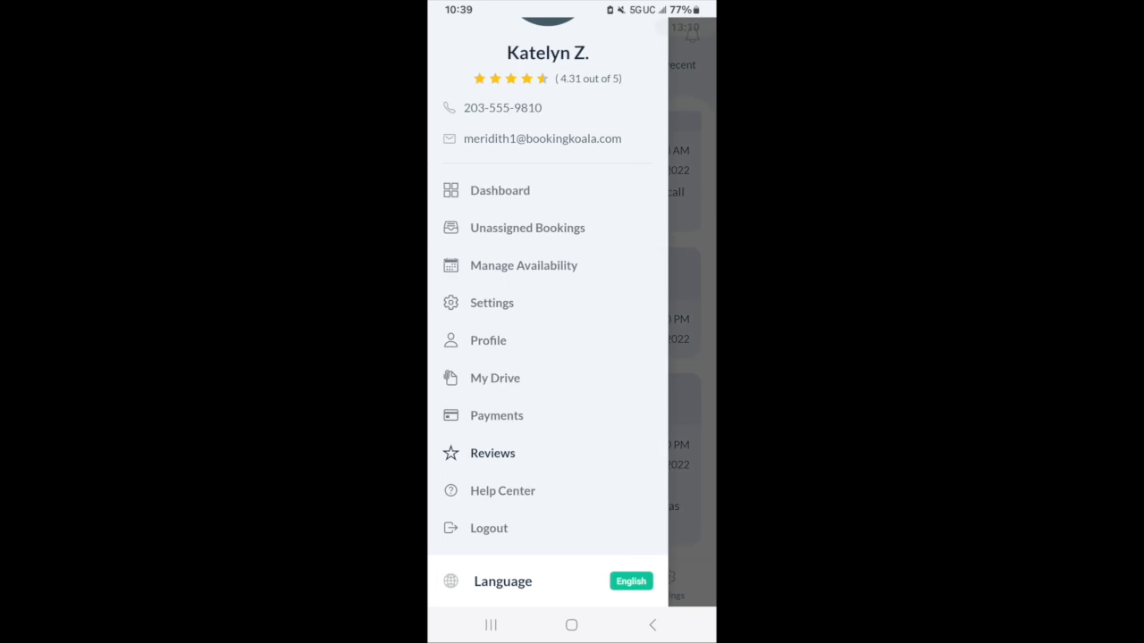
- Search Help Center for 'Stripe', read the provider Stripe-connection article, then open Language choices
{"action": "left_click", "coordinate": [492, 453]}
{"action": "type", "text": "s"}
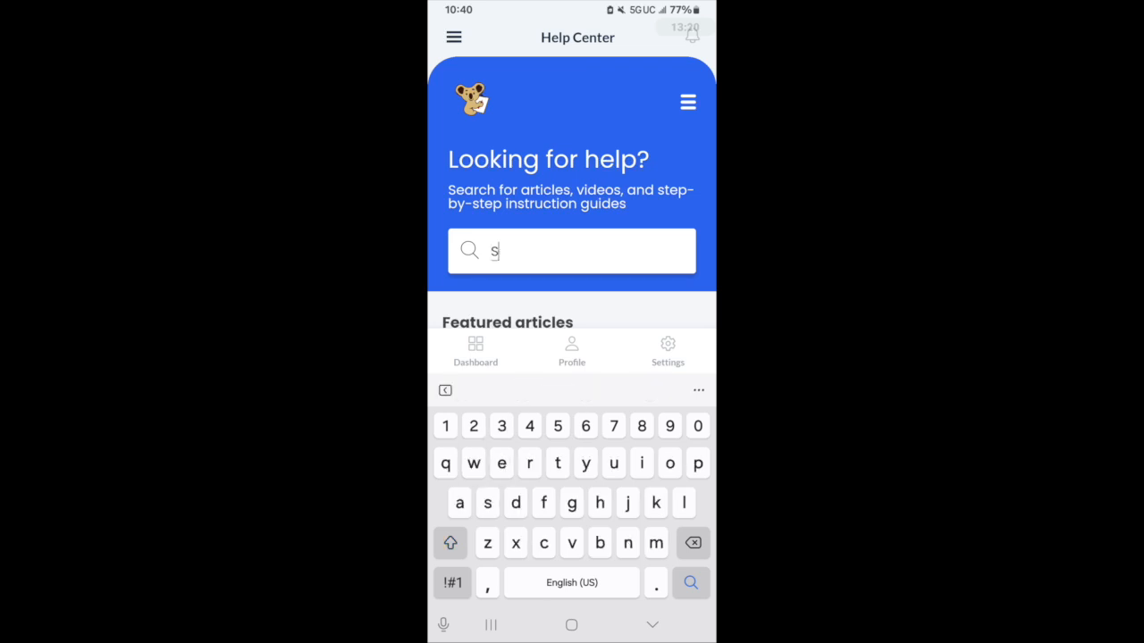
{"action": "type", "text": "tripe"}
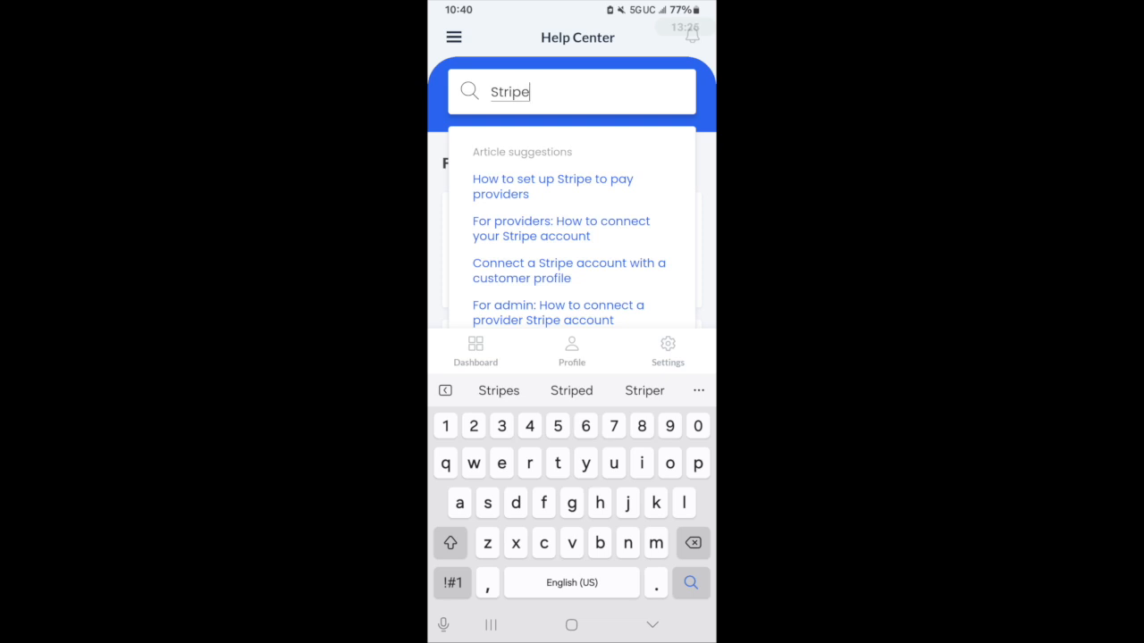
{"action": "left_click", "coordinate": [562, 227]}
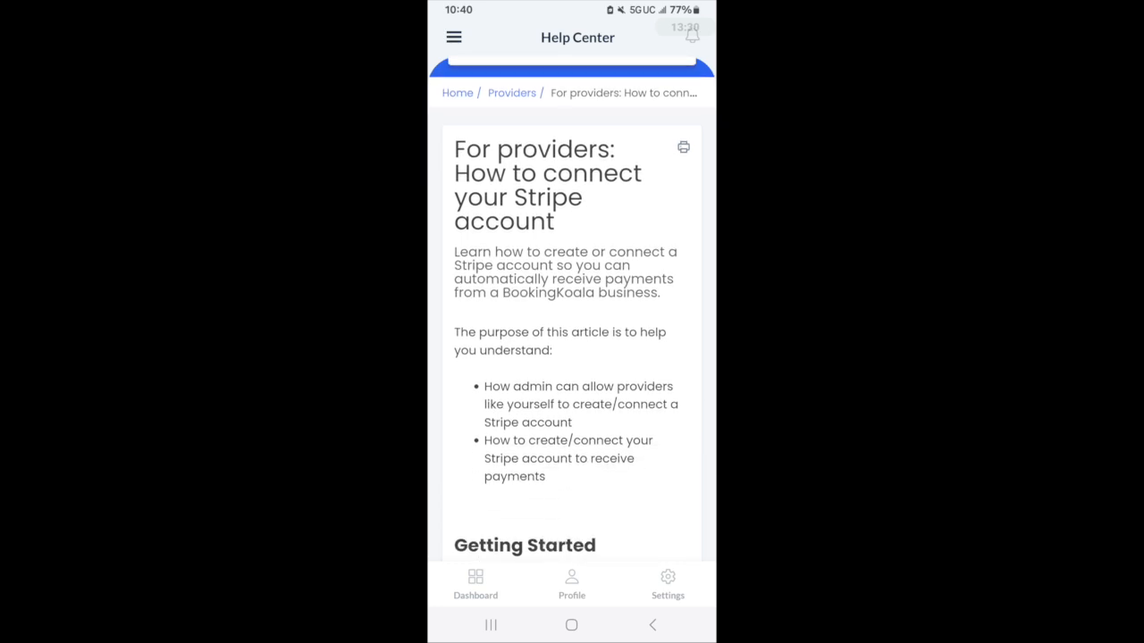
{"action": "scroll", "scroll_direction": "down", "scroll_amount": 3}
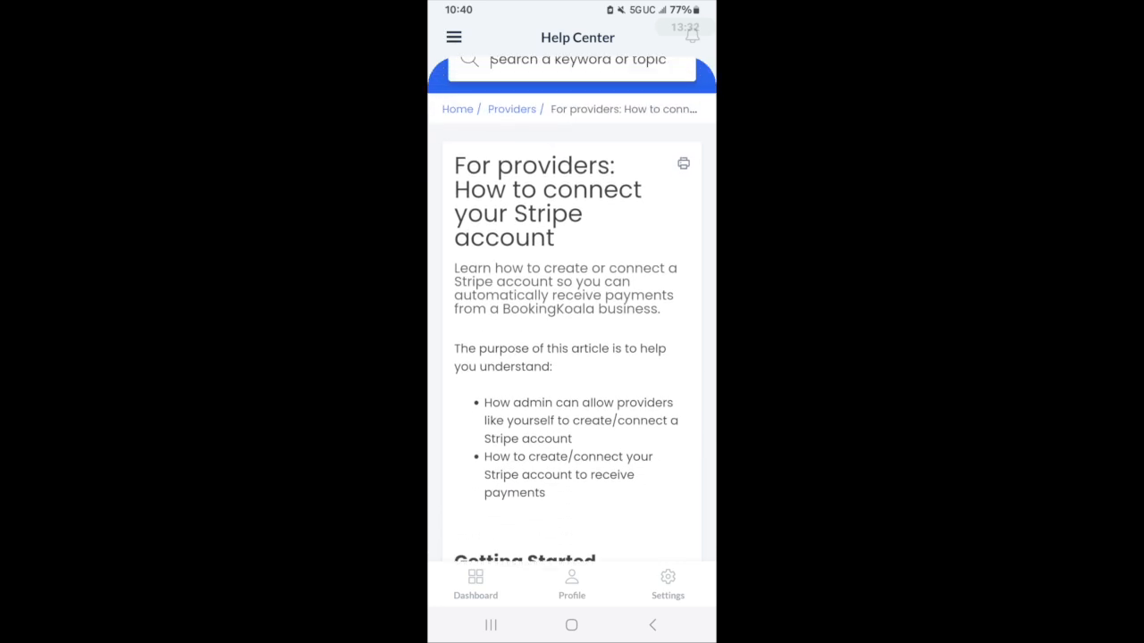
{"action": "scroll", "scroll_direction": "down", "scroll_amount": 3}
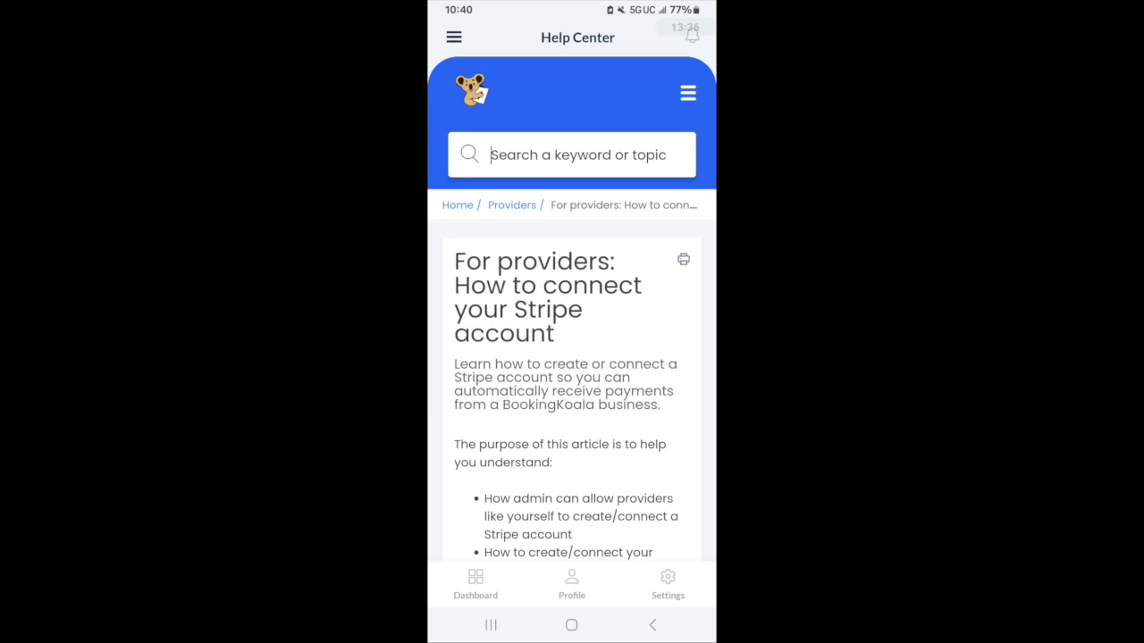
{"action": "left_click", "coordinate": [454, 37]}
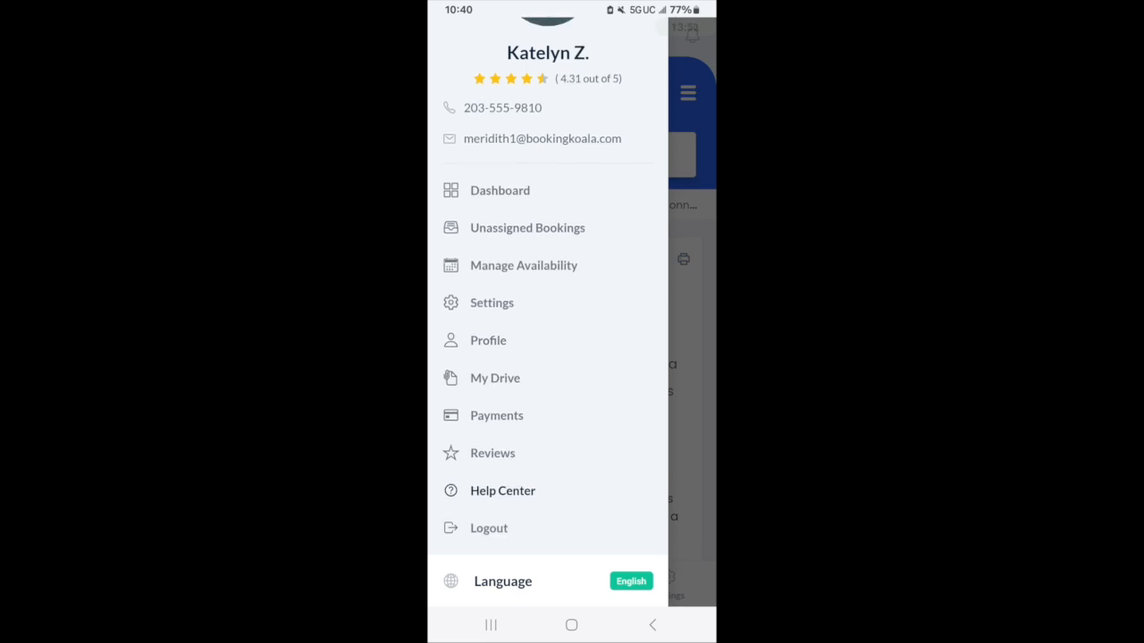
{"action": "left_click", "coordinate": [630, 581]}
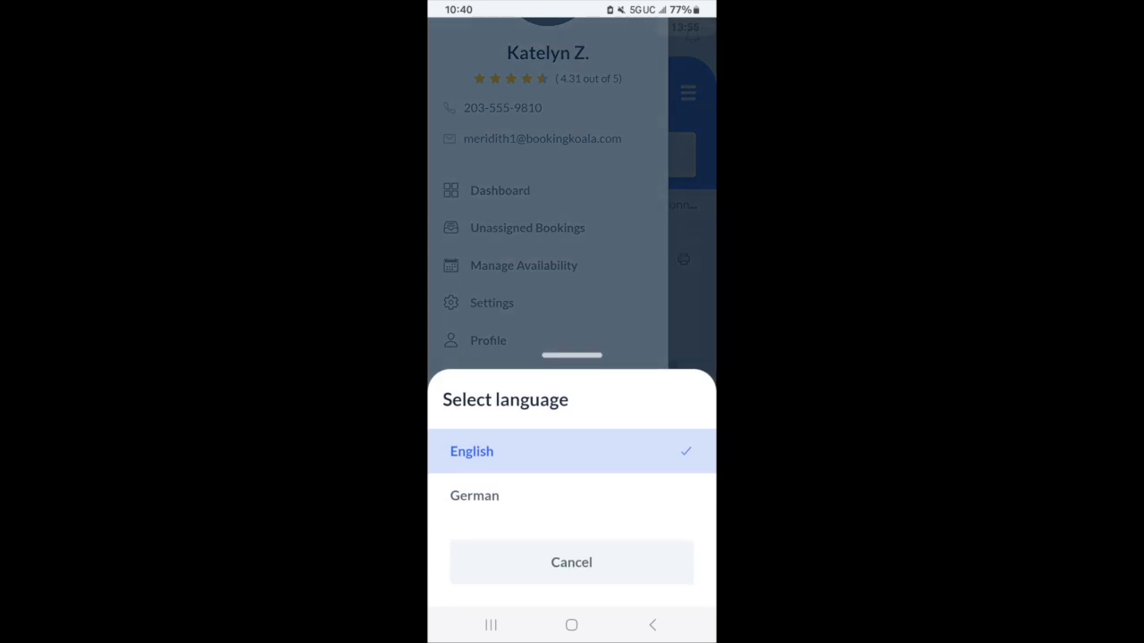